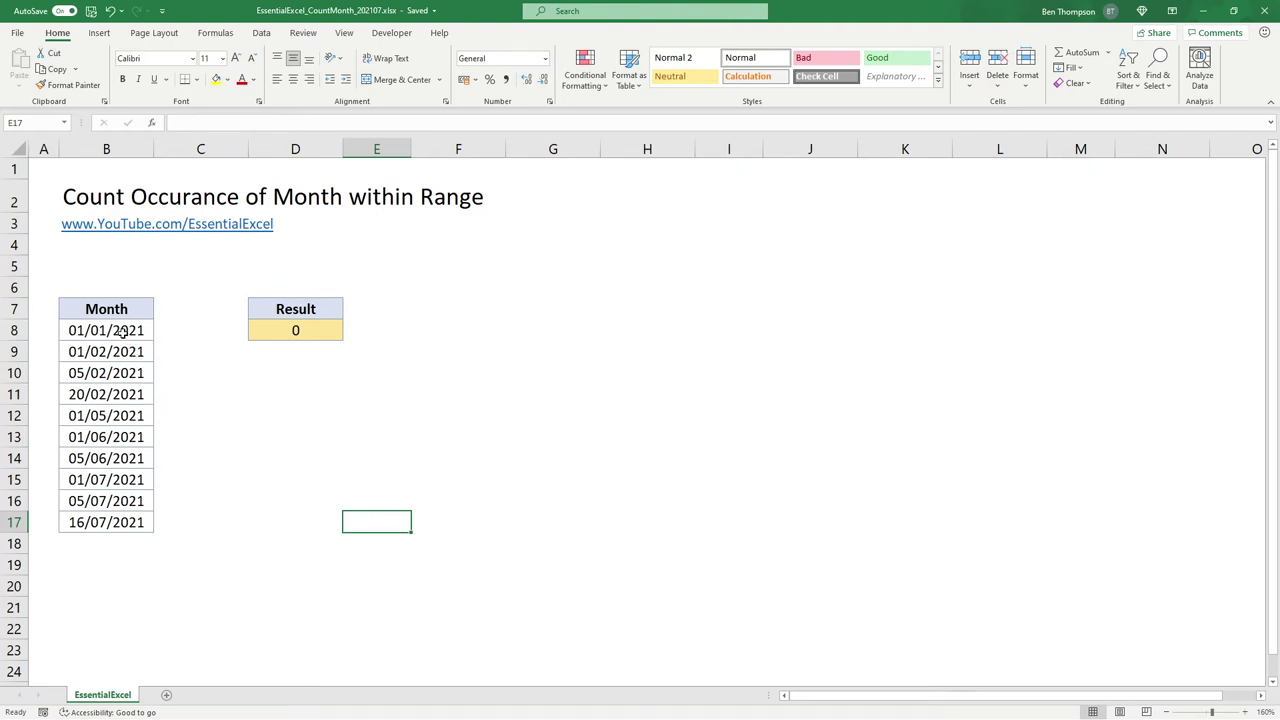
Select the Month column's dates, then the two June dates, to inspect them.
left_click_drag(106, 330, 106, 394)
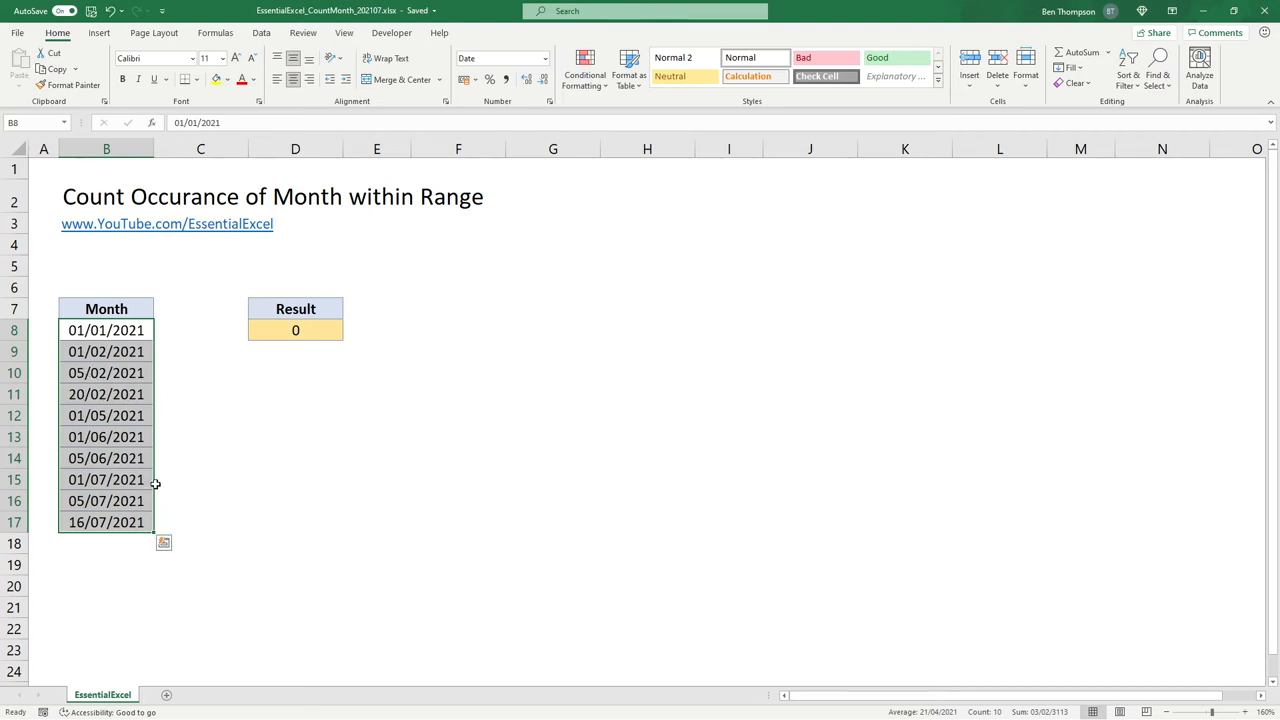
mouse_move(156, 437)
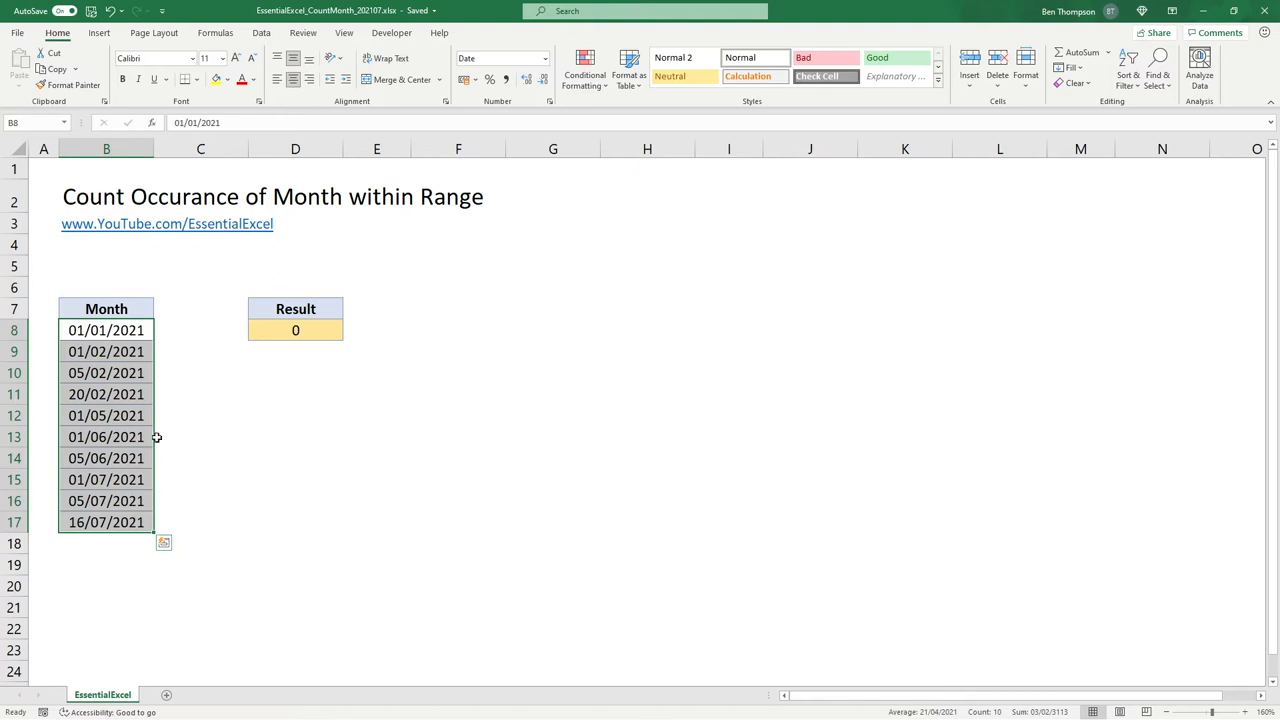
left_click(200, 436)
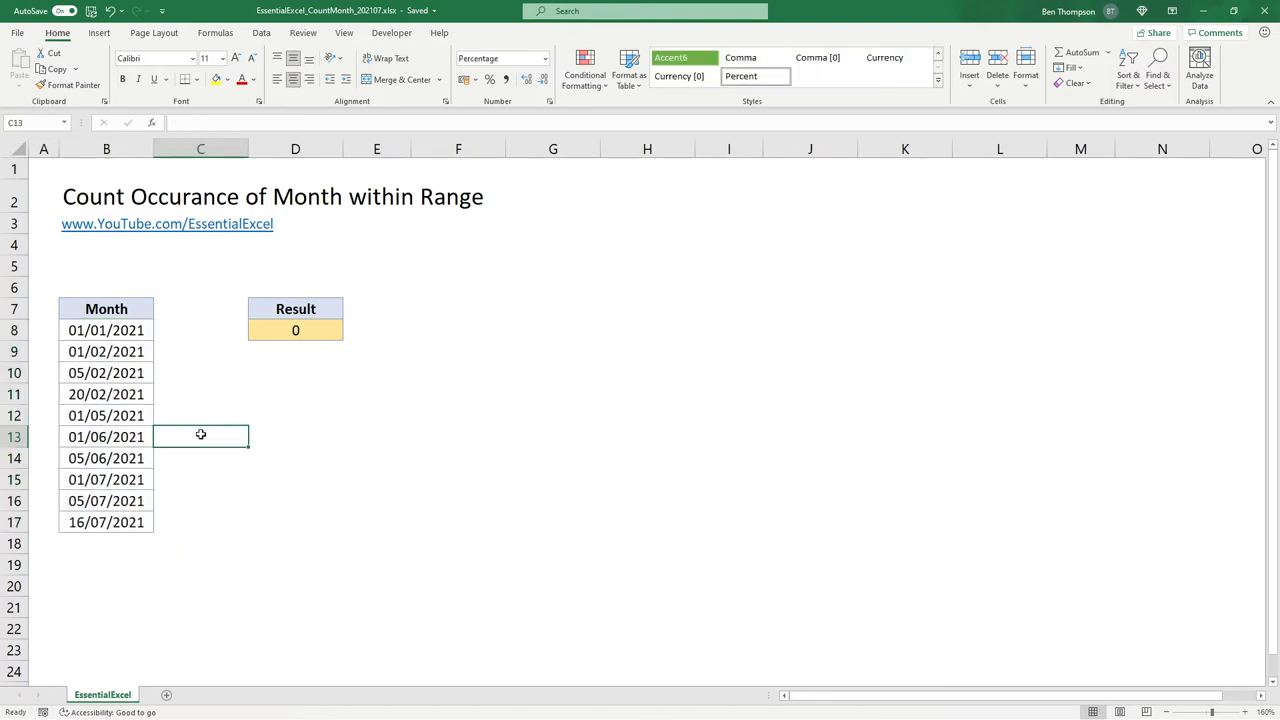
mouse_move(187, 428)
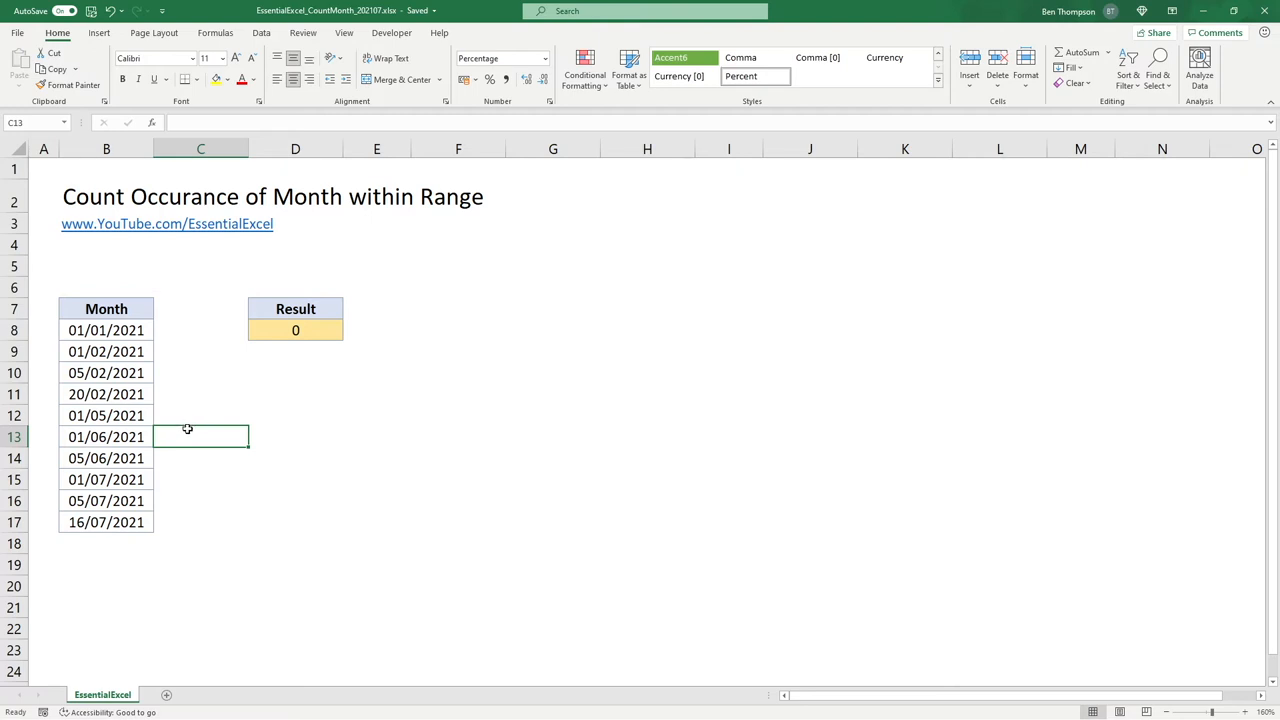
mouse_move(128, 350)
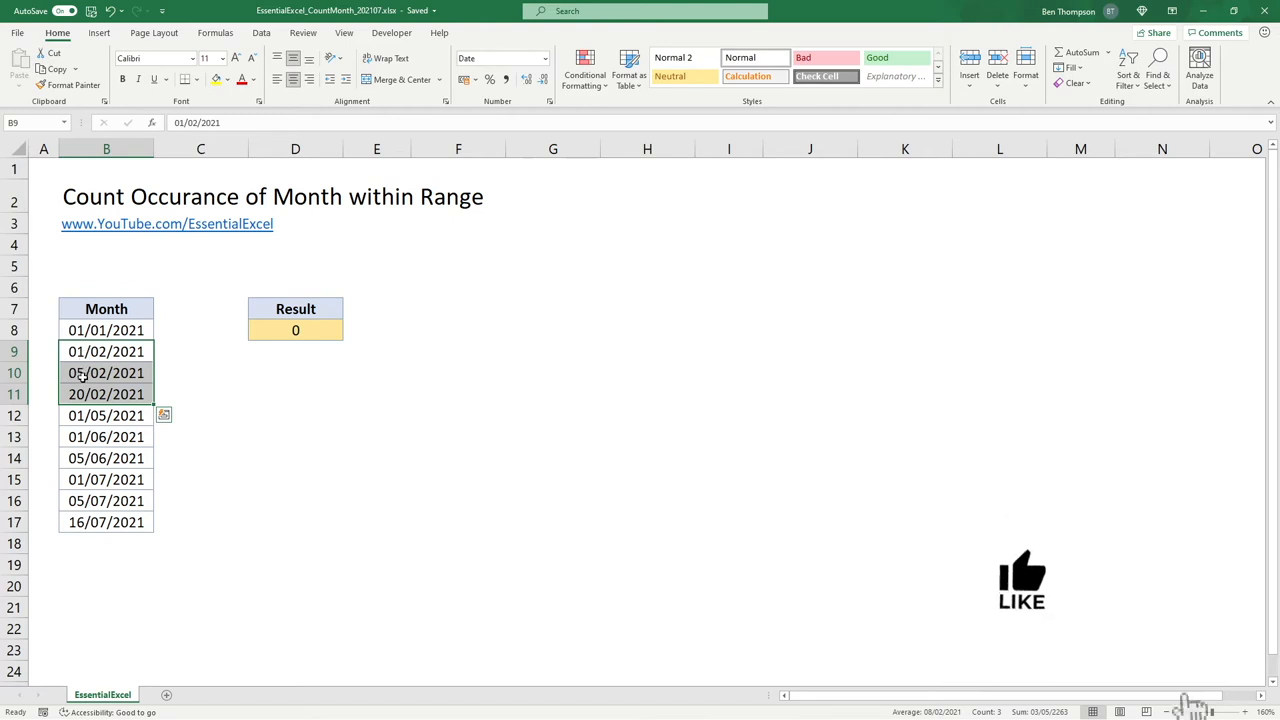
mouse_move(1046, 640)
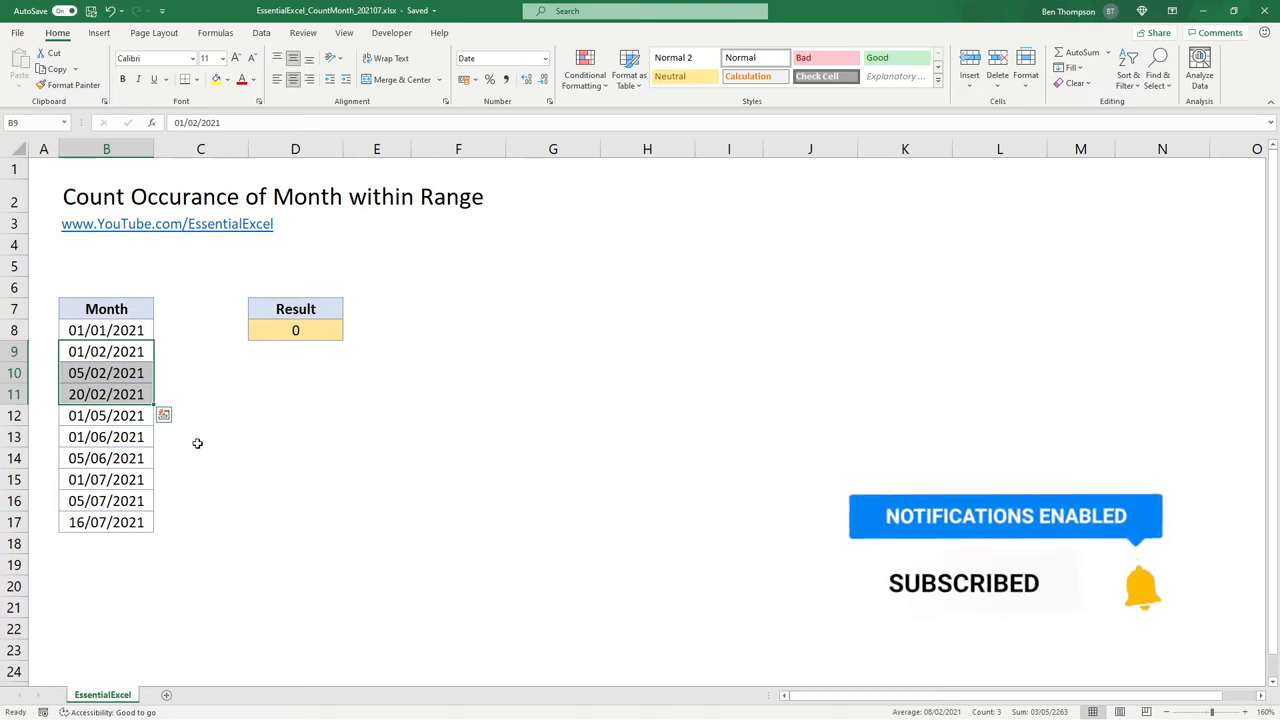
left_click_drag(106, 437, 106, 458)
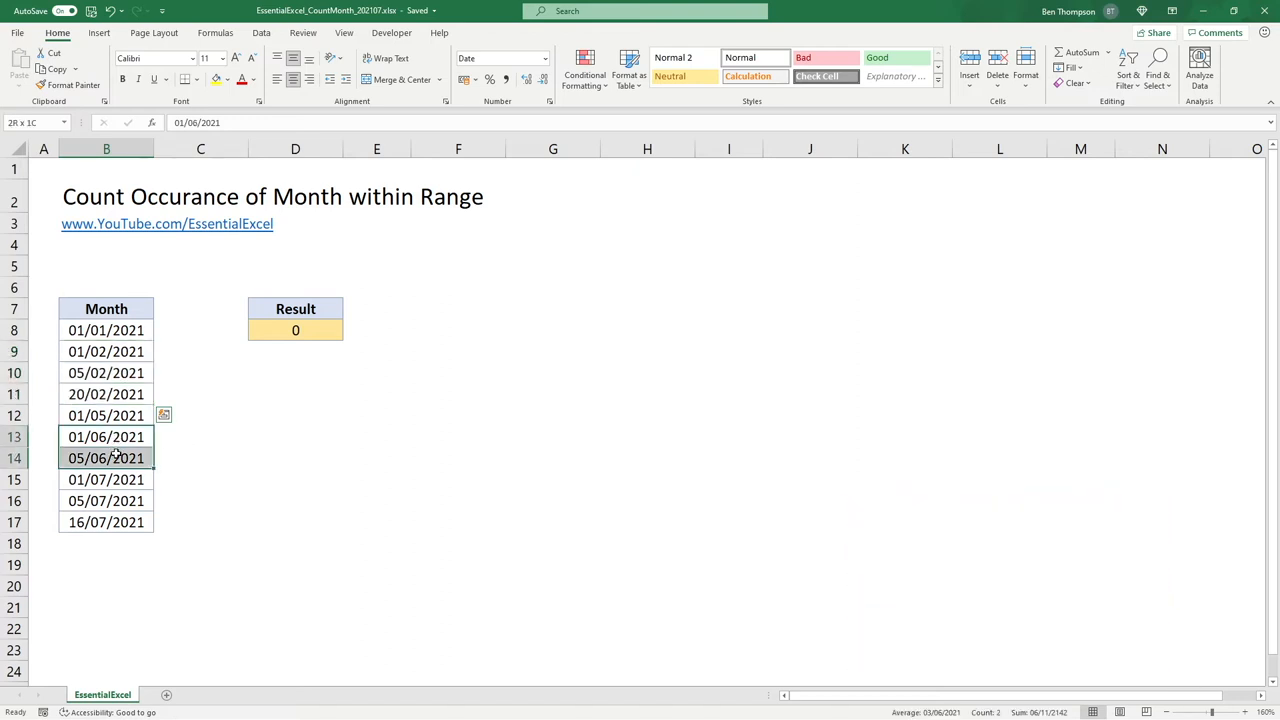
left_click(106, 436)
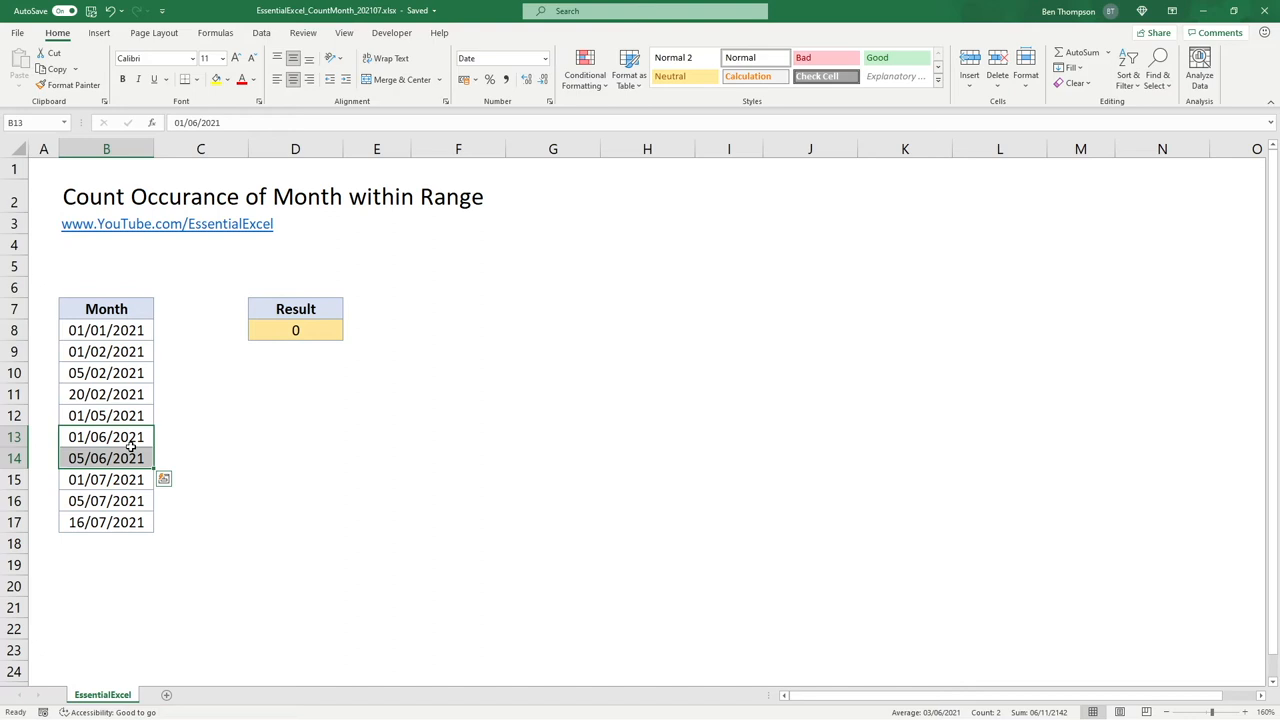
mouse_move(168, 447)
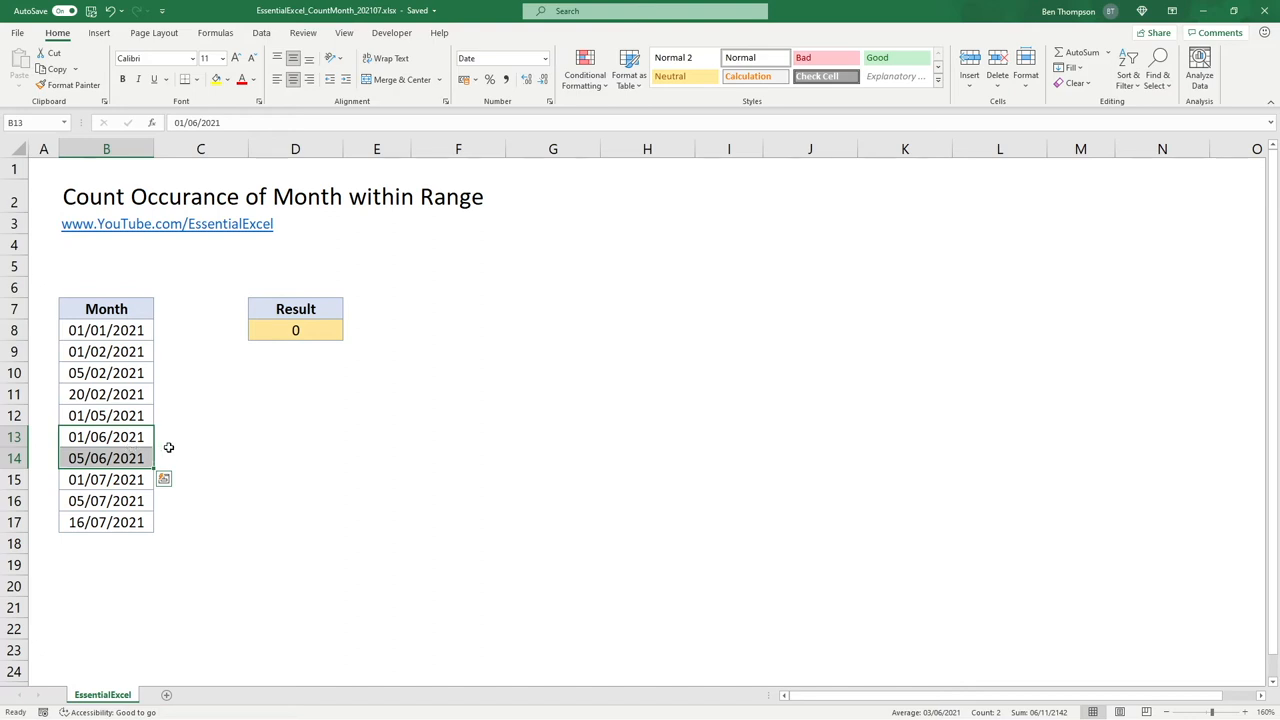
left_click(200, 458)
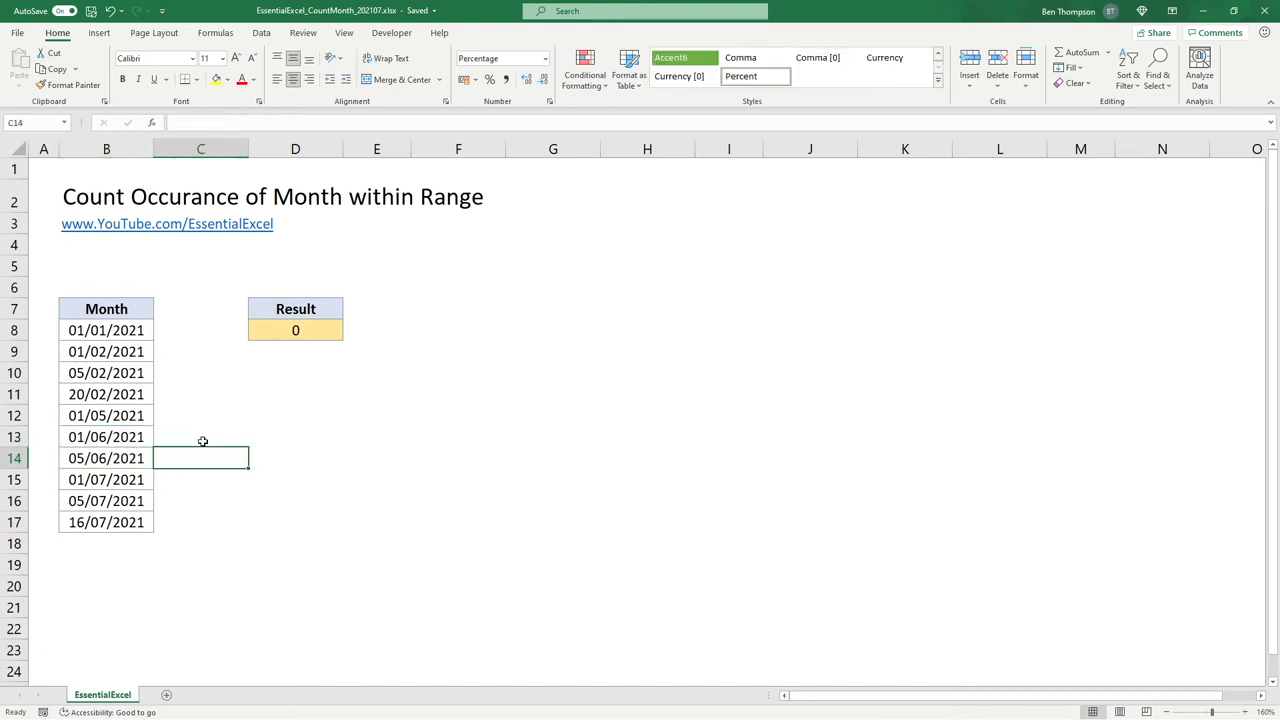
mouse_move(288, 400)
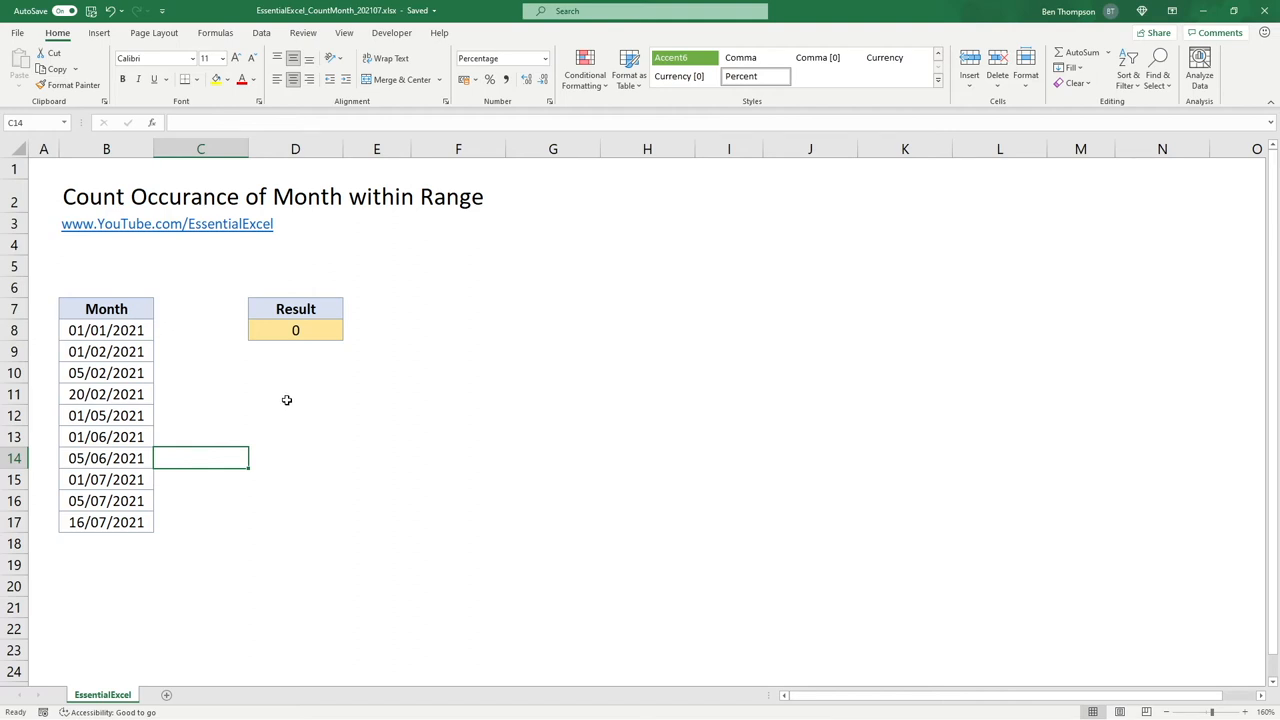
mouse_move(276, 407)
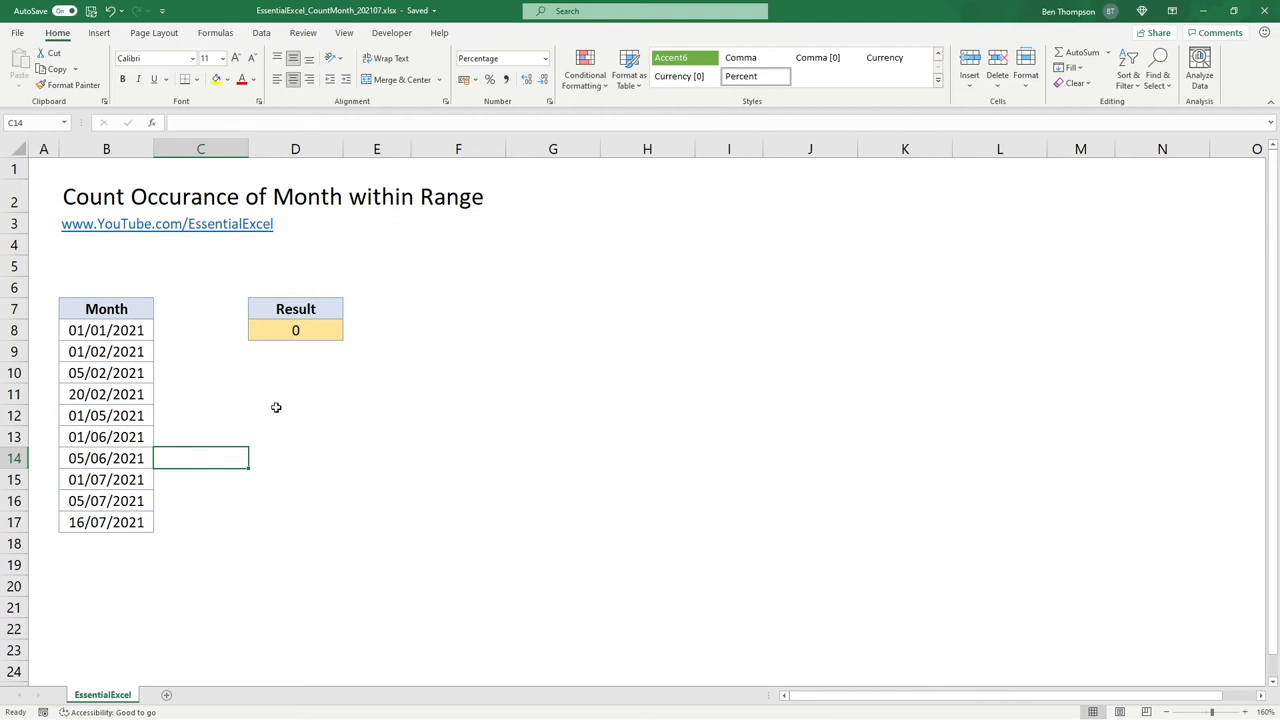
mouse_move(282, 392)
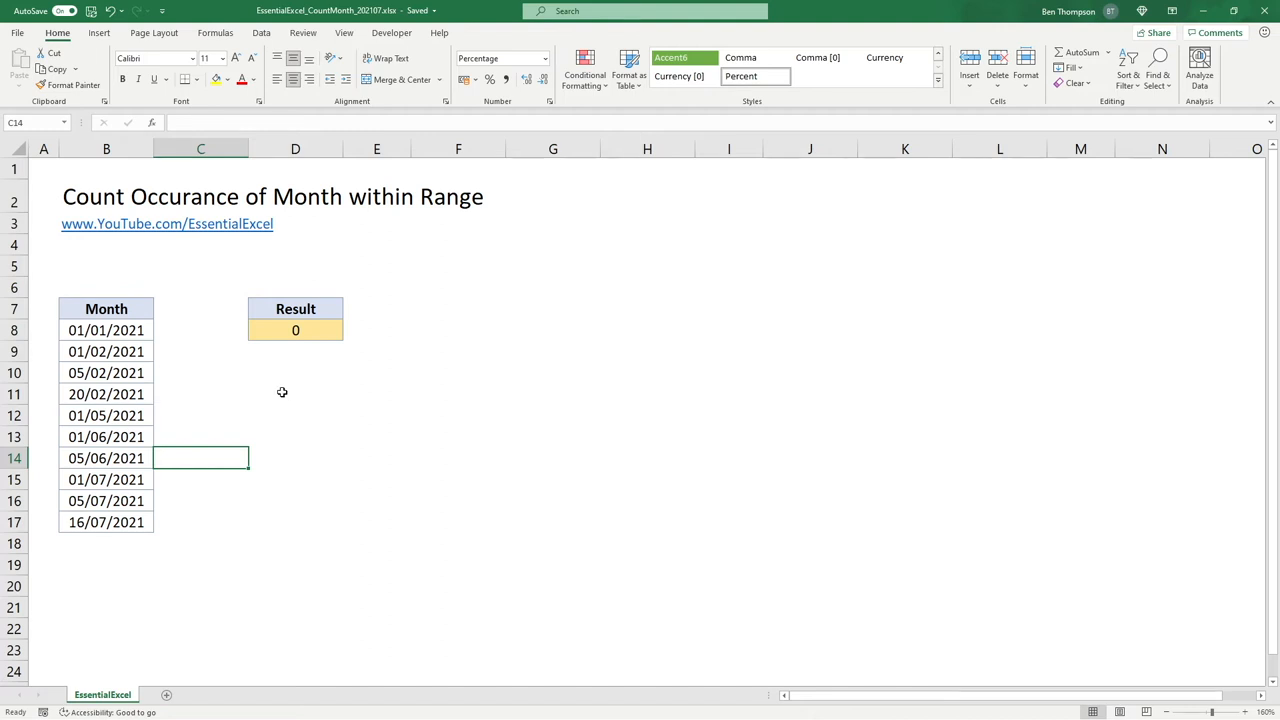
mouse_move(259, 411)
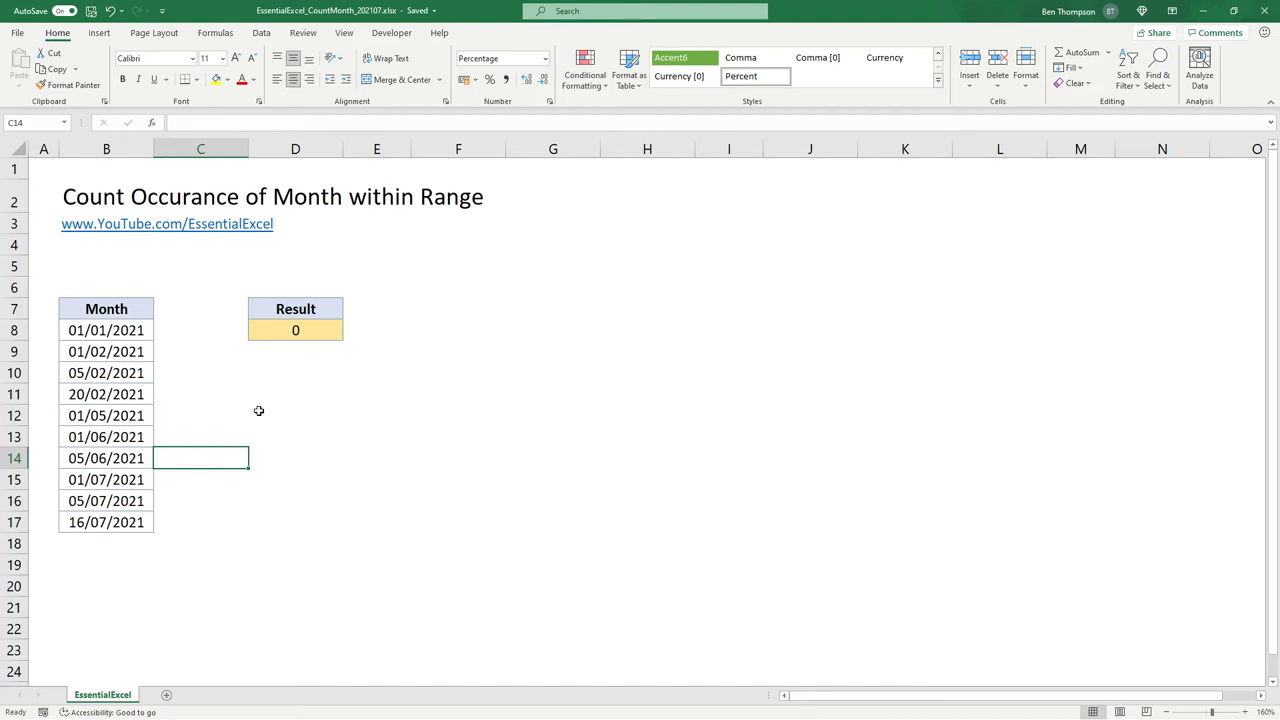
mouse_move(326, 399)
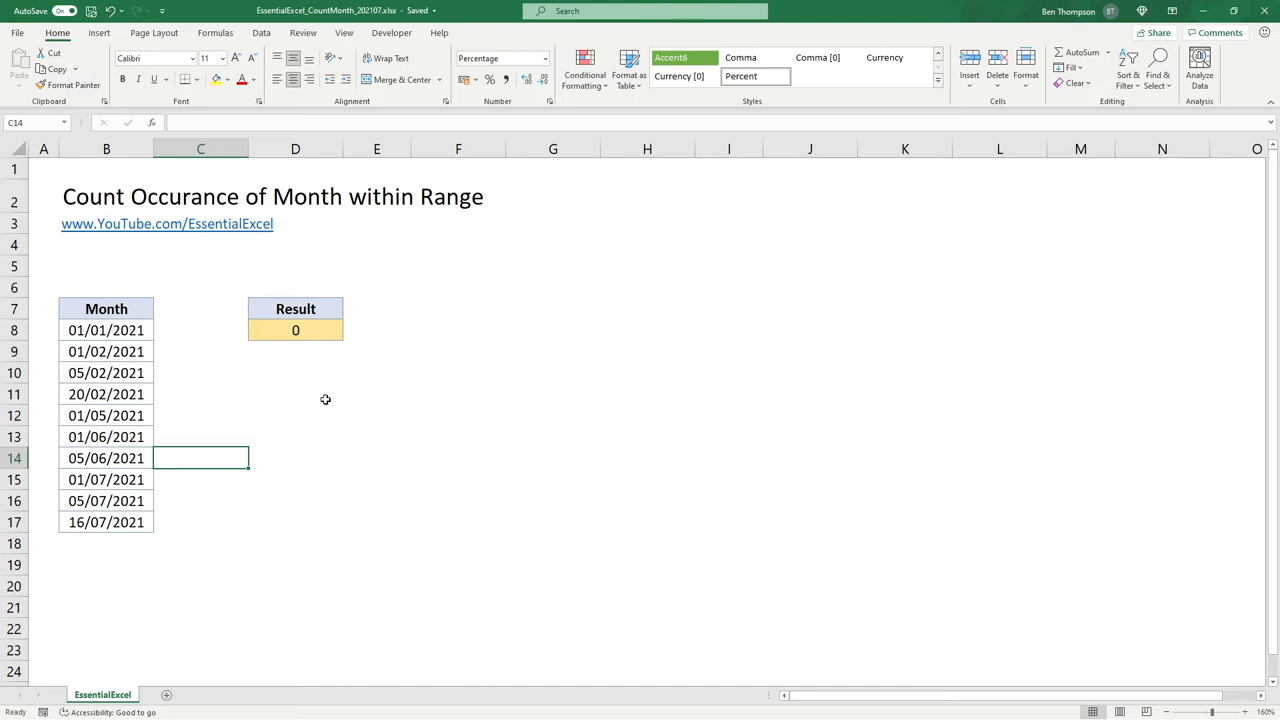
mouse_move(319, 393)
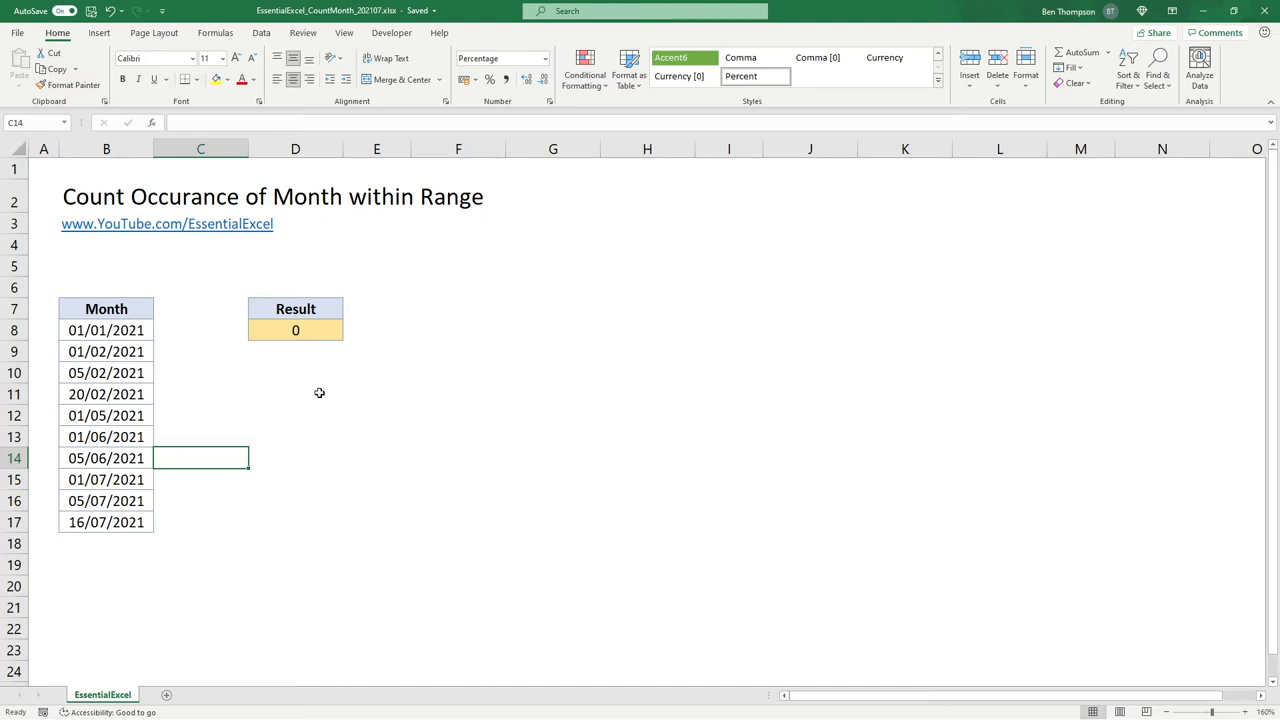
mouse_move(332, 399)
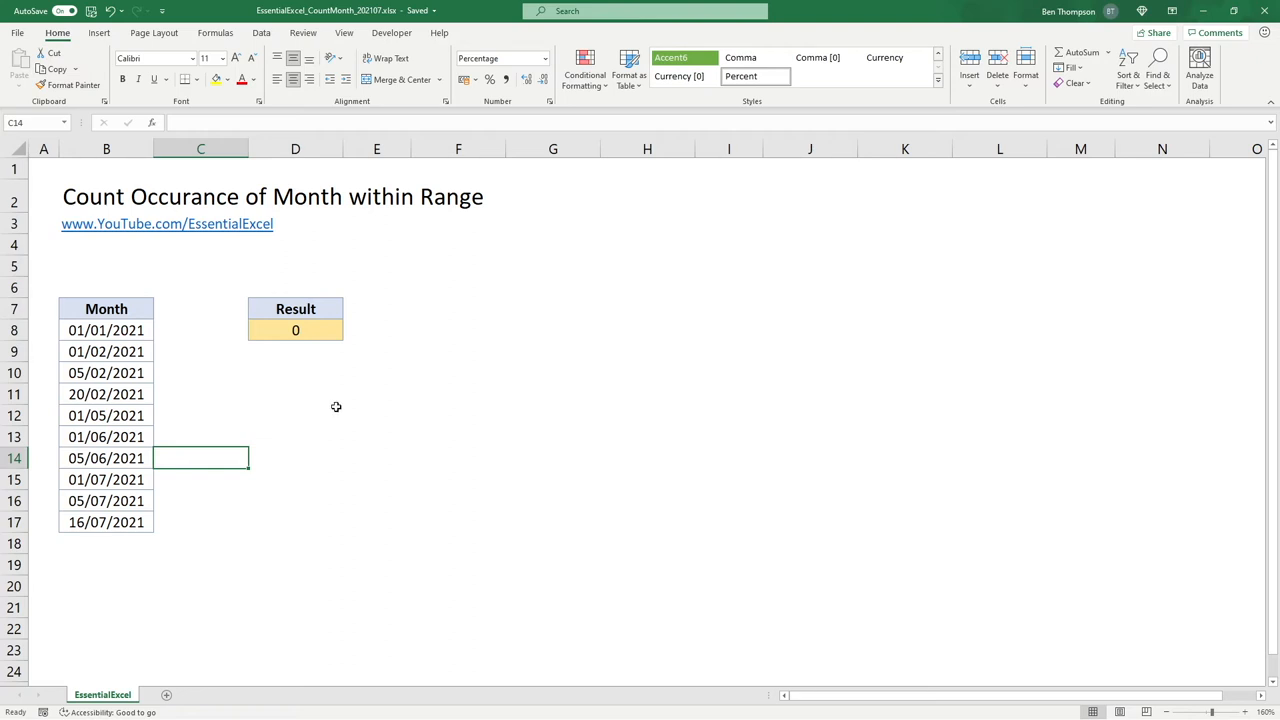
mouse_move(297, 352)
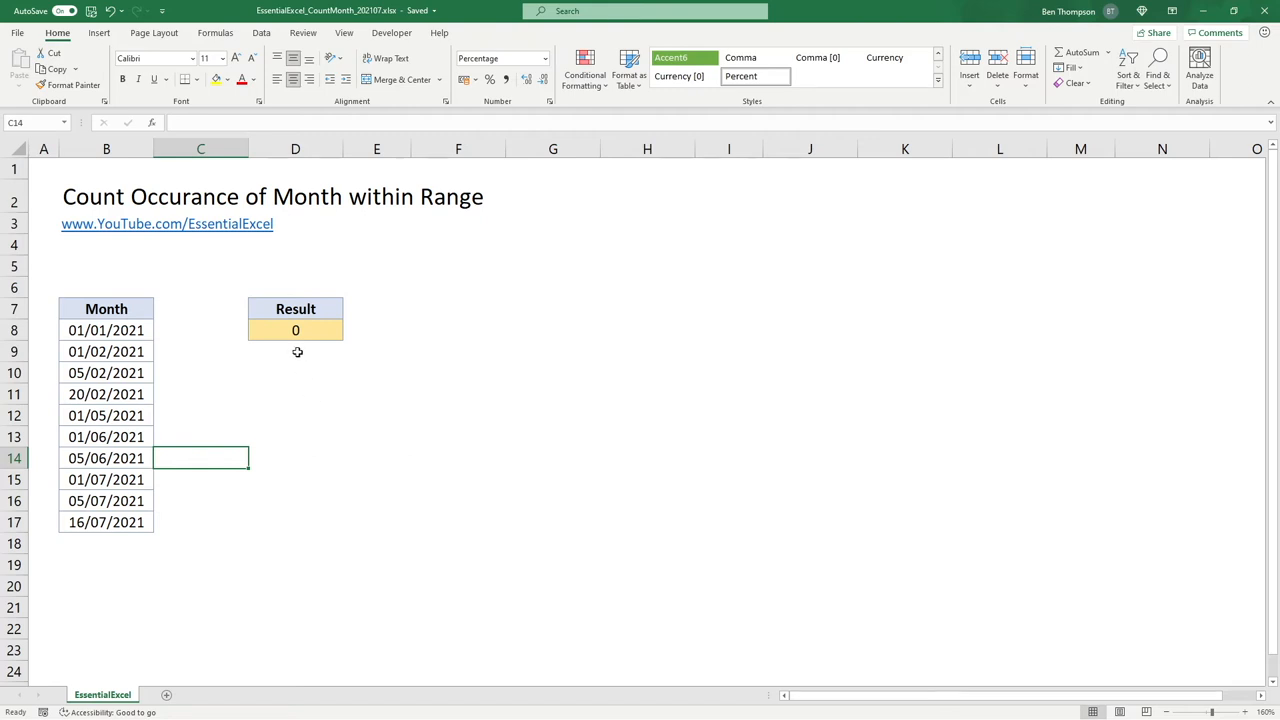
Clear D8 and enter =SUMPRODUCT(--((MONTH( with the date range B8:B17.
left_click(295, 330)
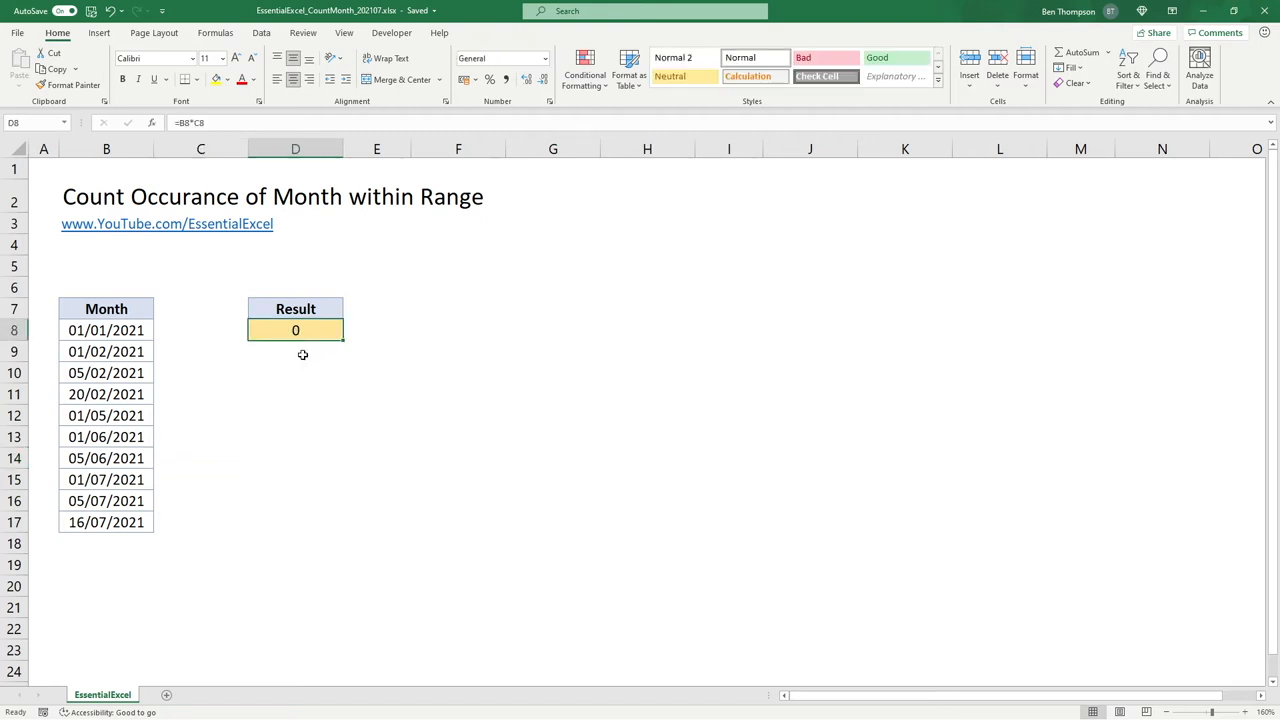
key("Delete")
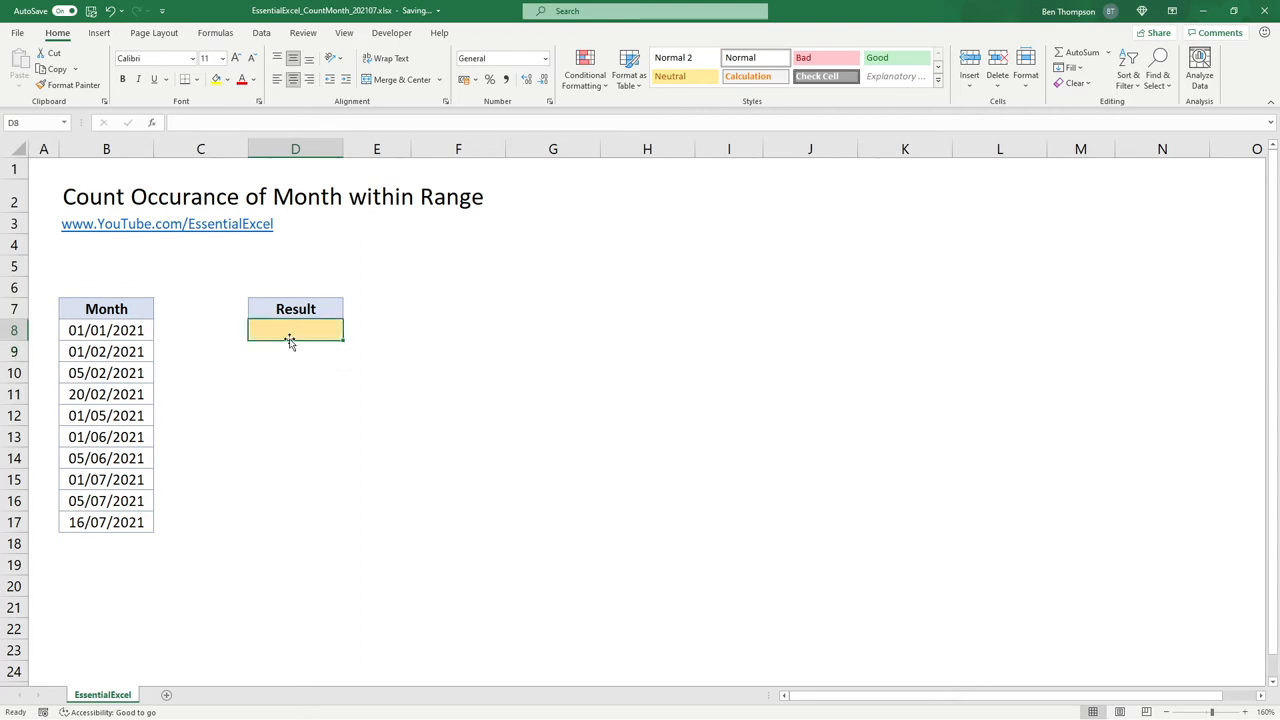
mouse_move(281, 337)
type("=")
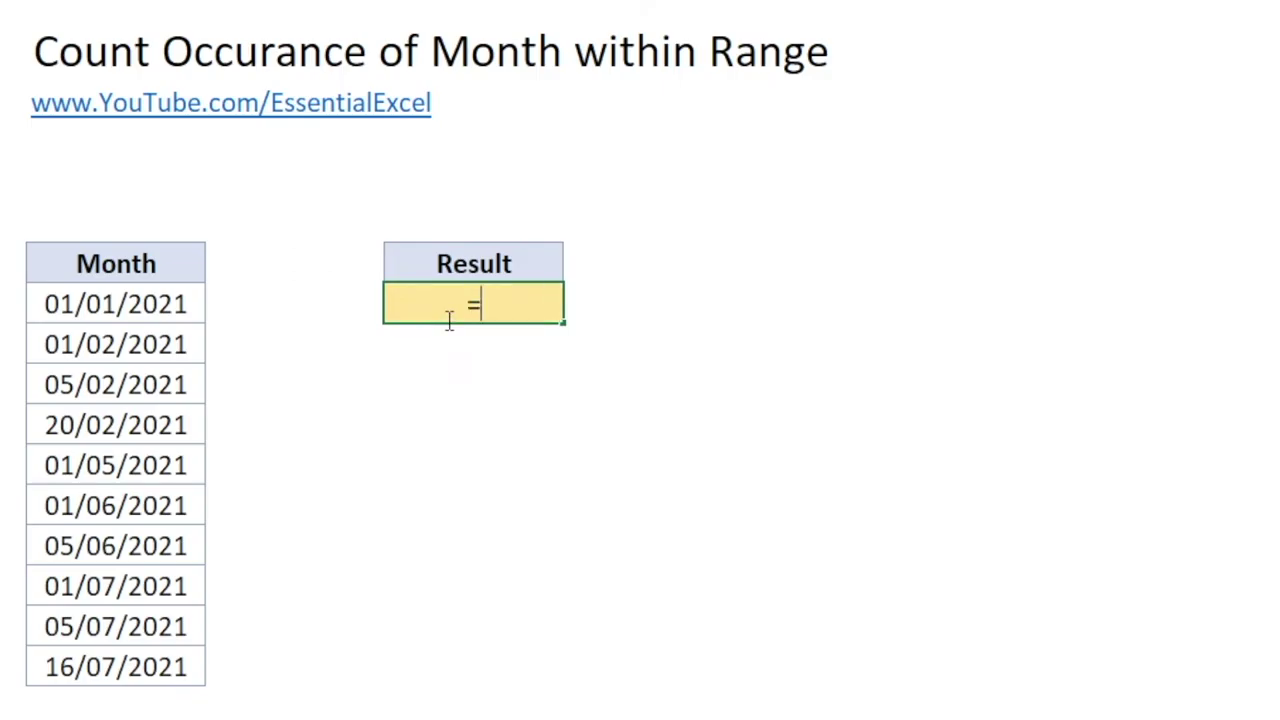
type("sunm")
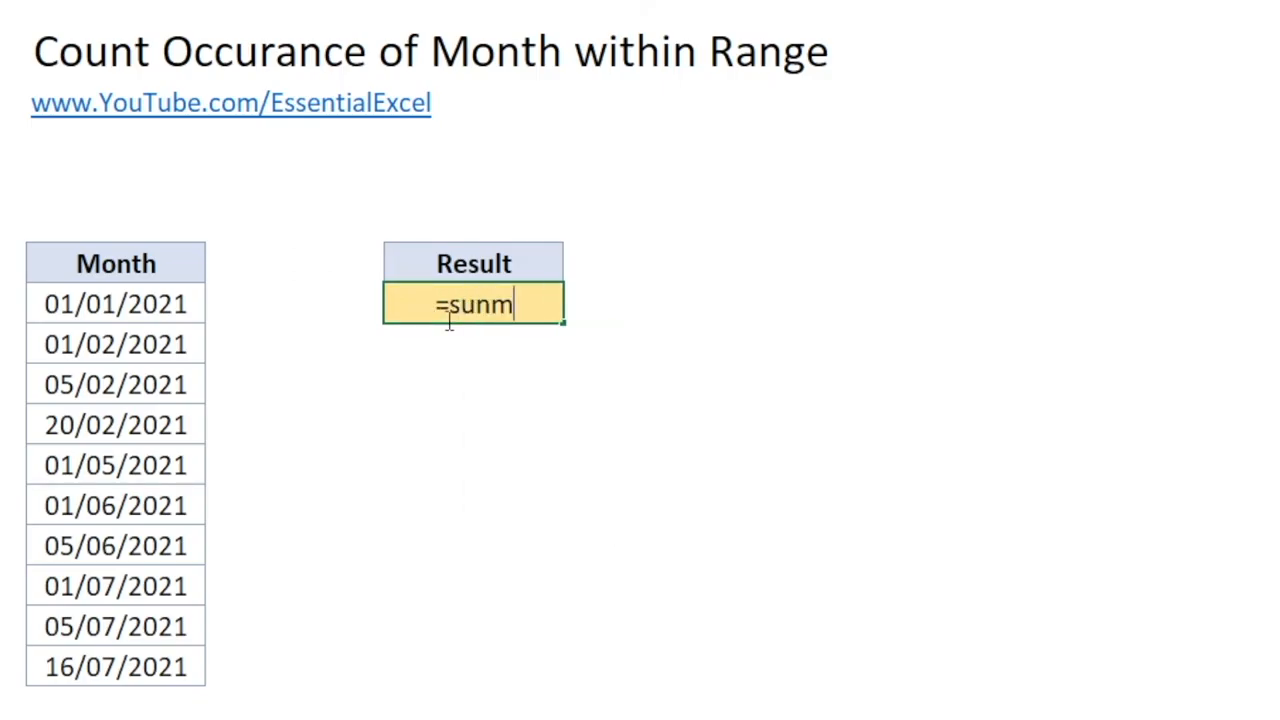
type("SUM")
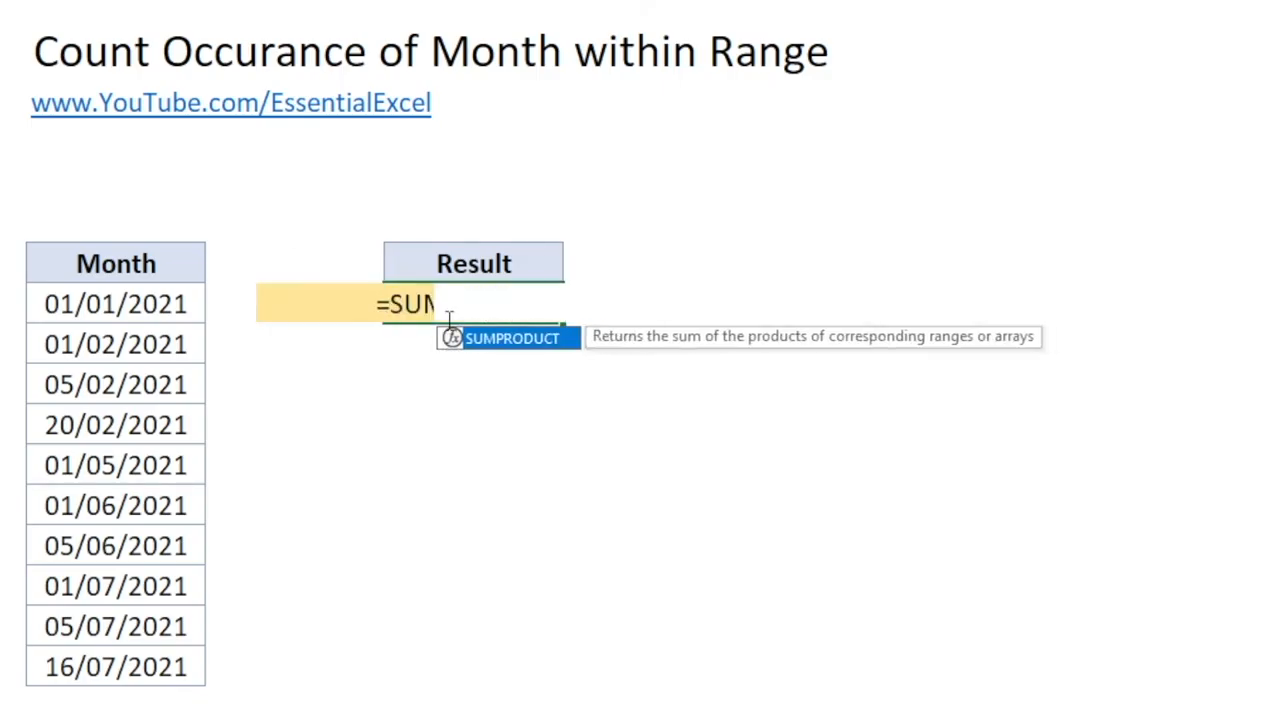
type("PRODUCT(")
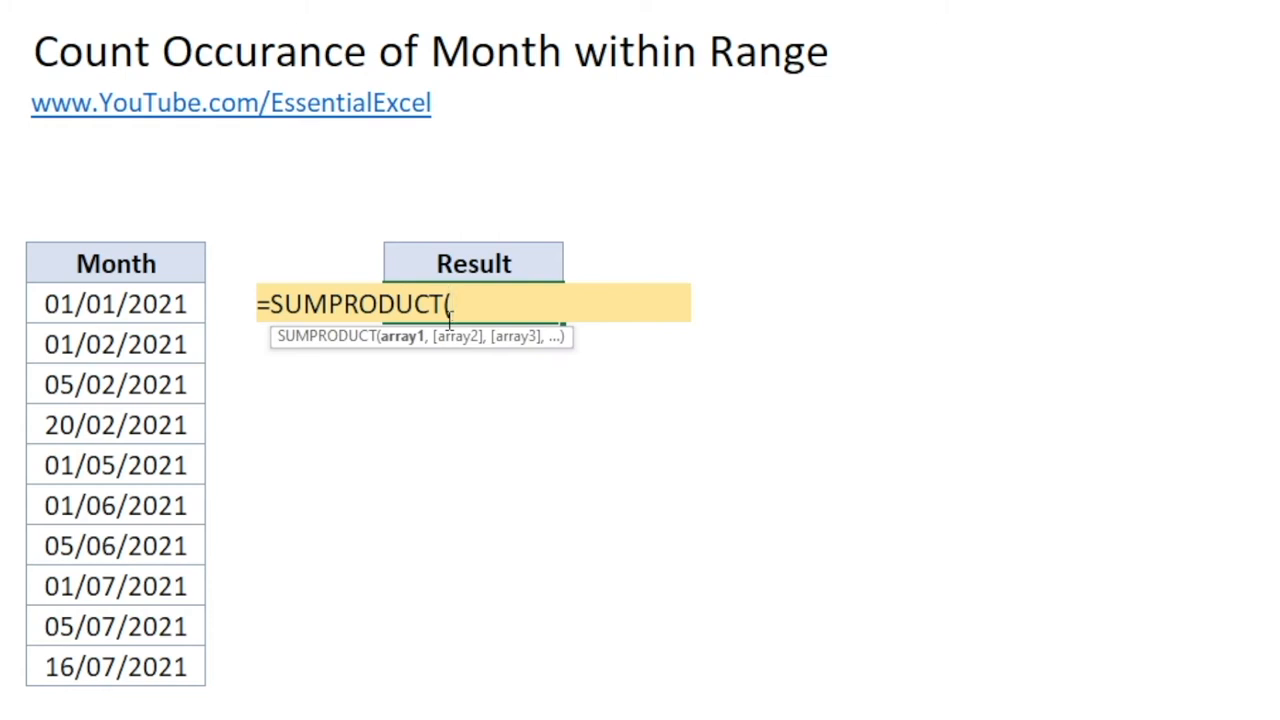
type("--")
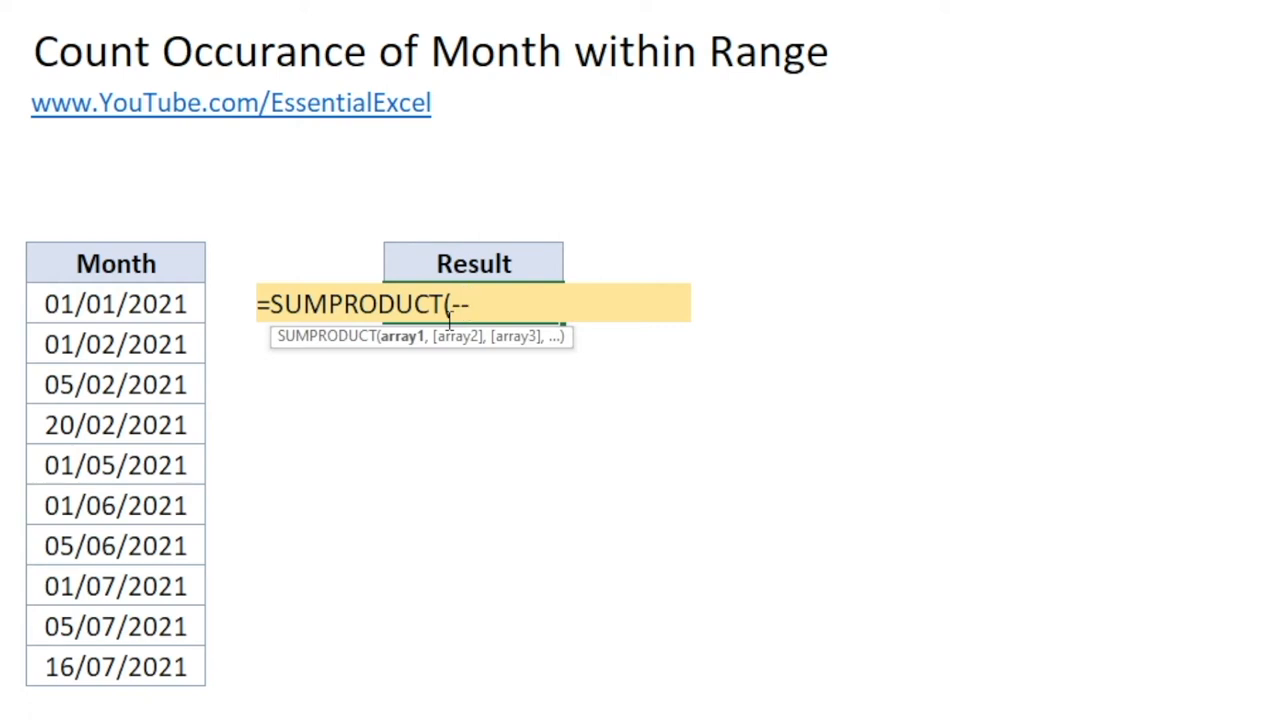
type("((")
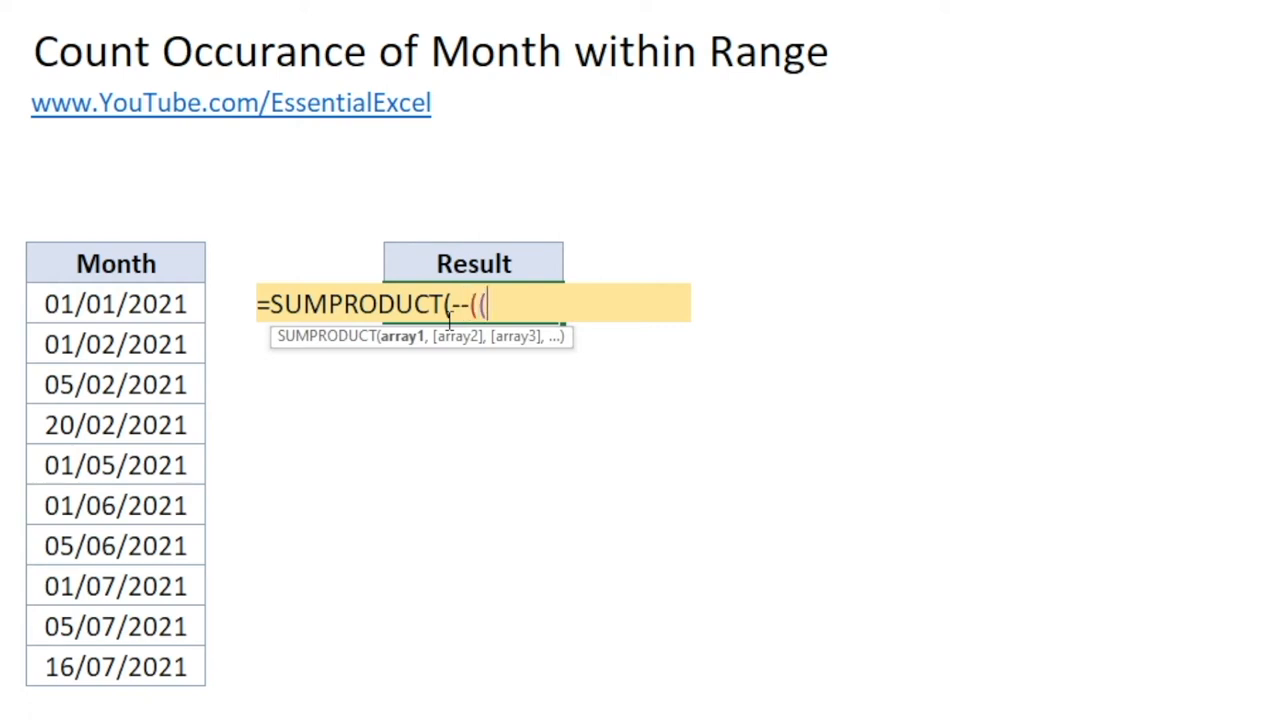
type("M")
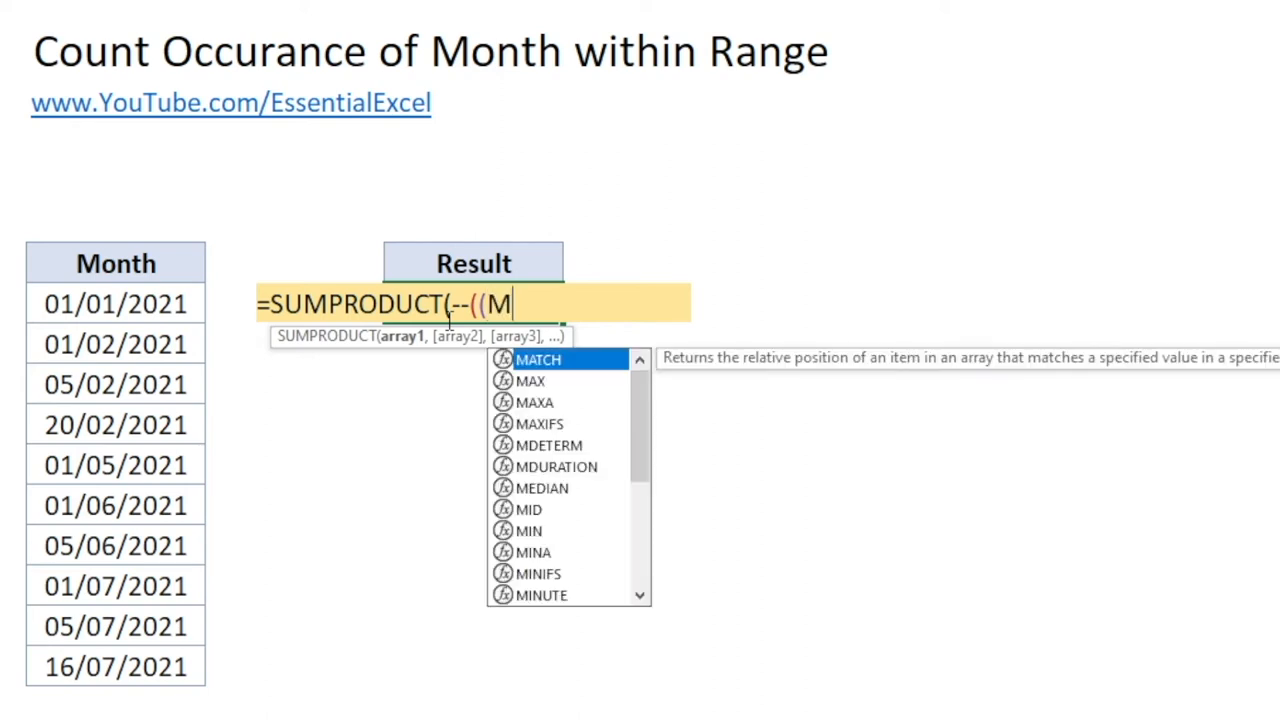
type("ONTH(")
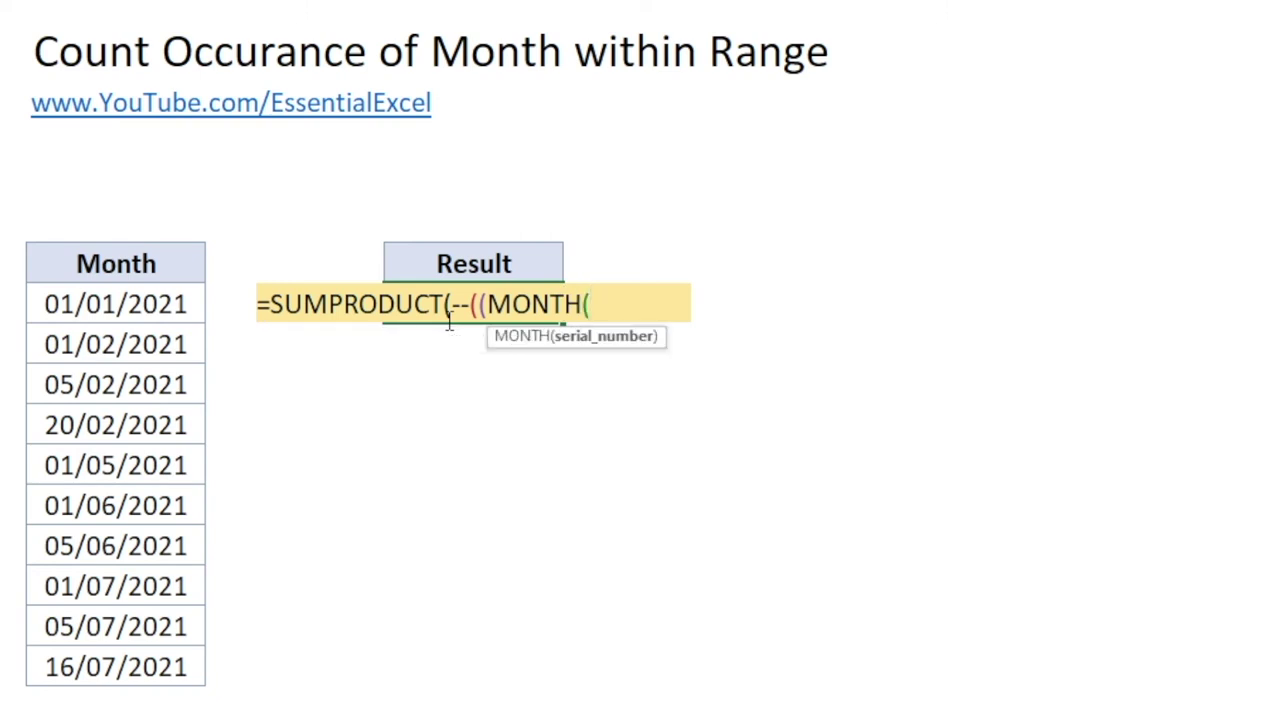
mouse_move(361, 337)
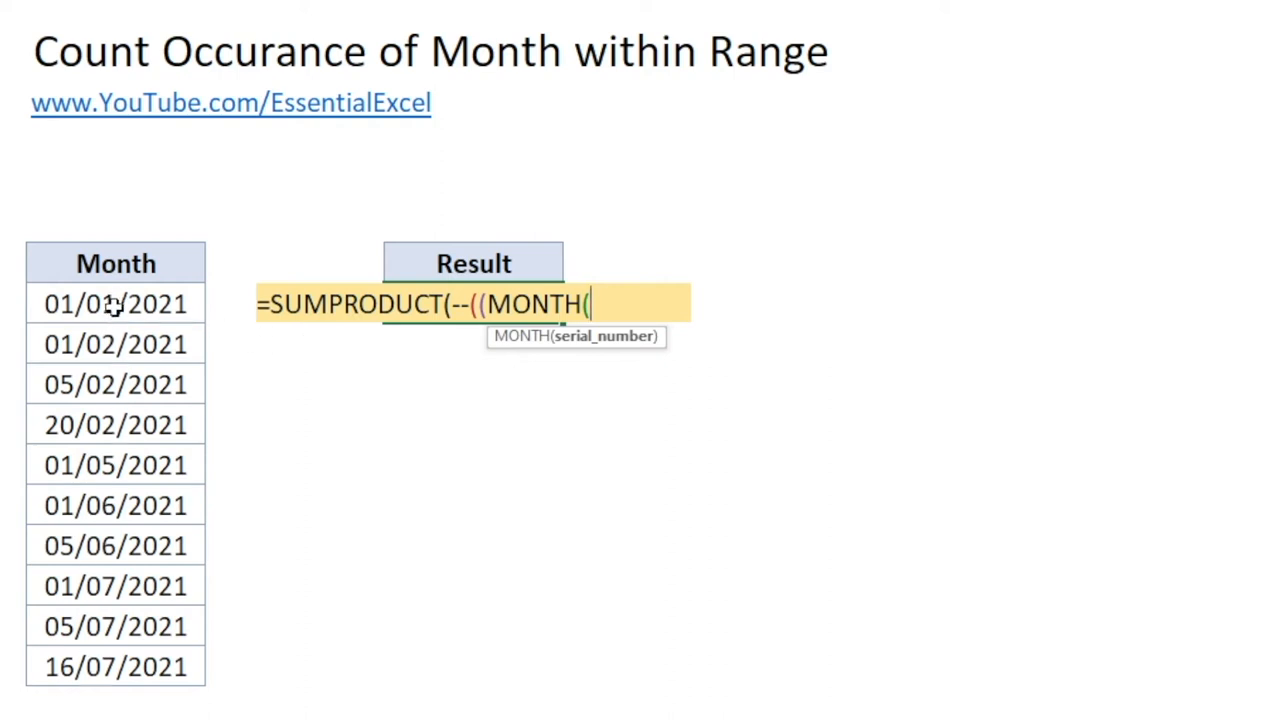
left_click_drag(115, 304, 133, 666)
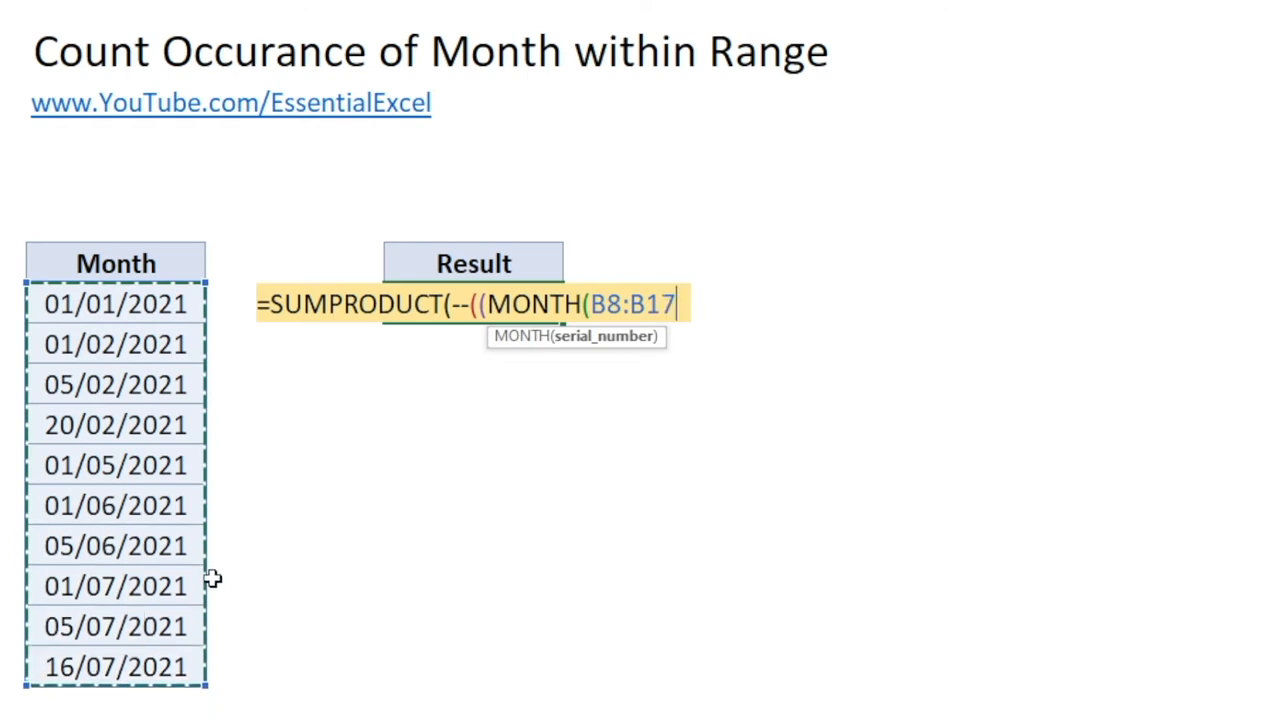
Complete D8 as =SUMPRODUCT(--((MONTH($B$8:$B$17)=5))), returning 1.
key("f4")
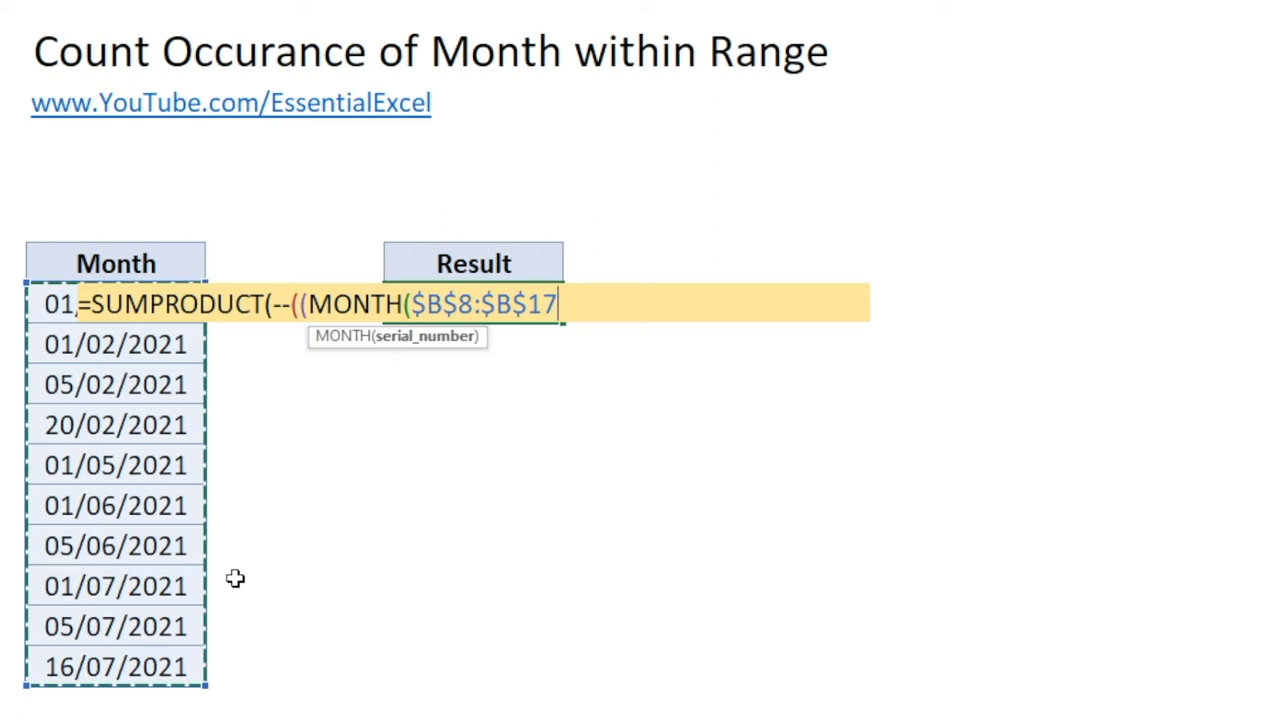
type(")")
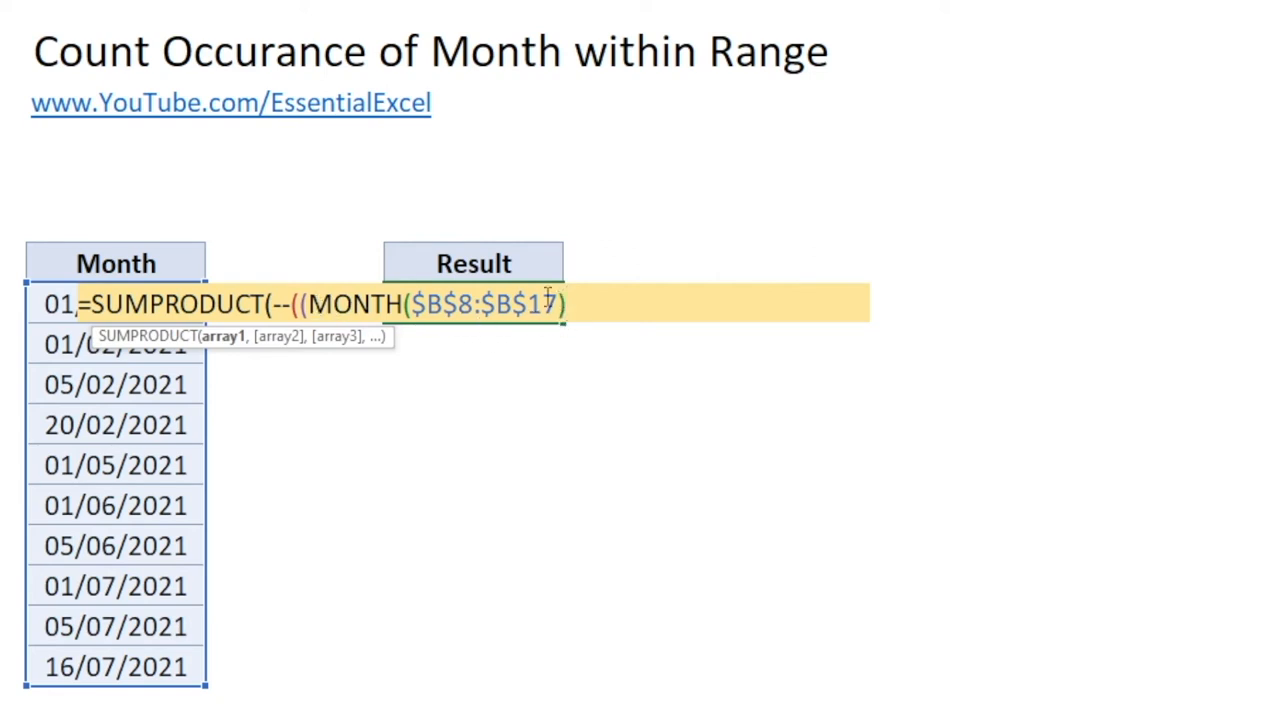
mouse_move(300, 325)
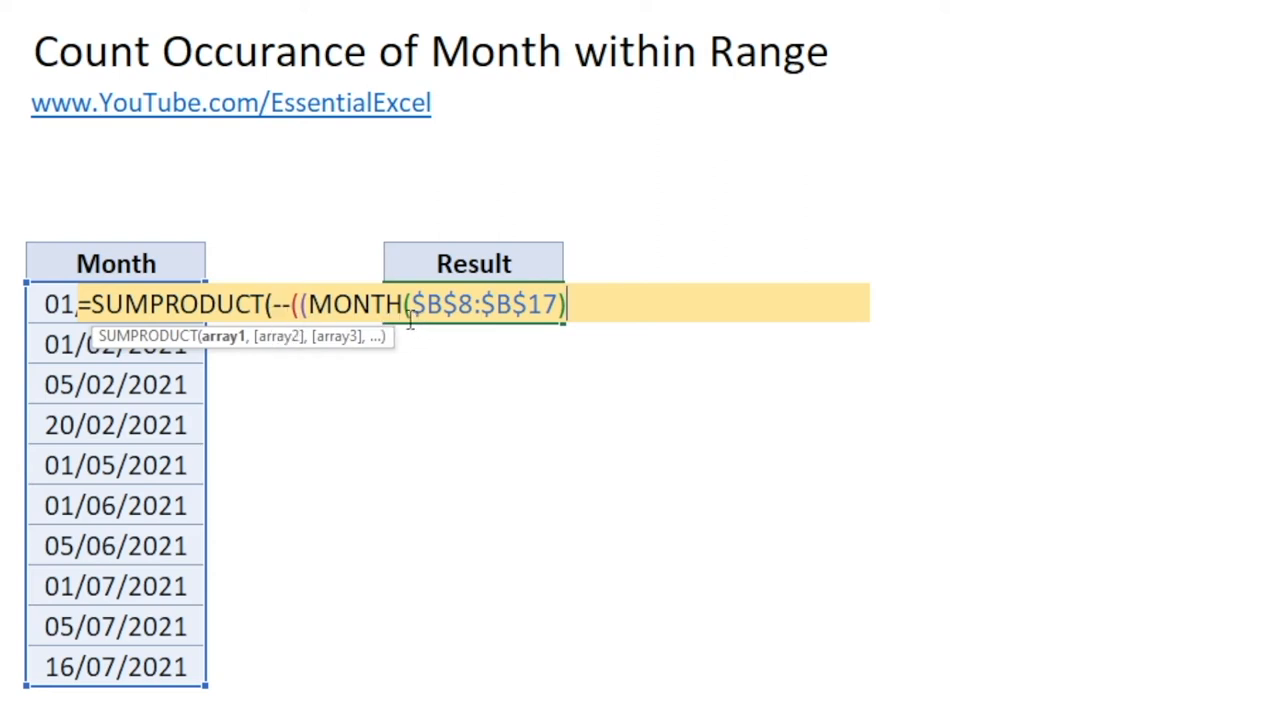
mouse_move(457, 323)
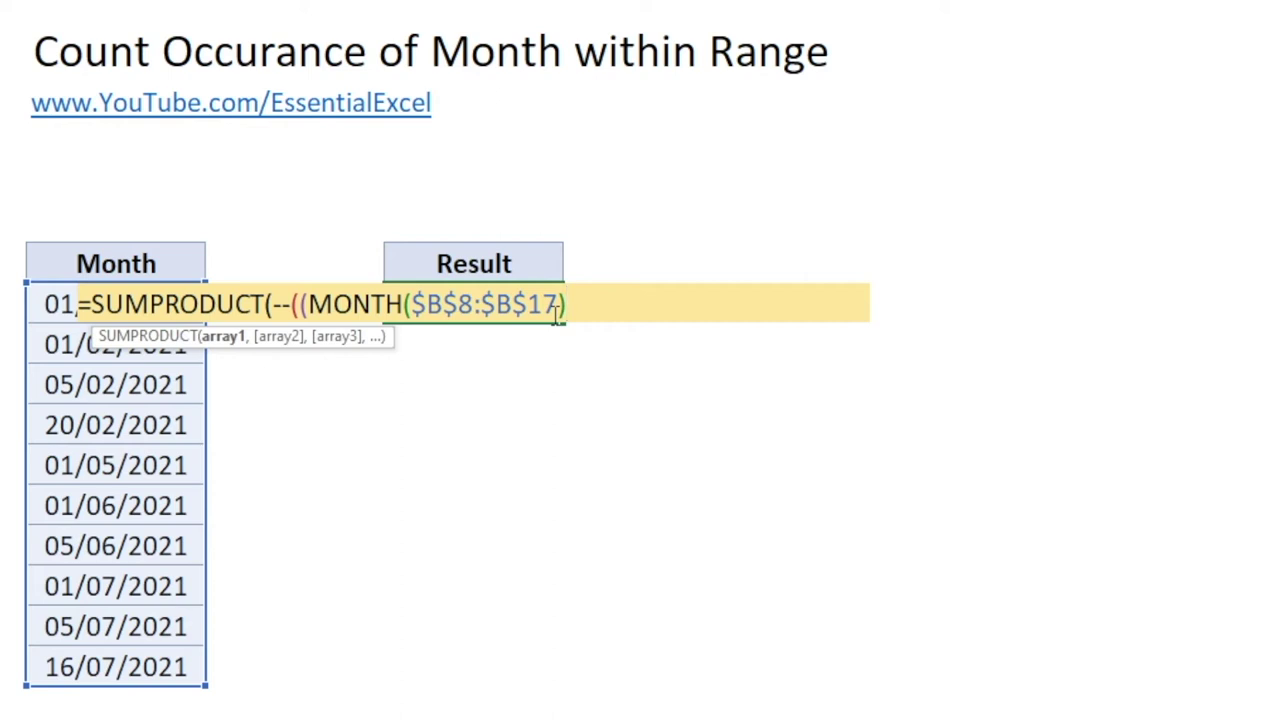
type("=")
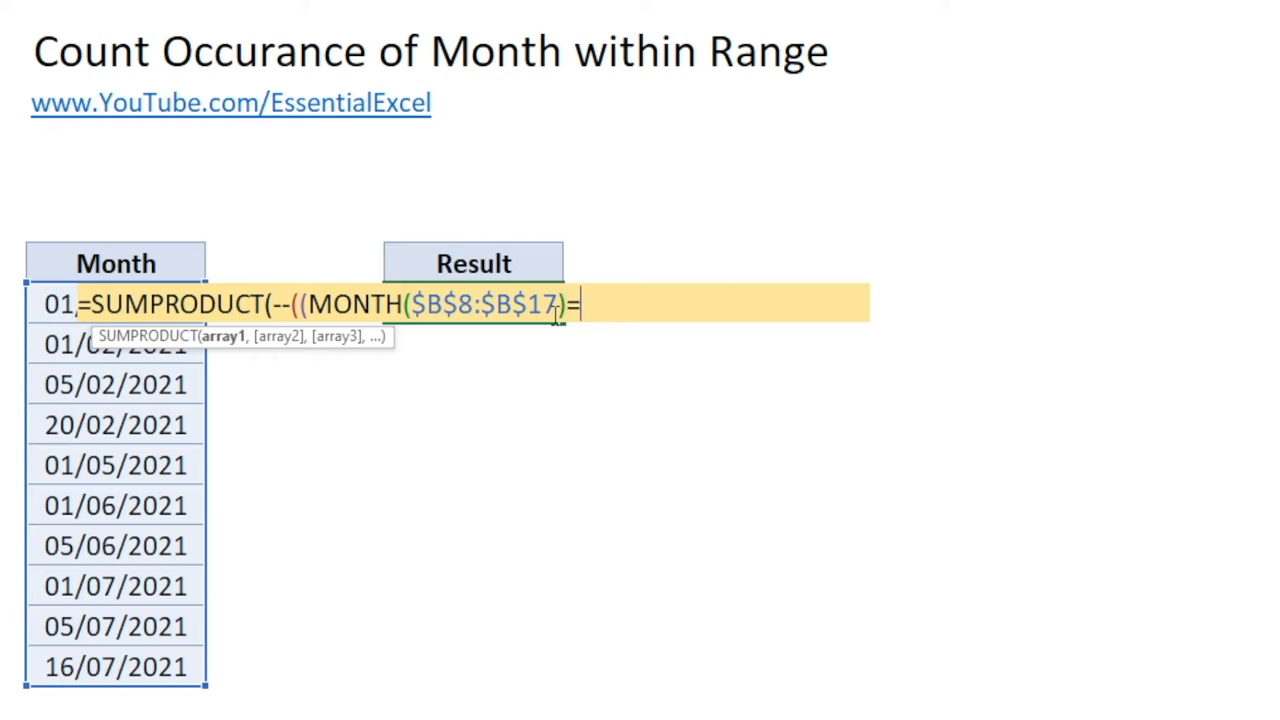
type("5")
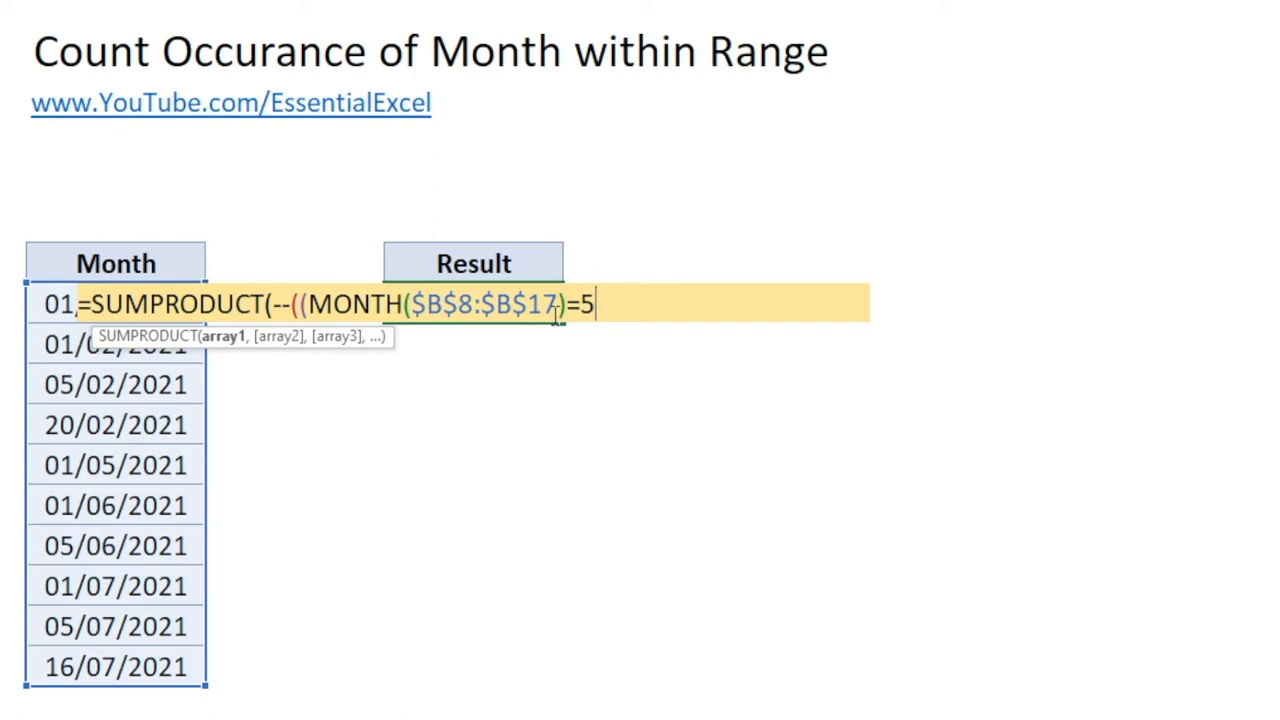
type(")))")
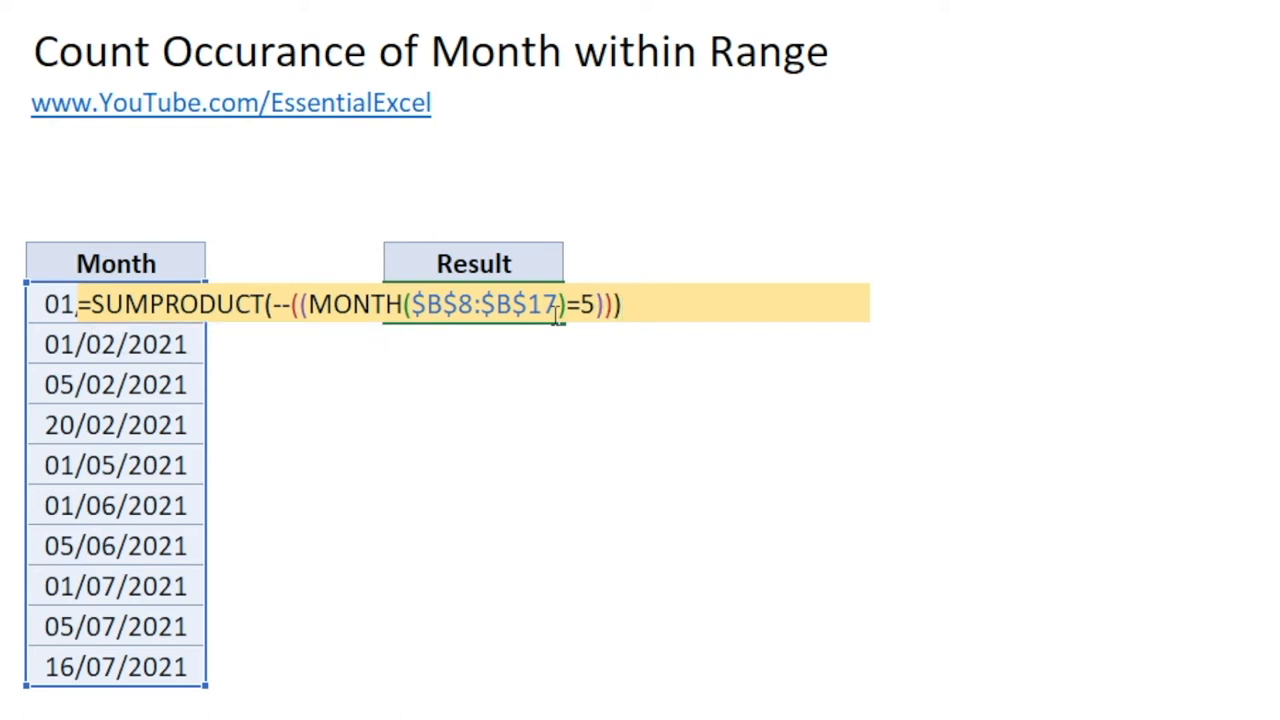
key("Return")
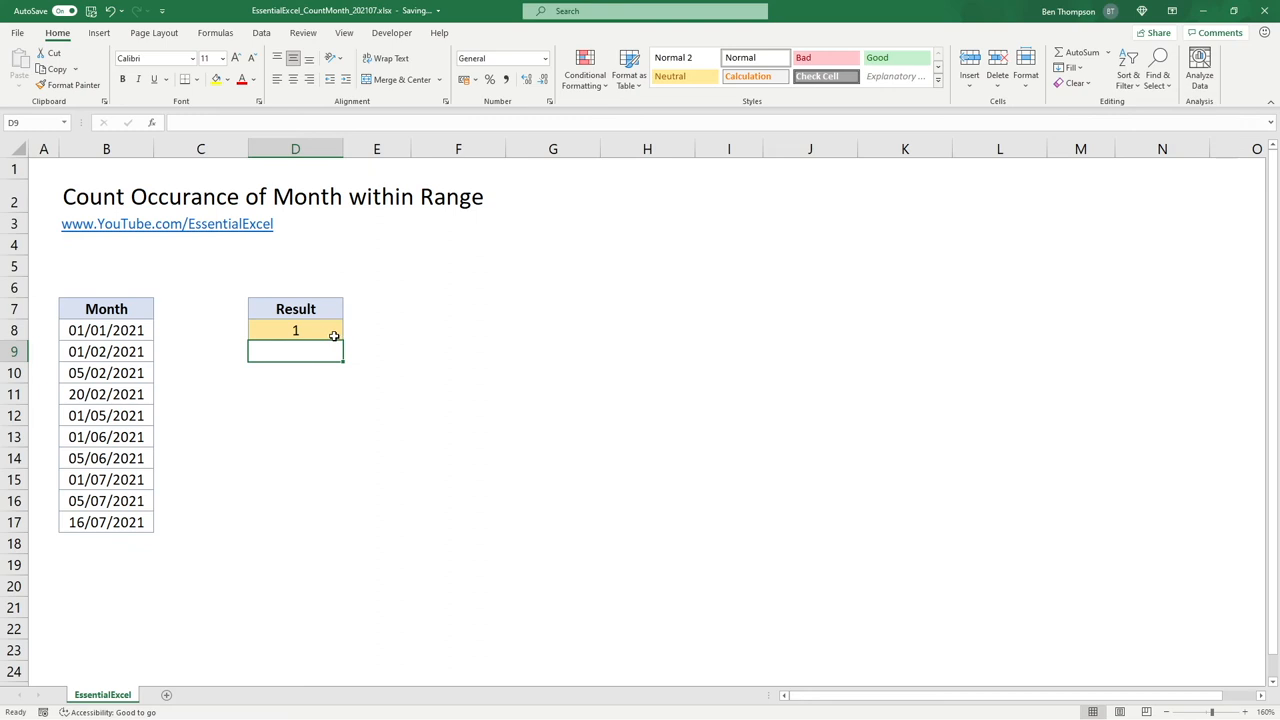
Edit the month number in the D8 formula and check it against the February dates.
left_click(295, 330)
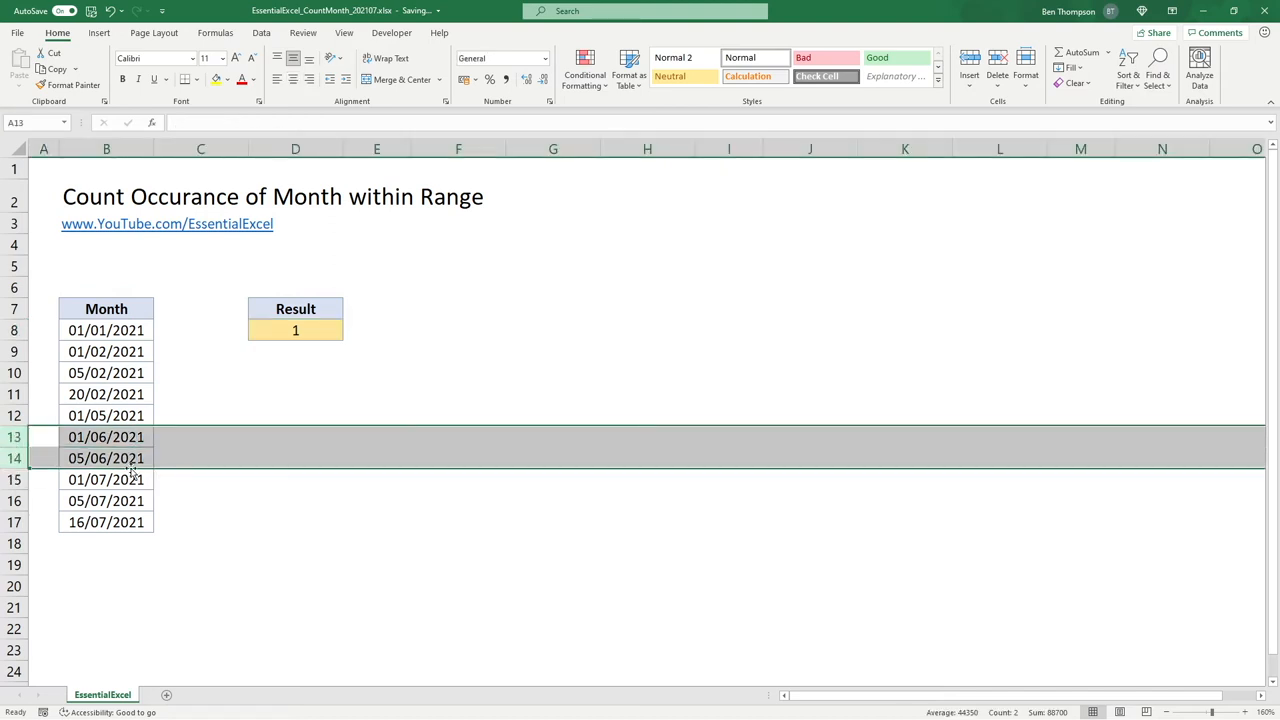
left_click(295, 330)
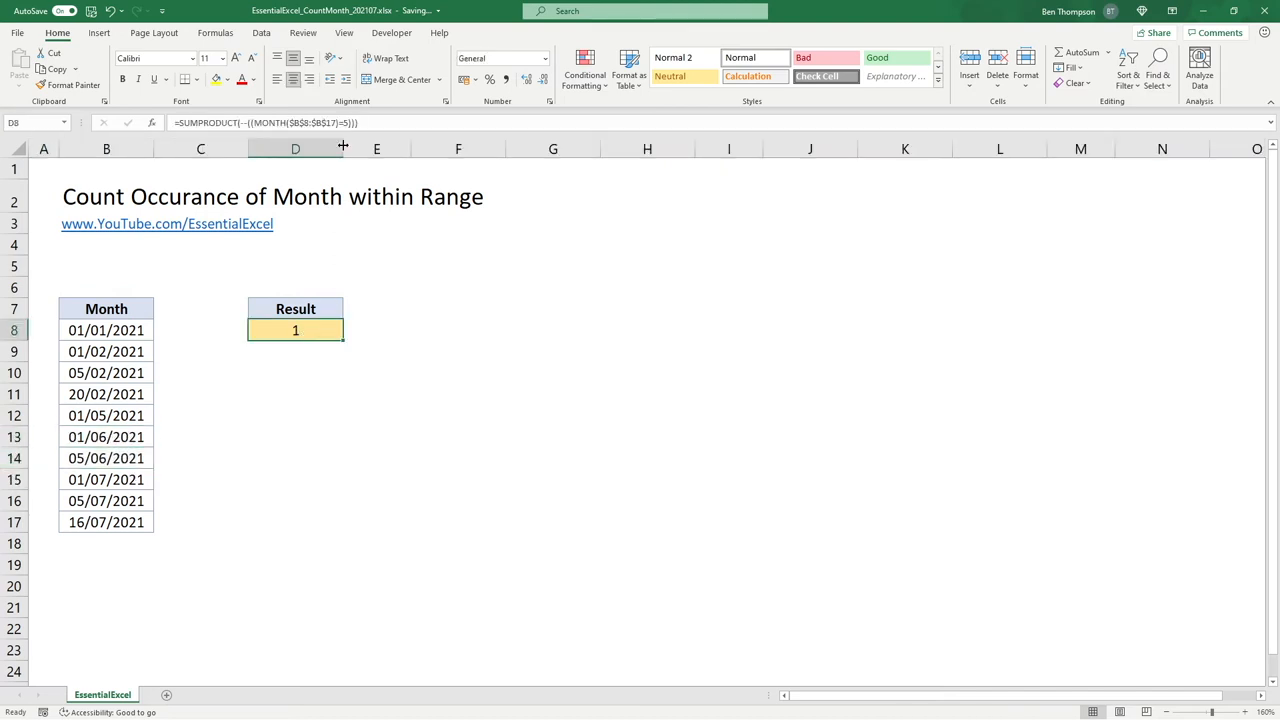
double_click(295, 330)
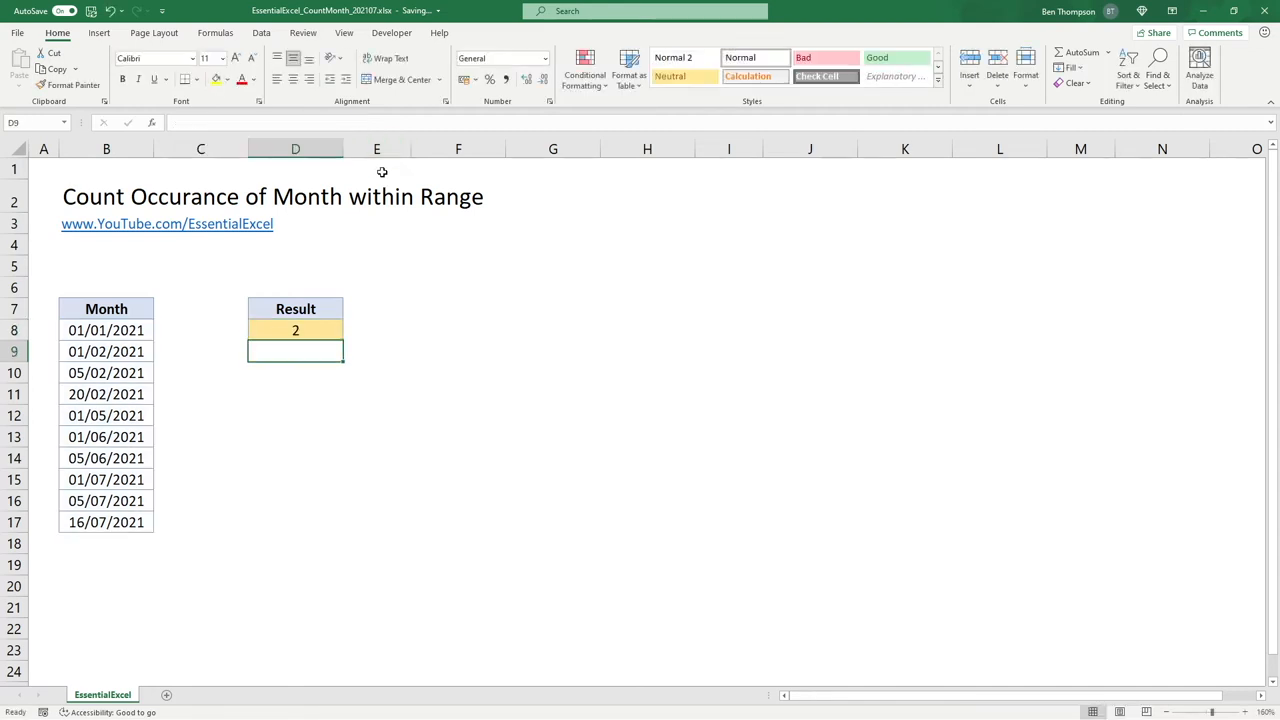
left_click(295, 330)
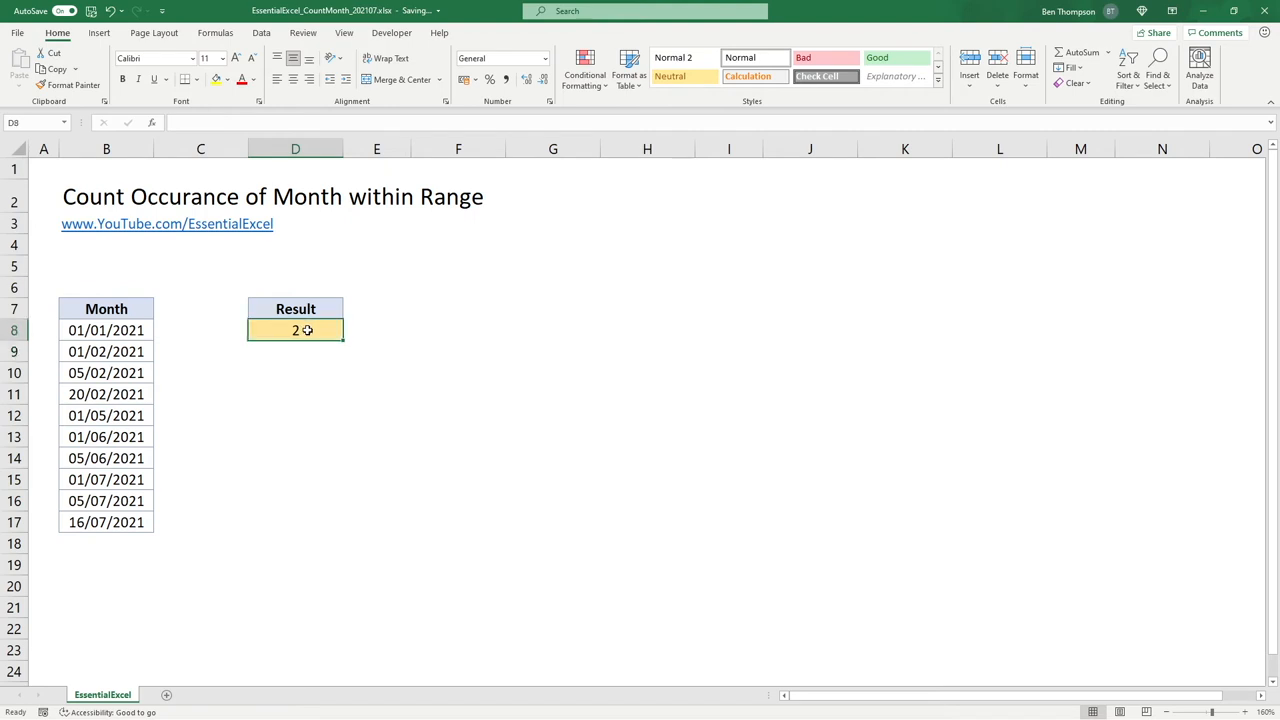
left_click_drag(106, 351, 106, 372)
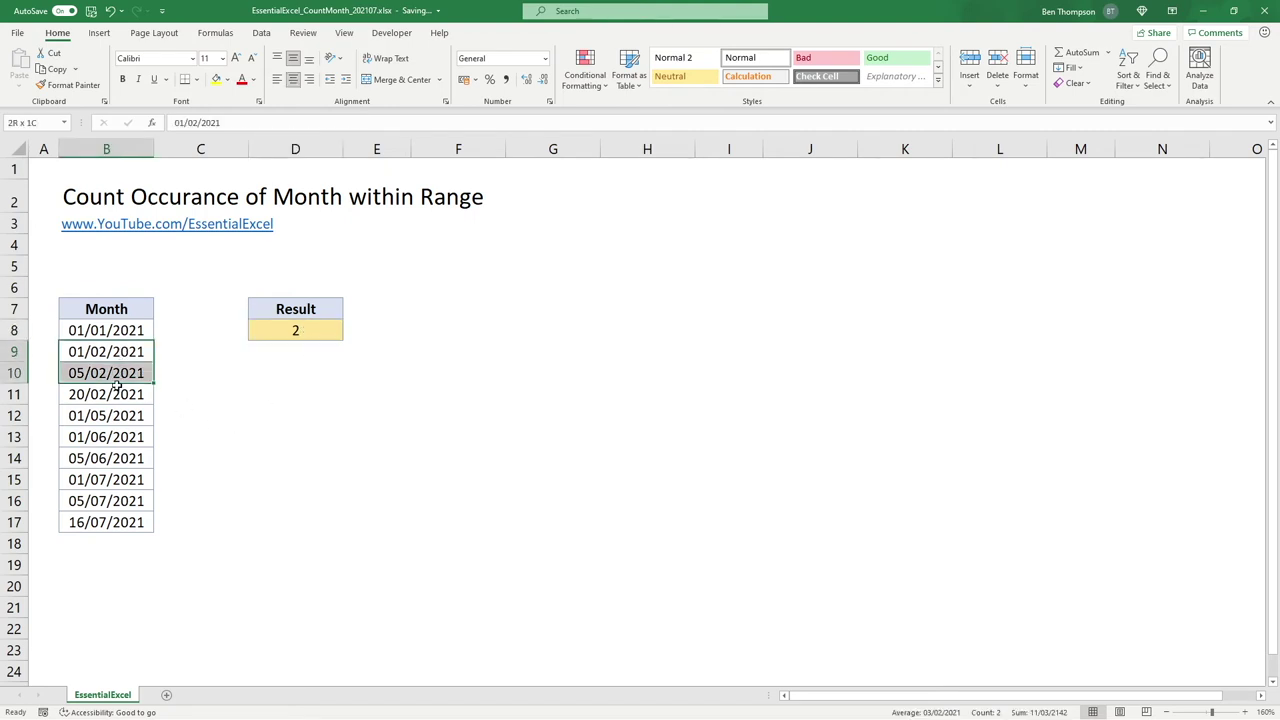
left_click(295, 330)
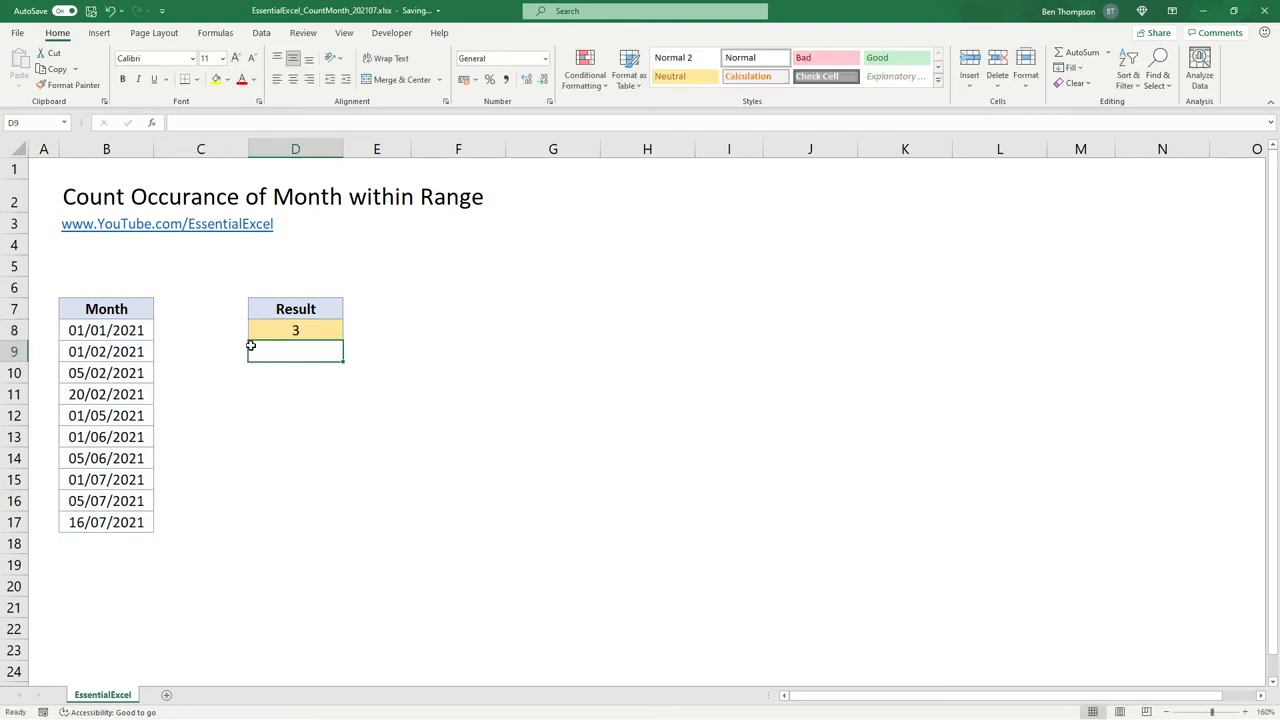
Begin overwriting the June date in B13 with a new date.
left_click(106, 437)
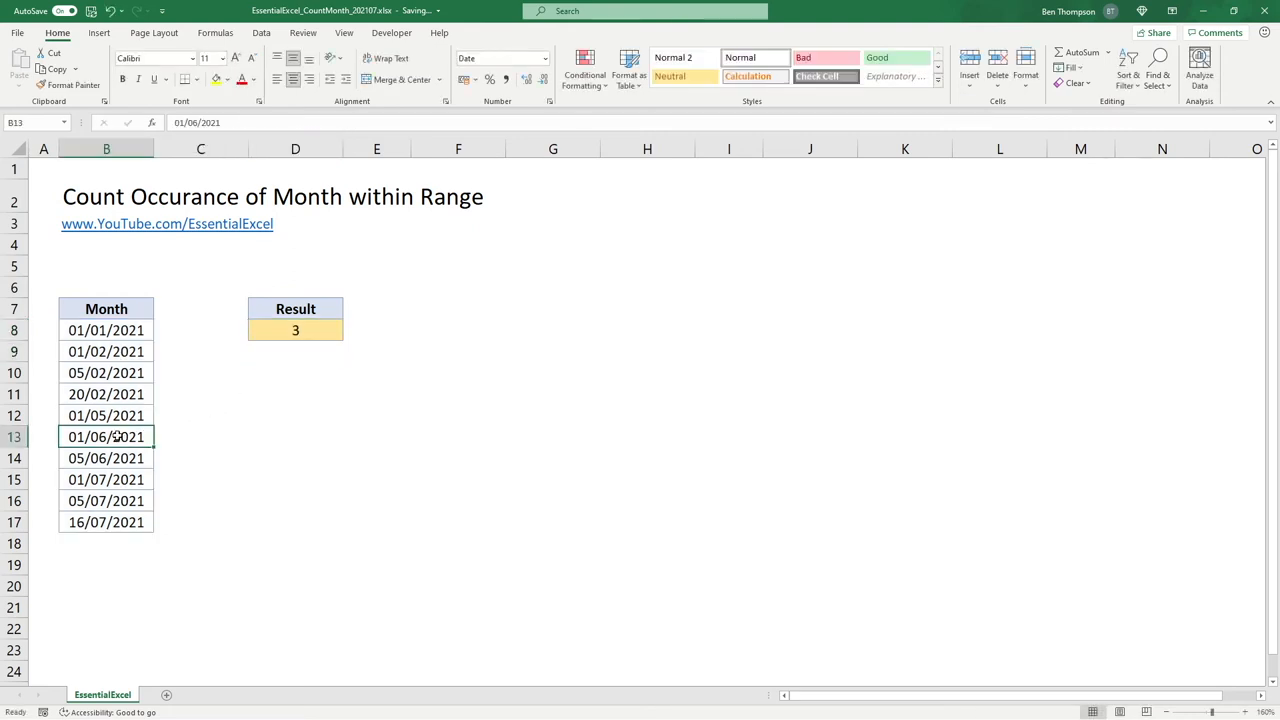
type("1")
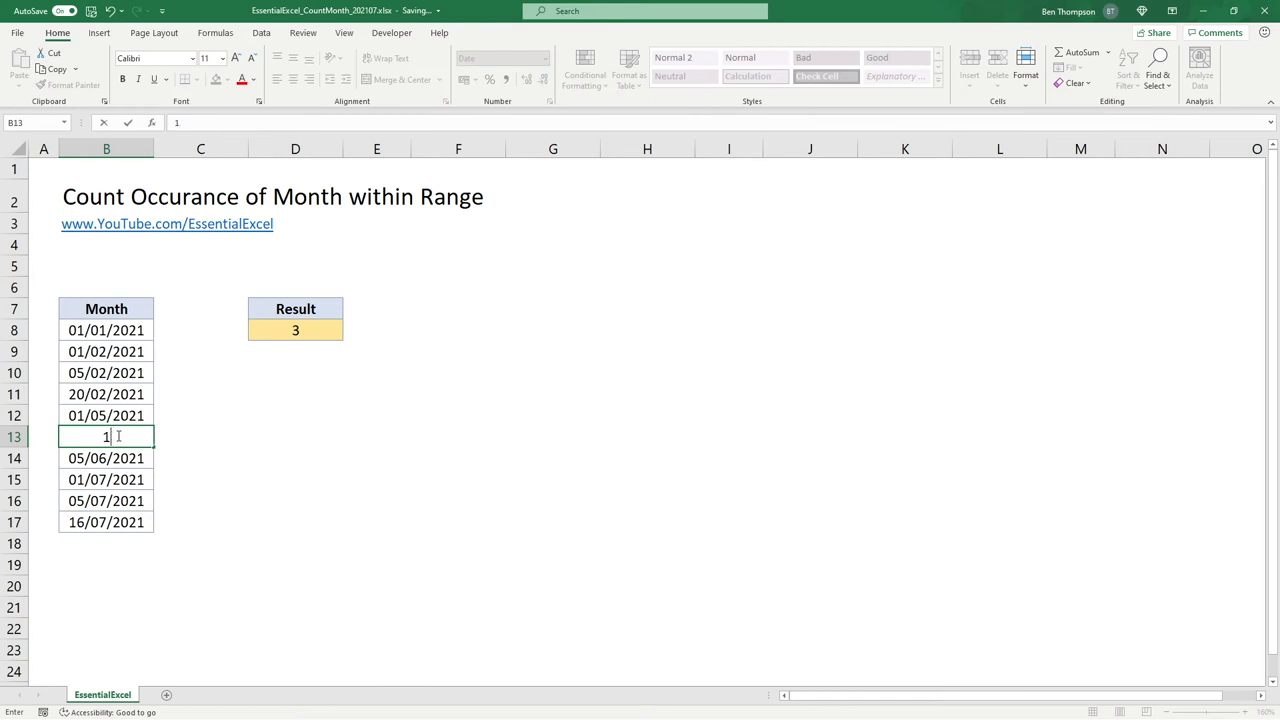
type("0/02/202")
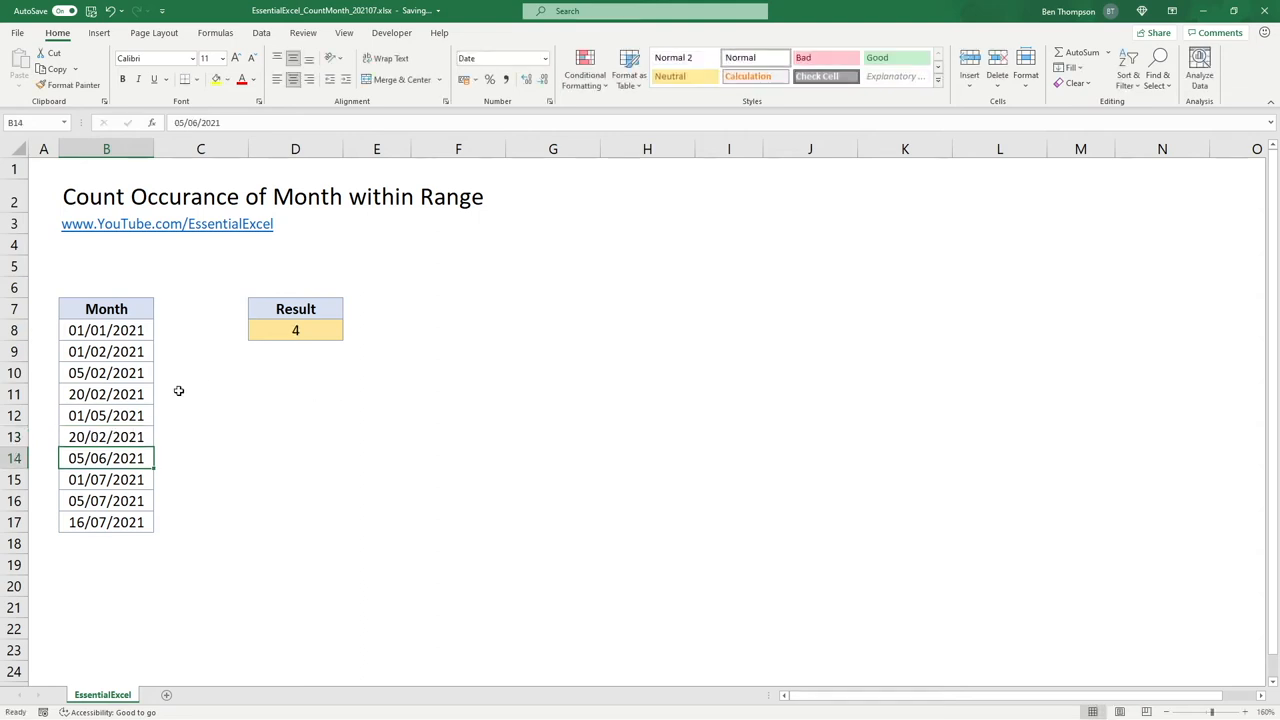
Point the D8 formula's month test at D5 and set D5 to 7, giving 3.
left_click(295, 330)
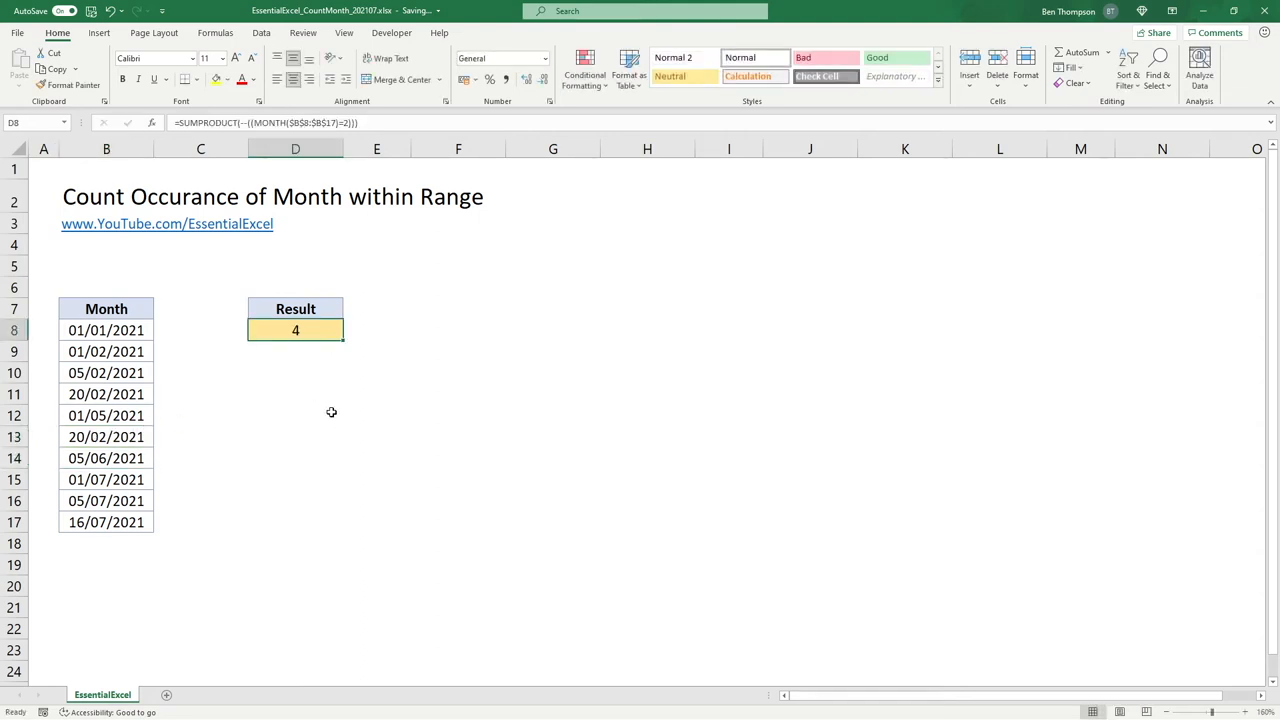
mouse_move(320, 400)
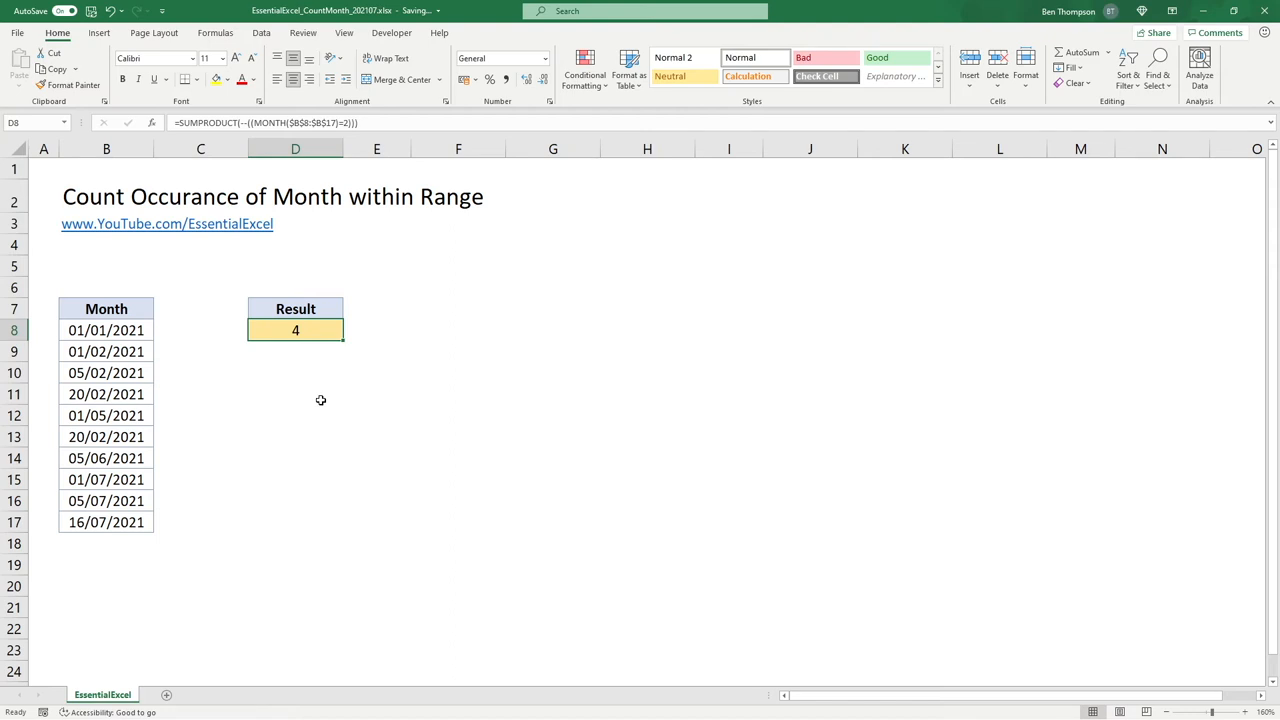
mouse_move(322, 344)
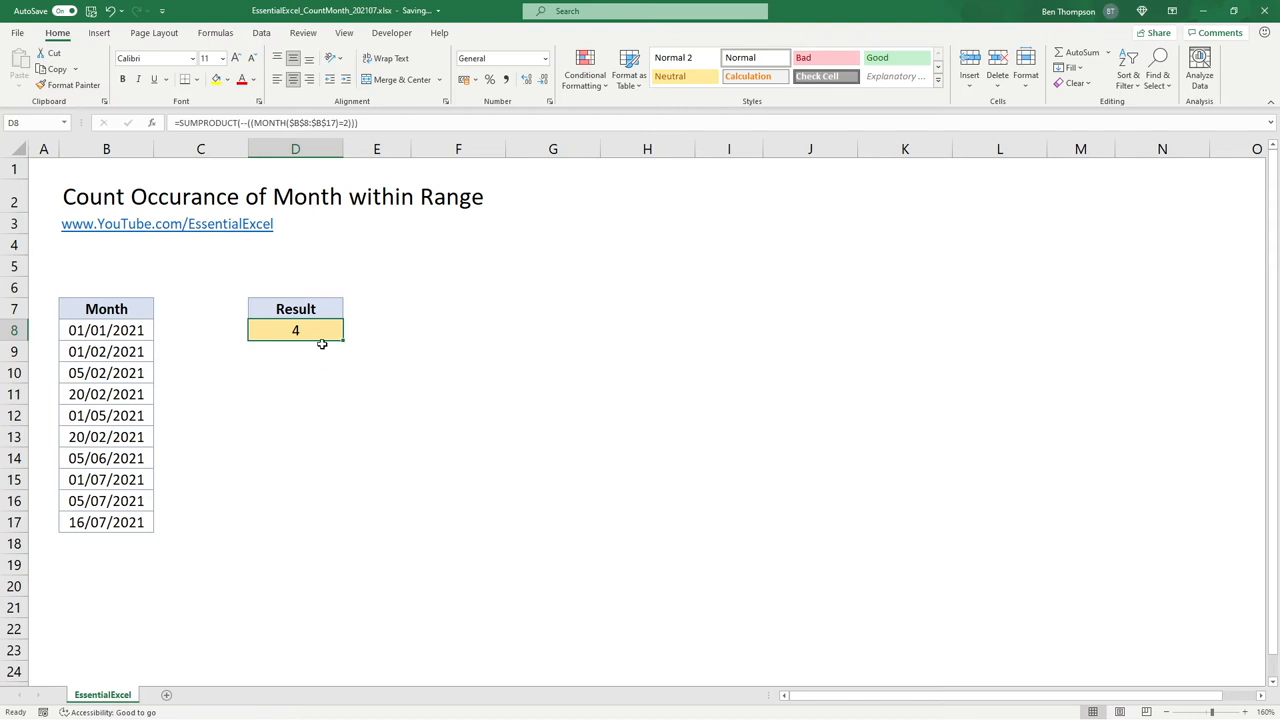
mouse_move(356, 128)
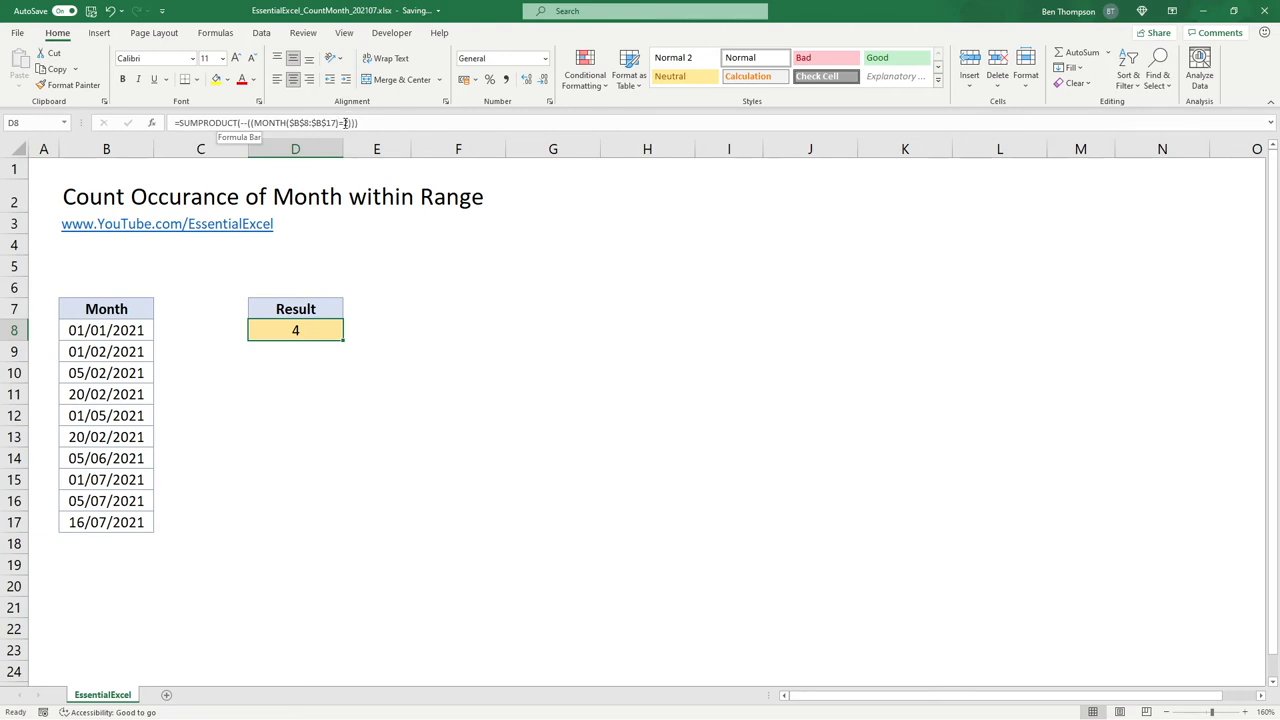
left_click(295, 265)
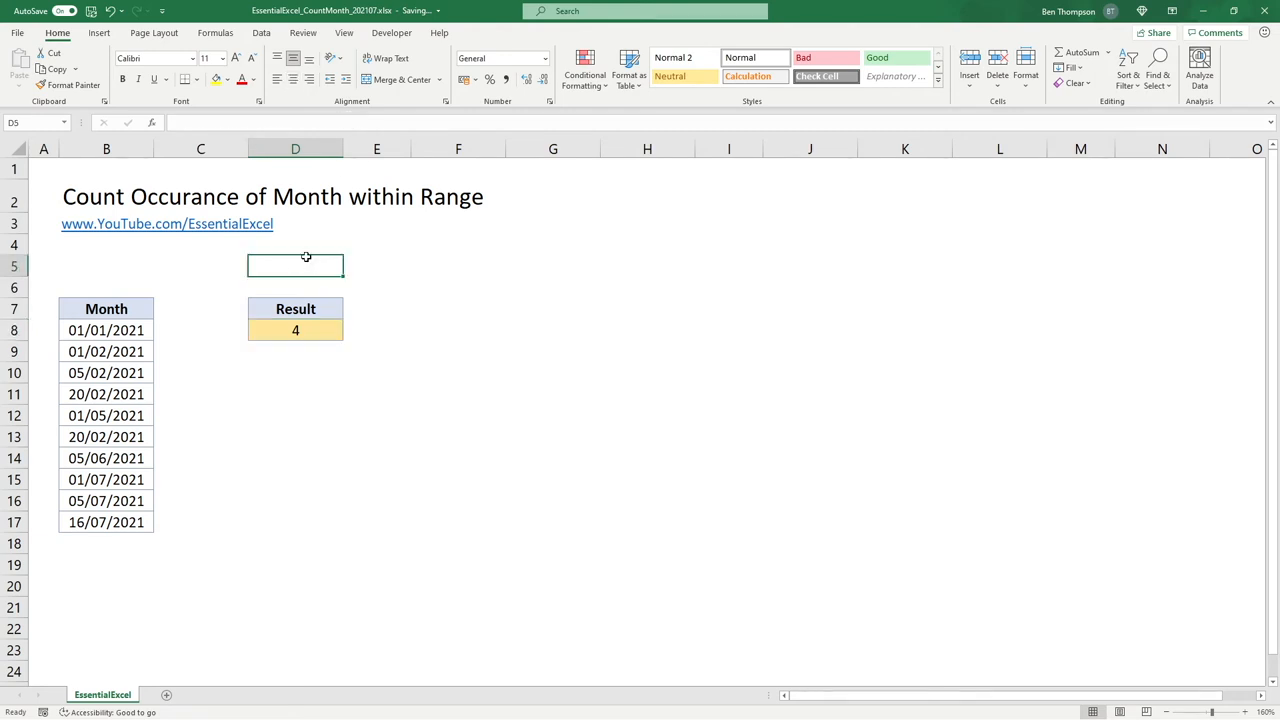
left_click(295, 479)
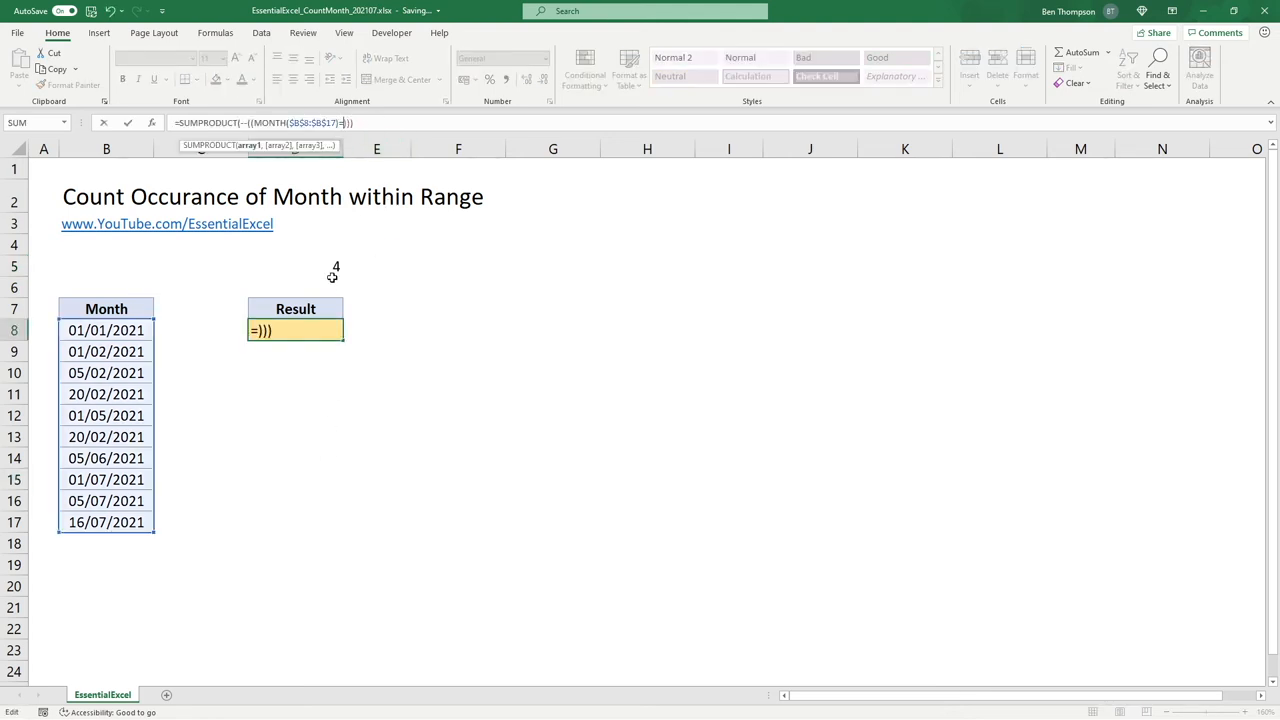
left_click(295, 265)
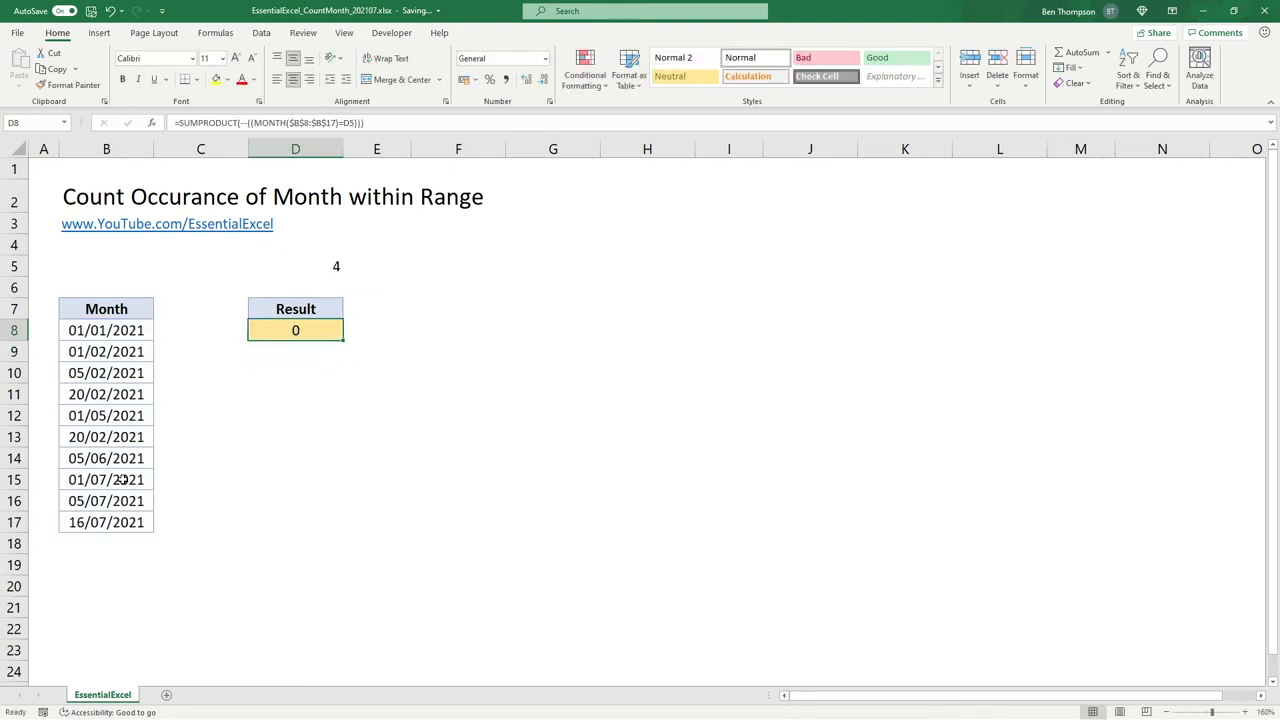
left_click(295, 265)
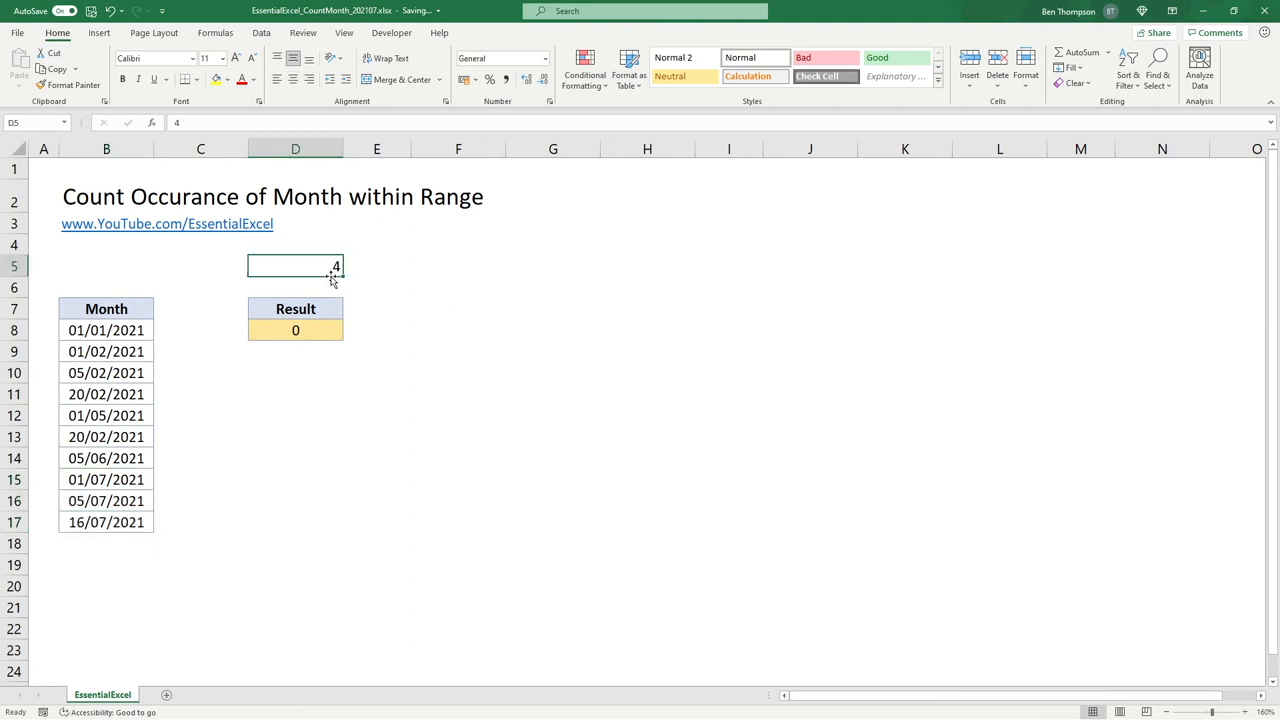
left_click(458, 457)
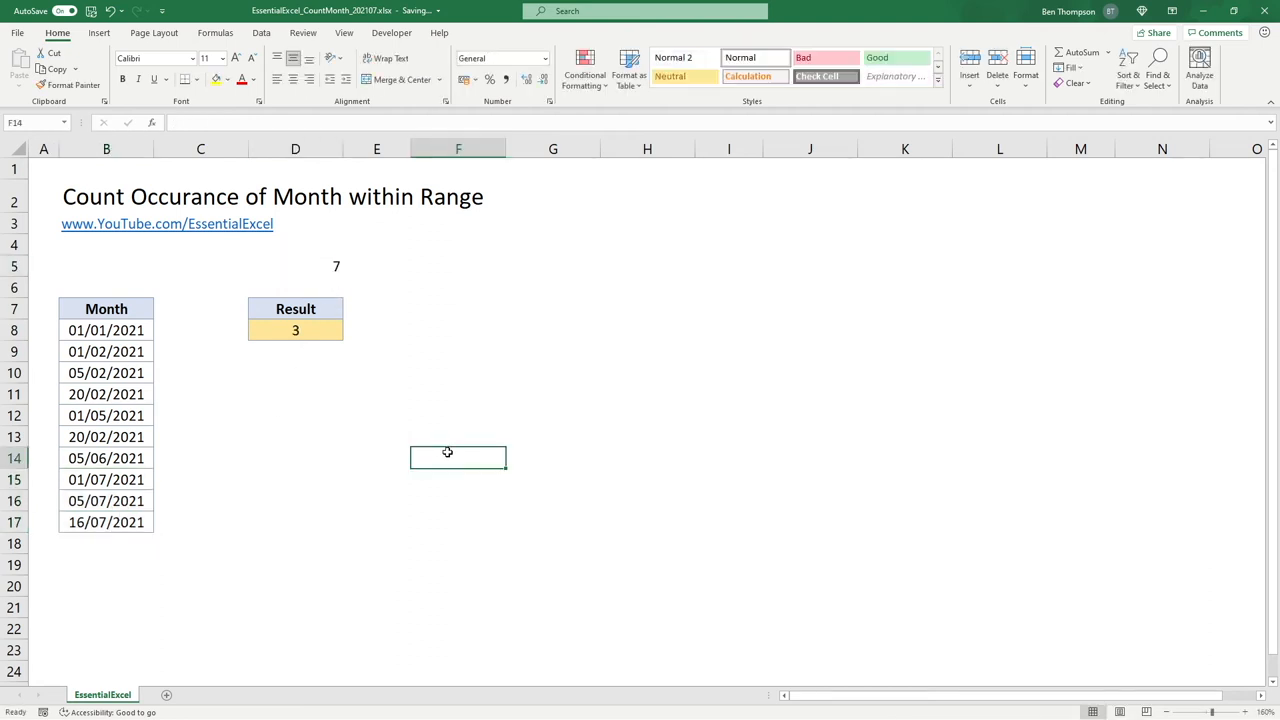
left_click(295, 266)
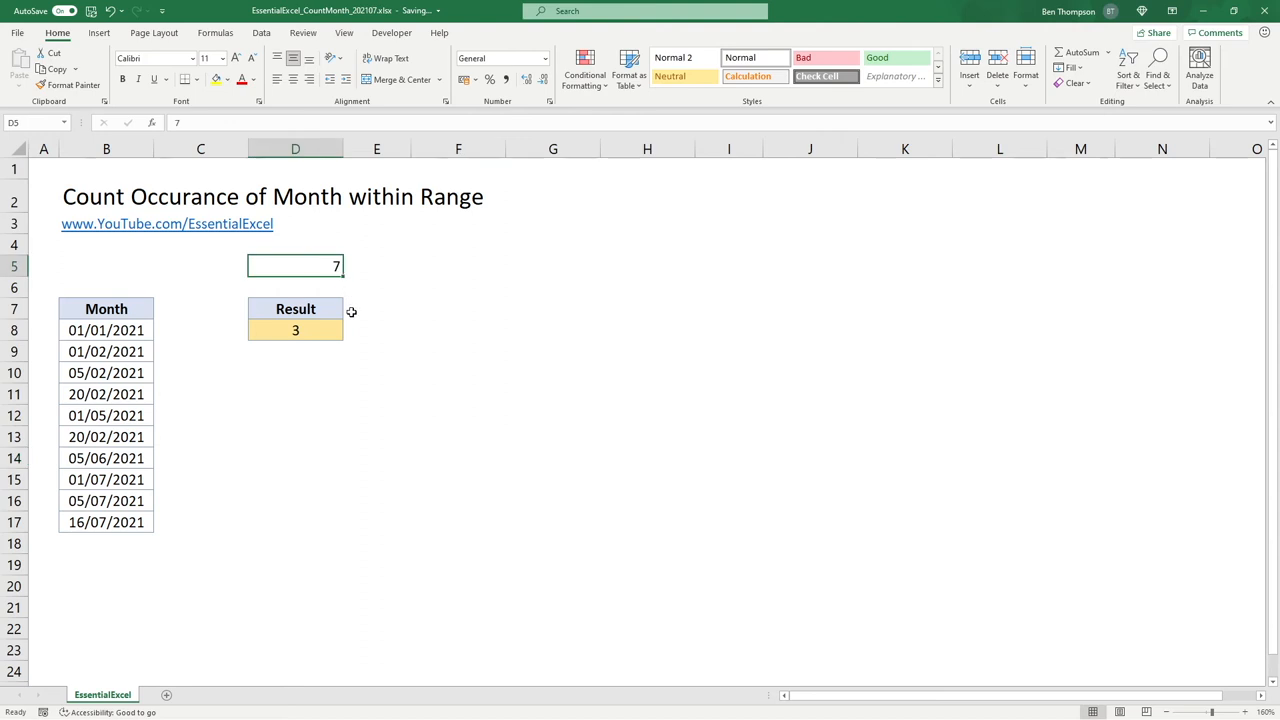
mouse_move(321, 323)
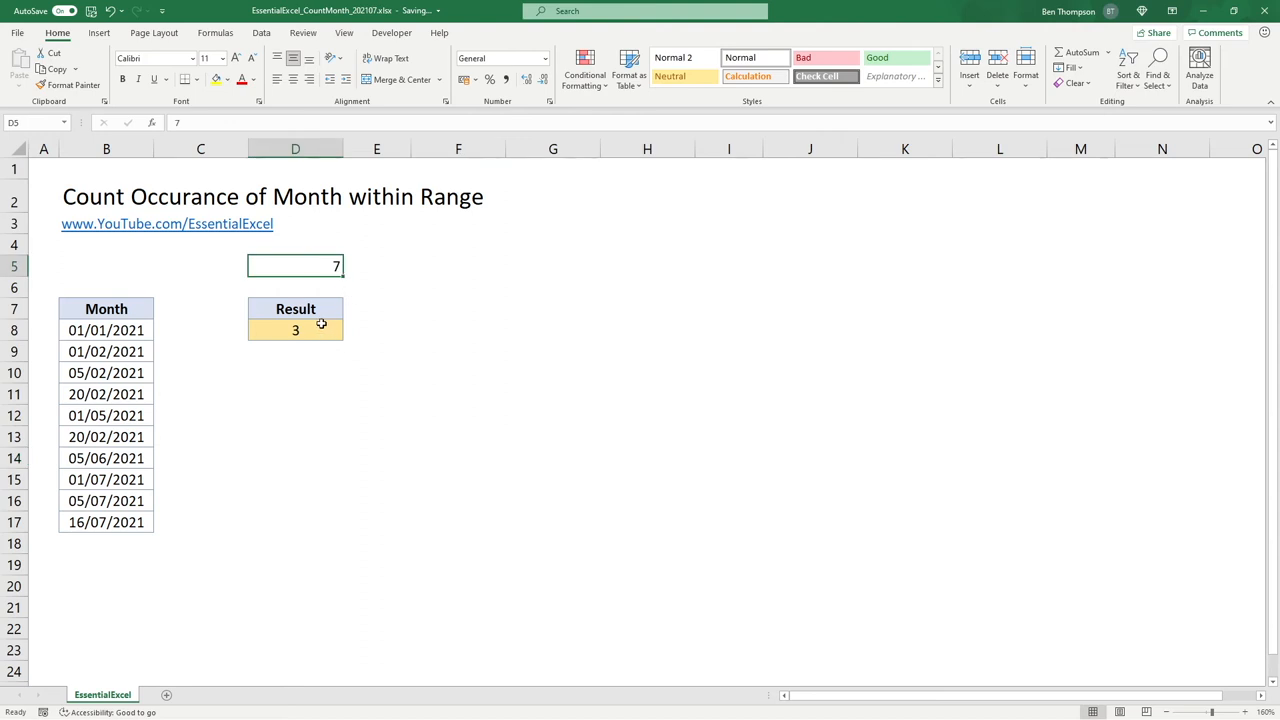
left_click(295, 330)
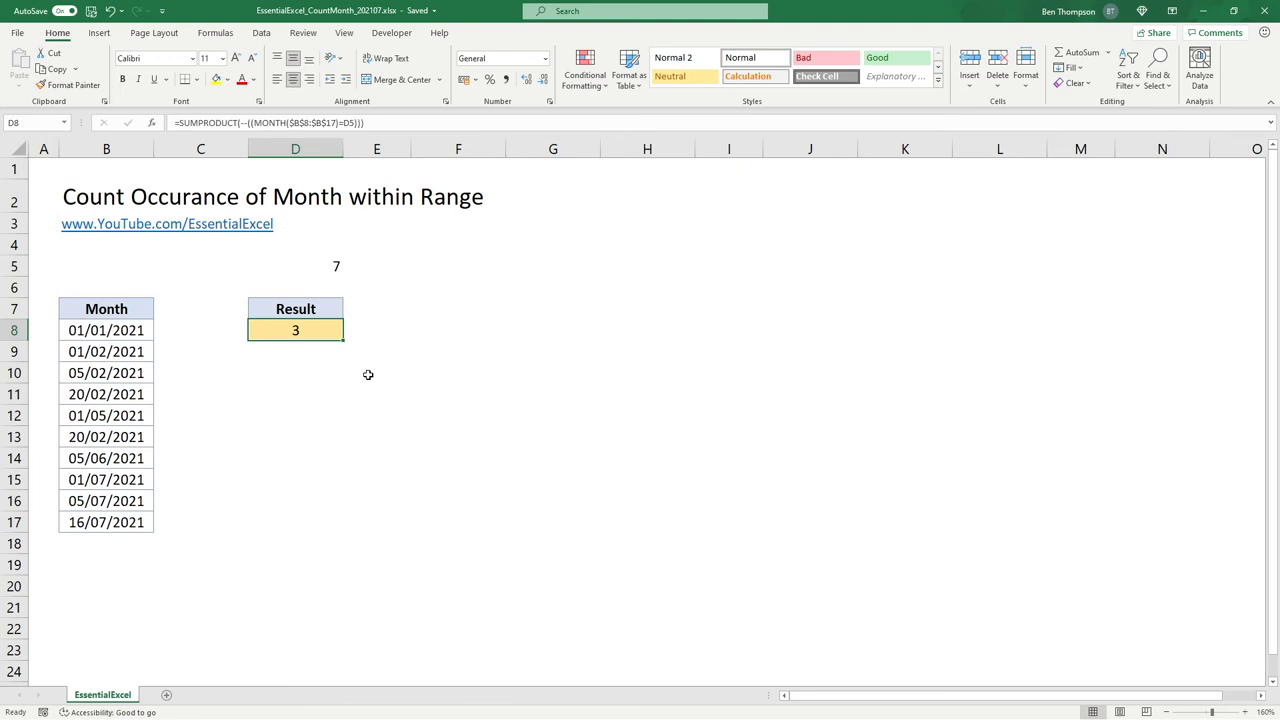
mouse_move(348, 353)
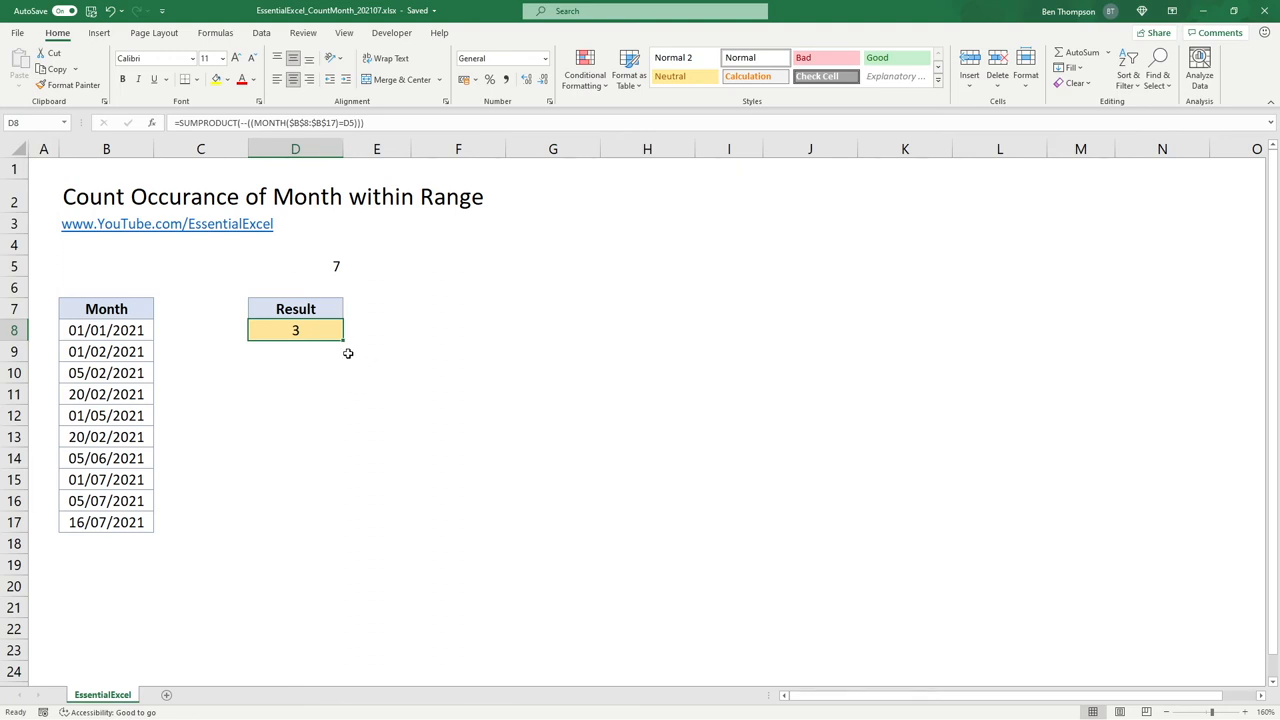
mouse_move(268, 161)
type("=MONTH(B10)")
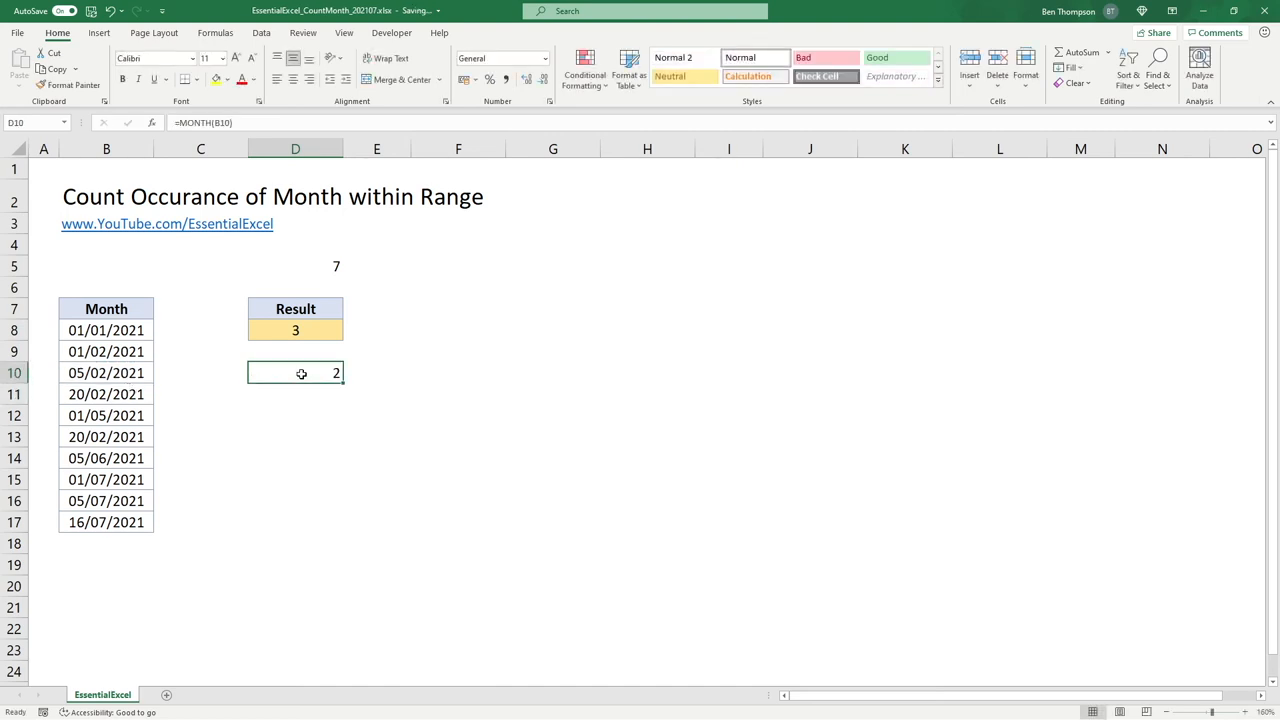
Compare B10's date with its MONTH result of 2 in D10, then reselect D8.
left_click(106, 373)
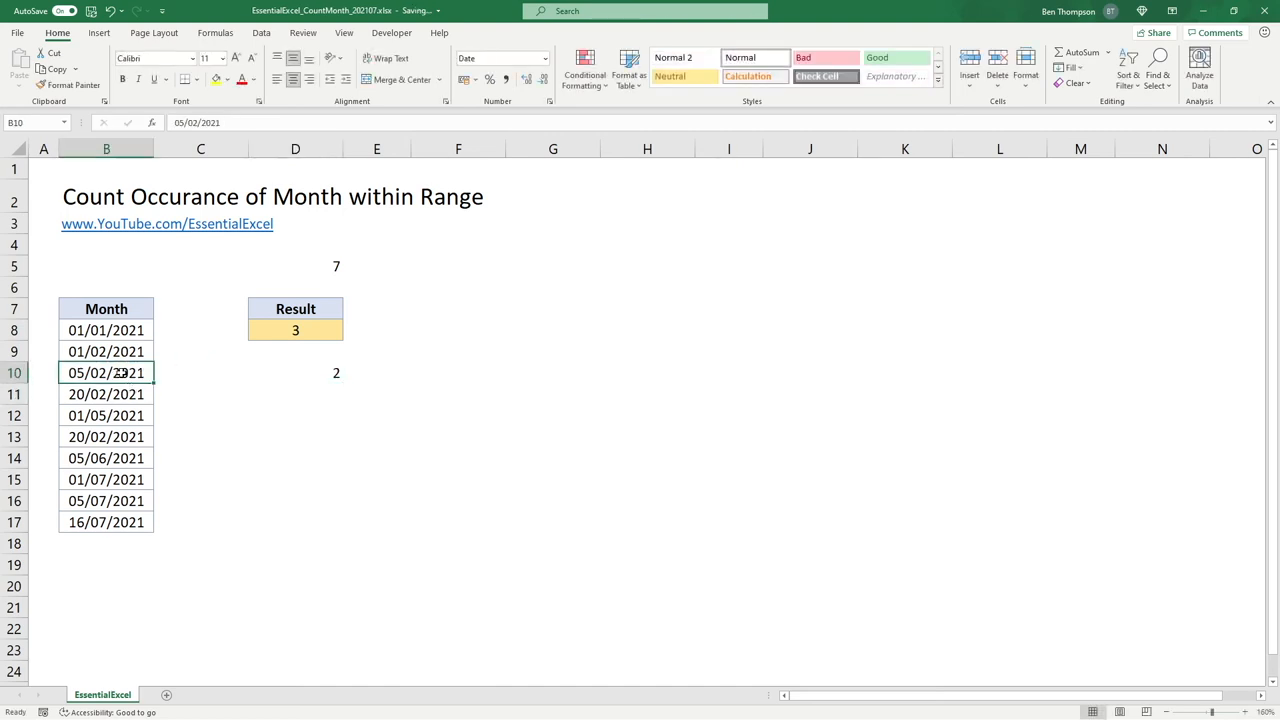
left_click(295, 372)
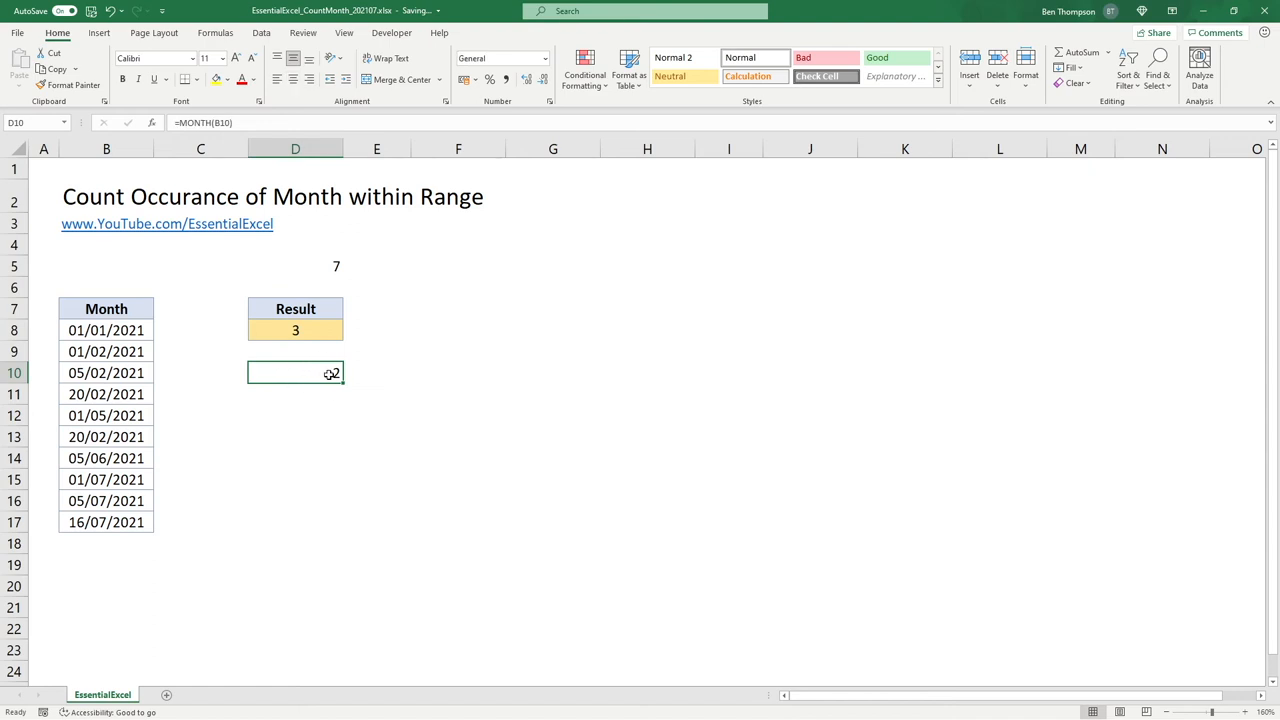
left_click(295, 330)
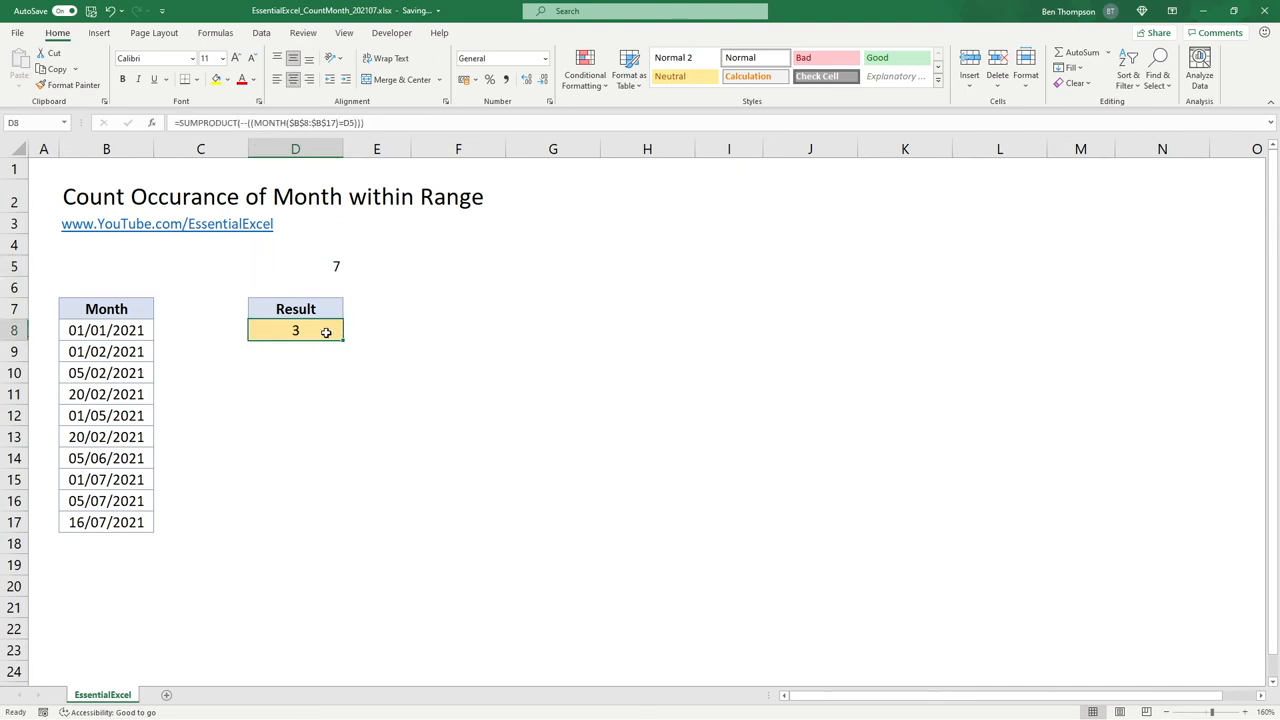
mouse_move(360, 128)
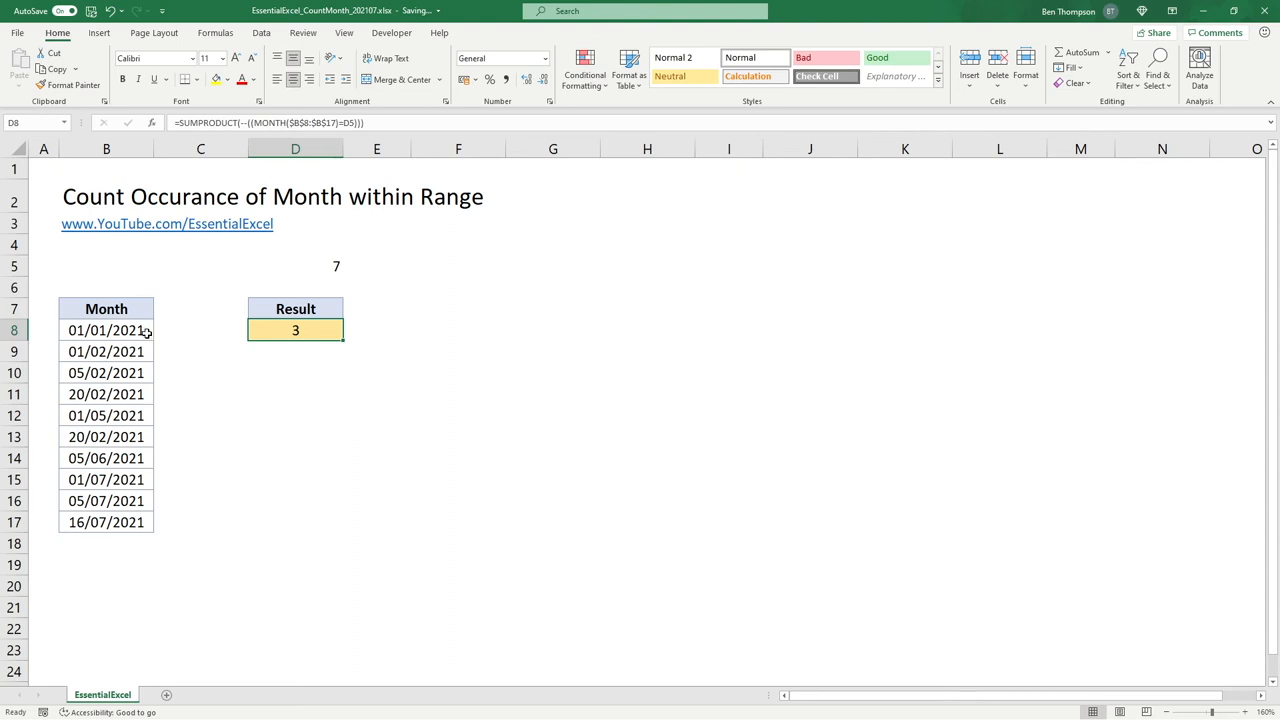
mouse_move(270, 285)
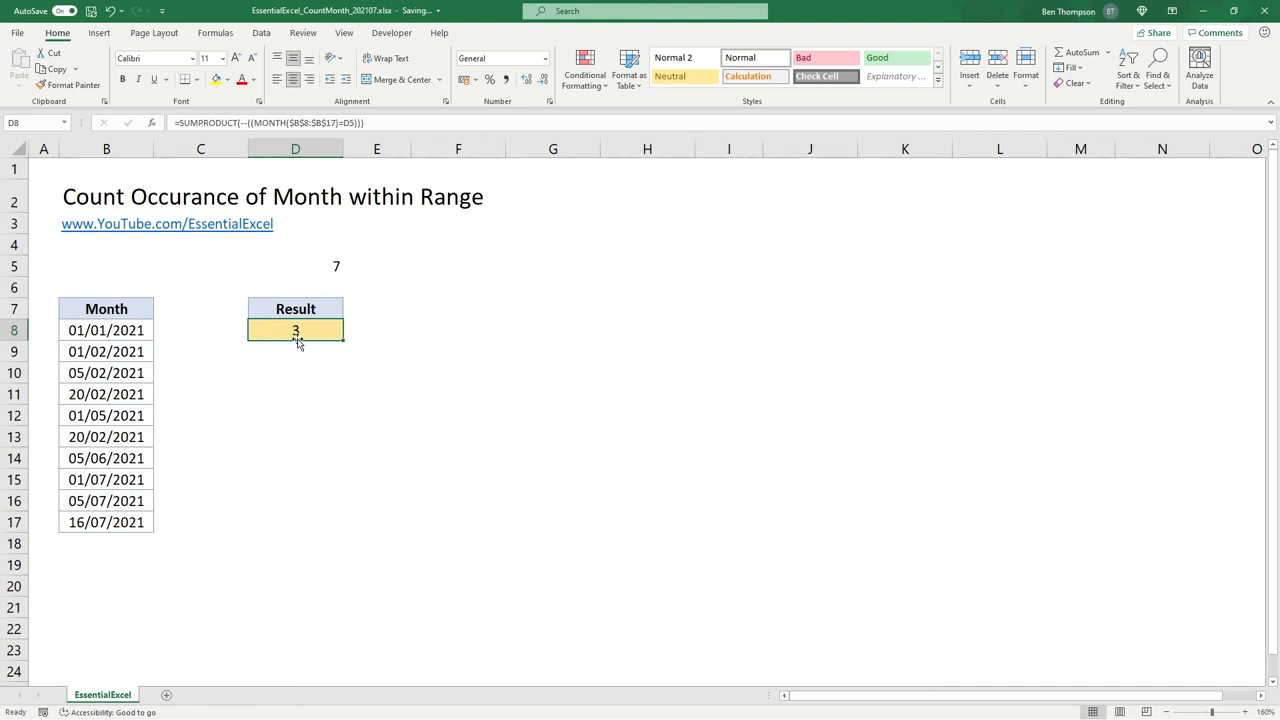
mouse_move(312, 354)
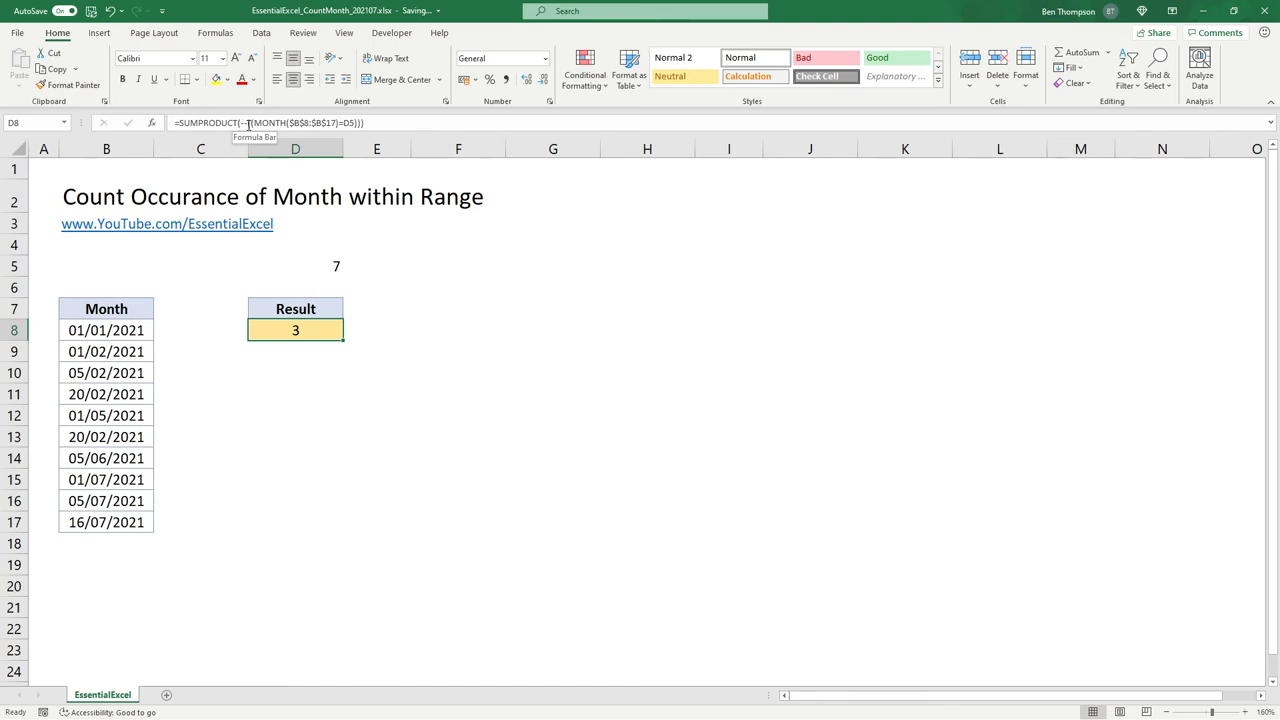
mouse_move(250, 122)
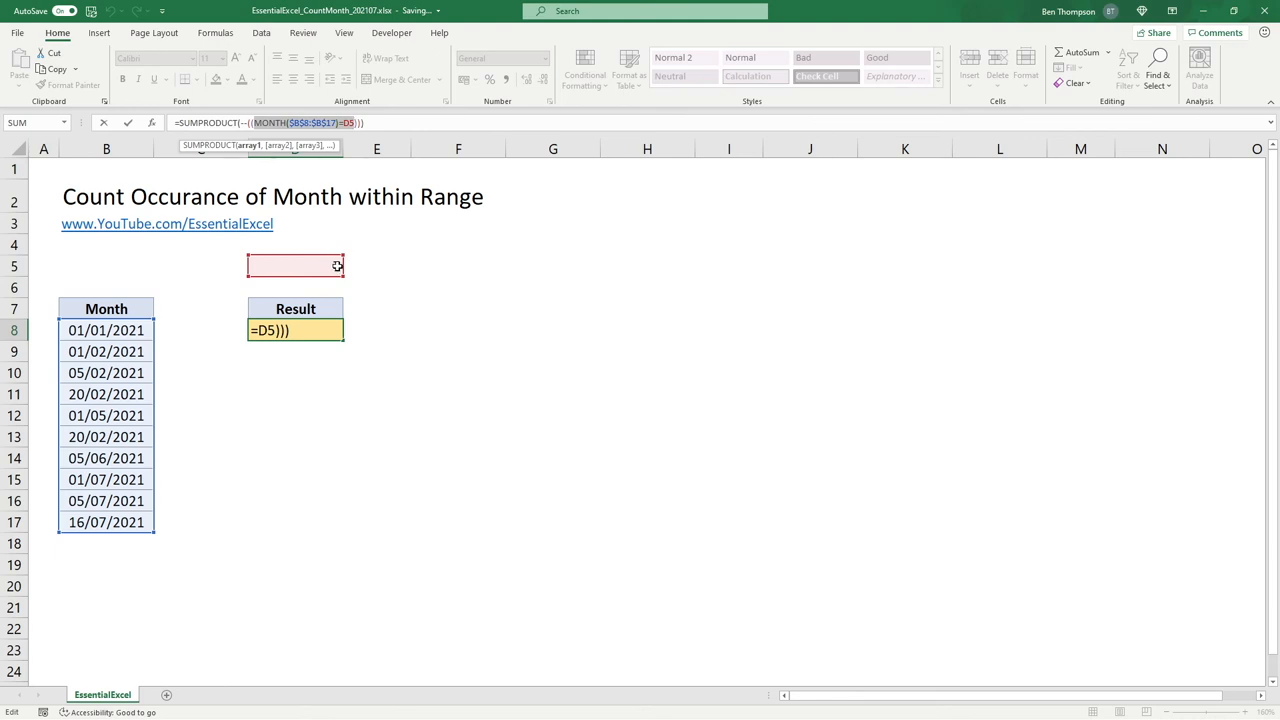
type("7")
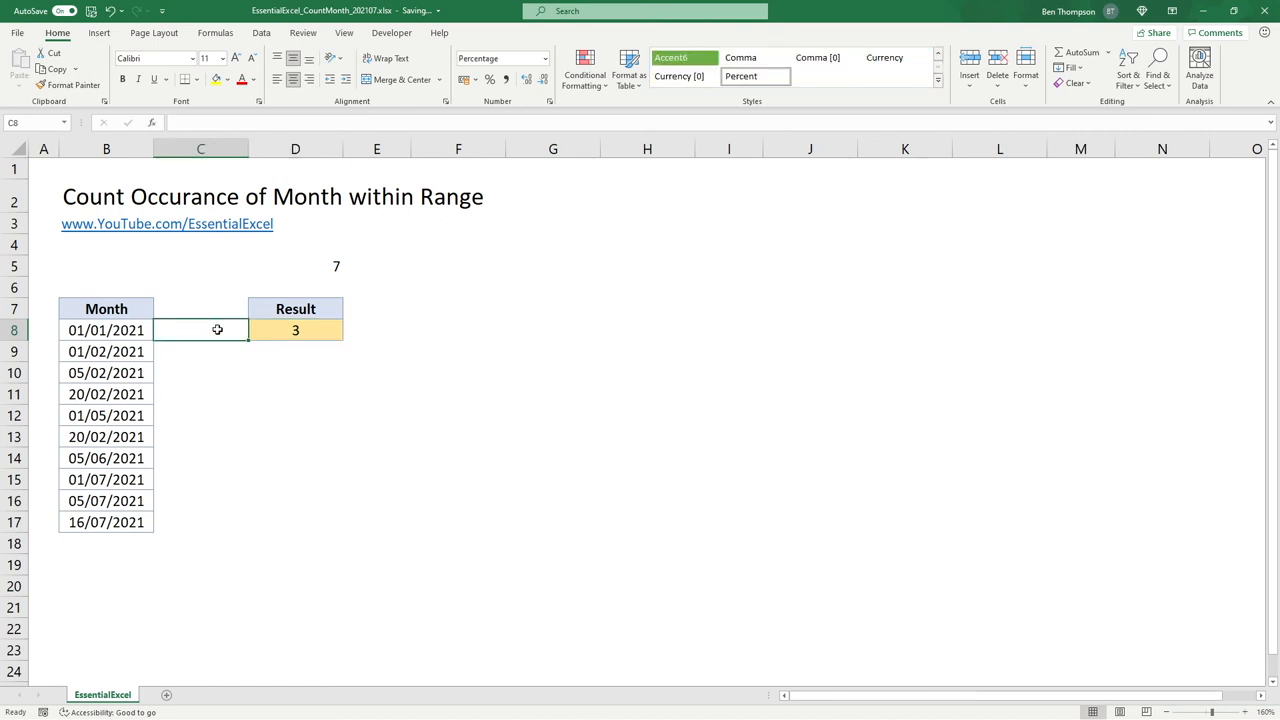
Enter FALSE in C8 and fill it down beside every date to C17.
left_click(295, 330)
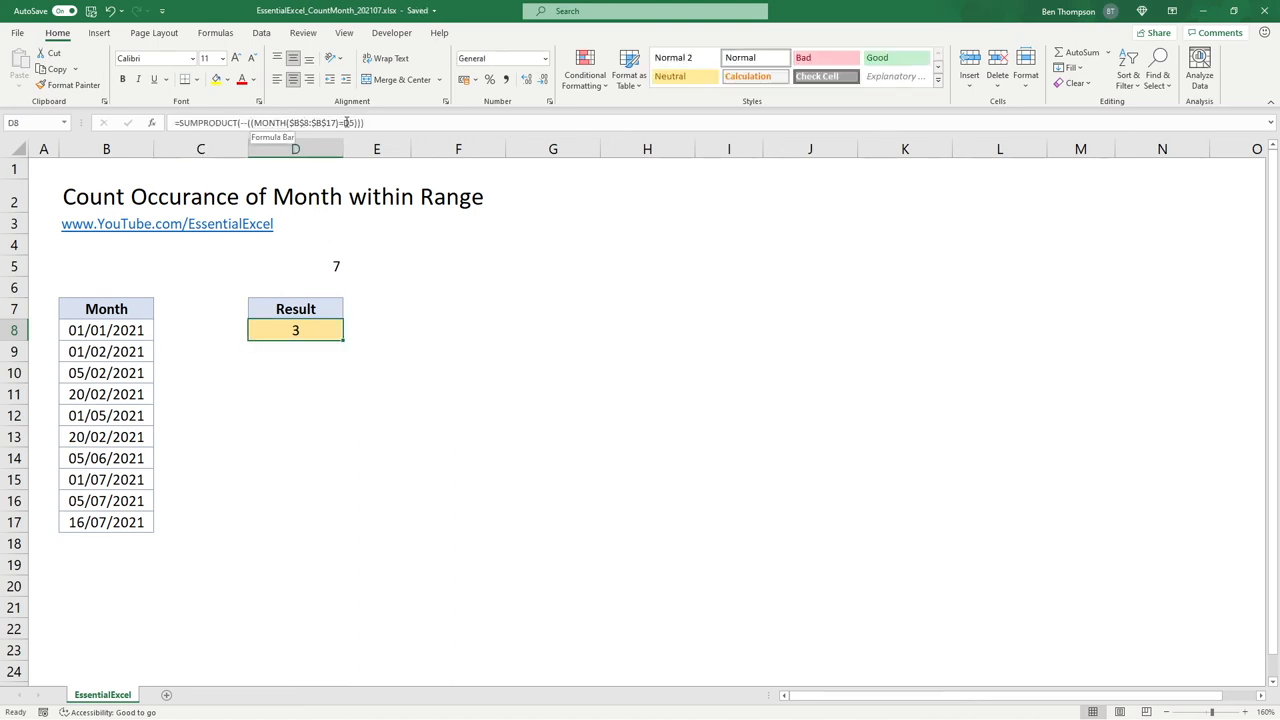
left_click(200, 330)
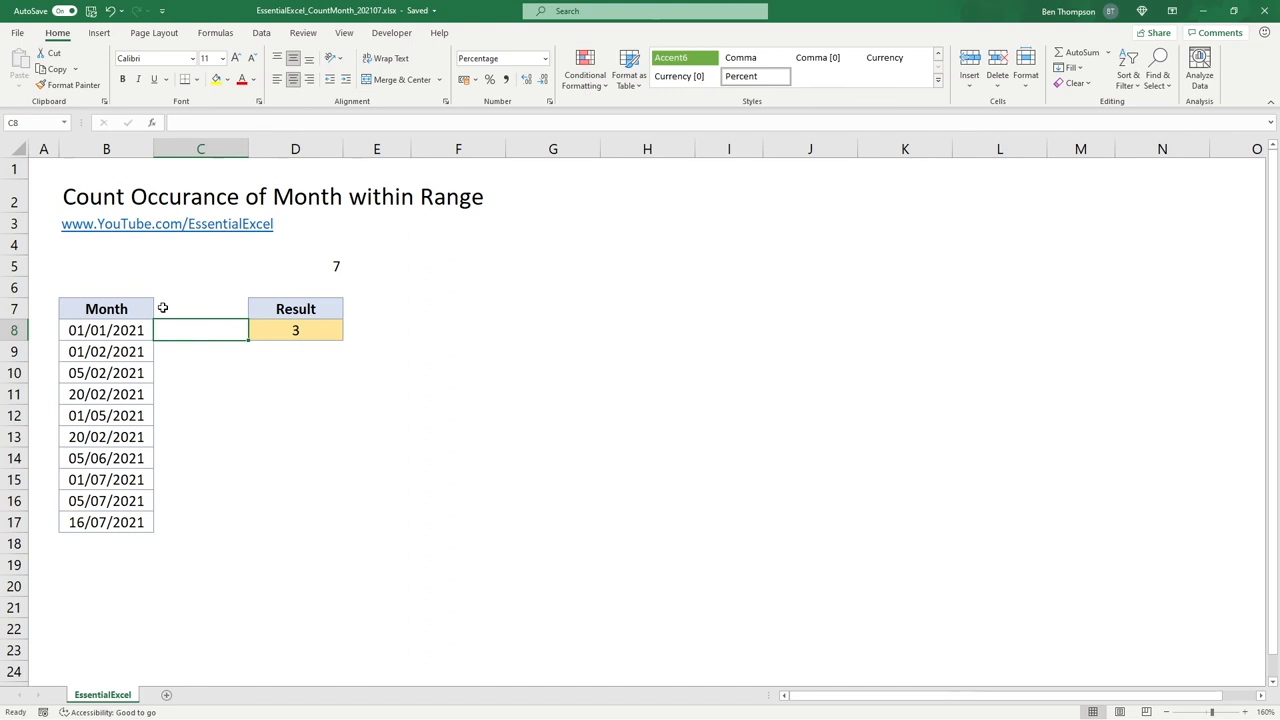
mouse_move(261, 357)
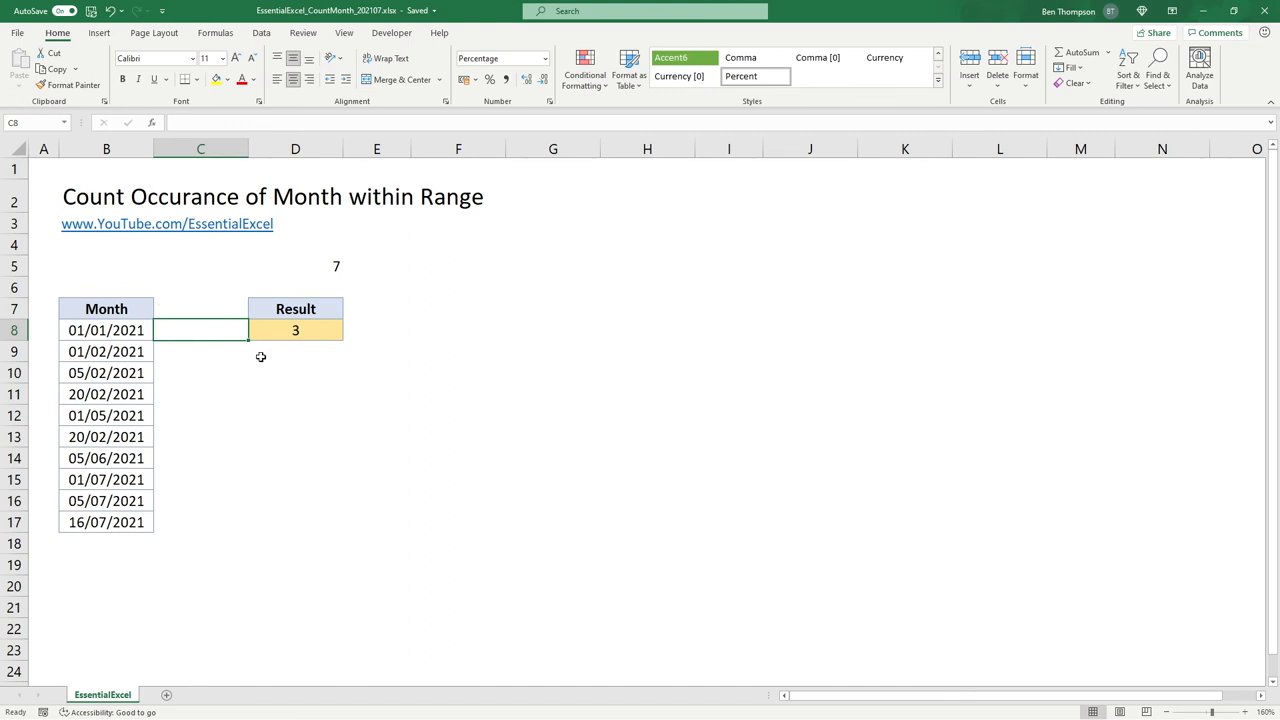
type("FALSE")
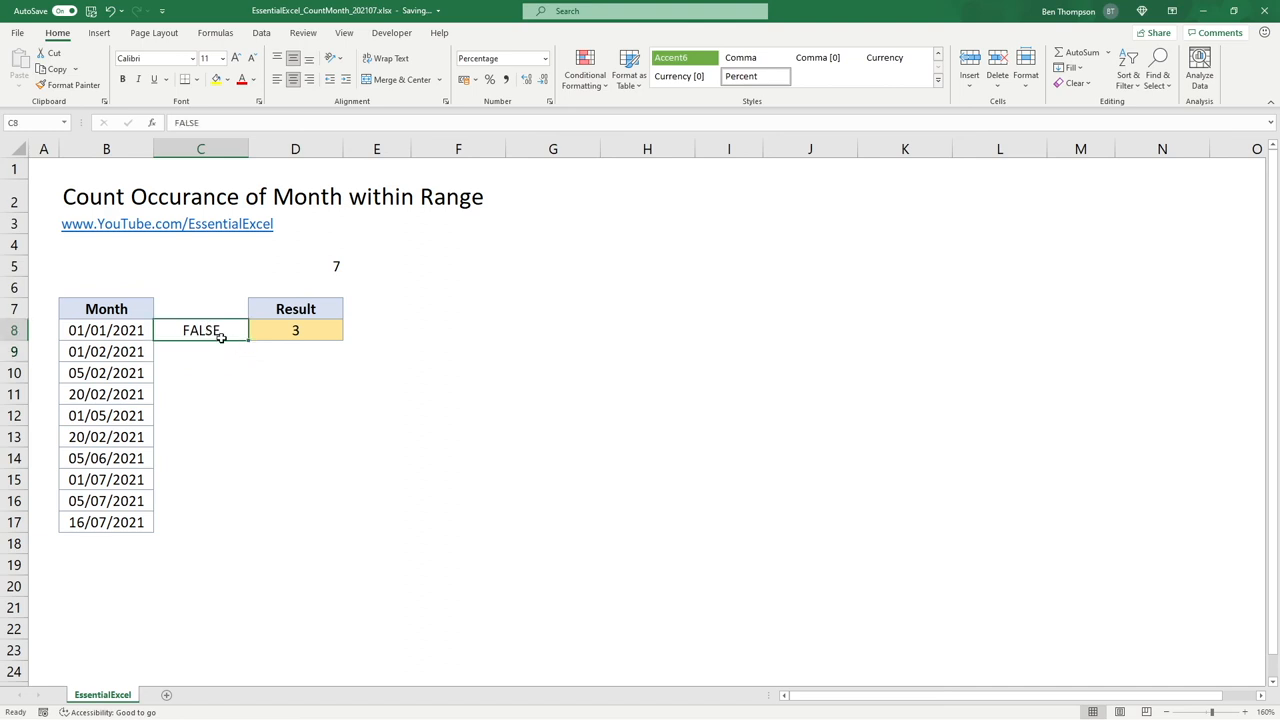
left_click_drag(200, 351, 200, 522)
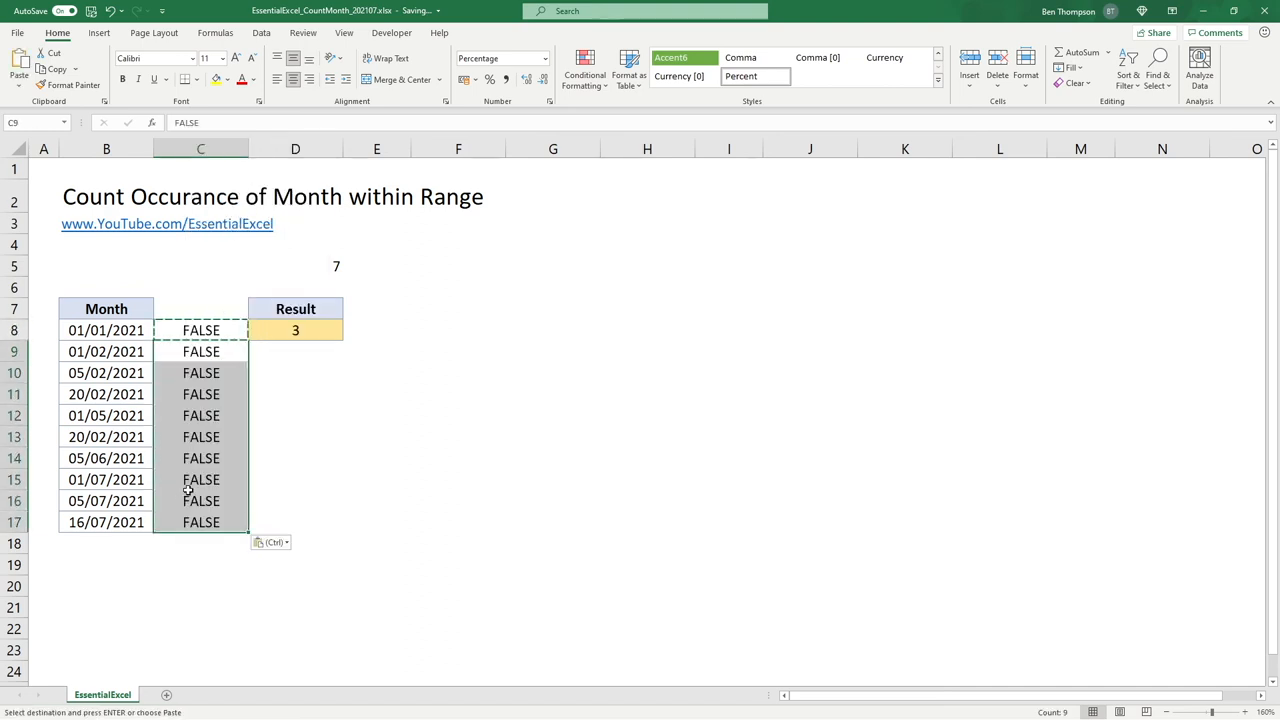
Mark the three July rows TRUE and reopen the D8 formula for inspection.
type("TRUE")
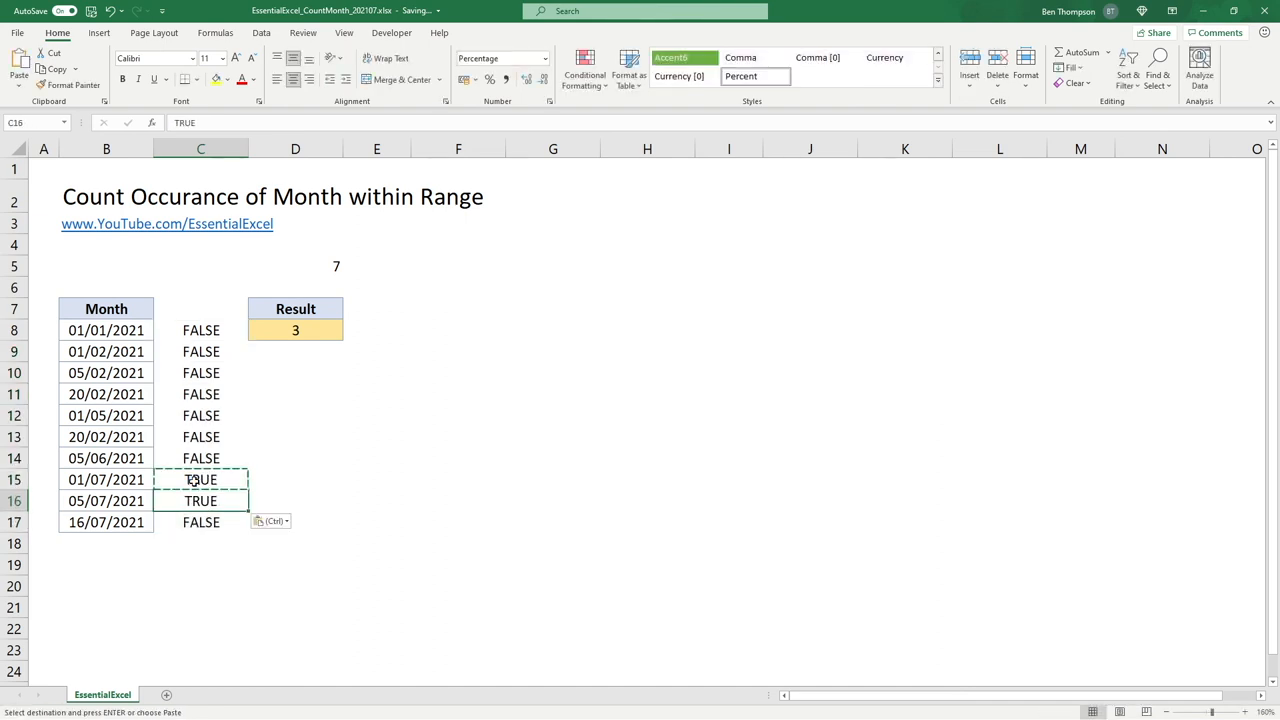
left_click(295, 415)
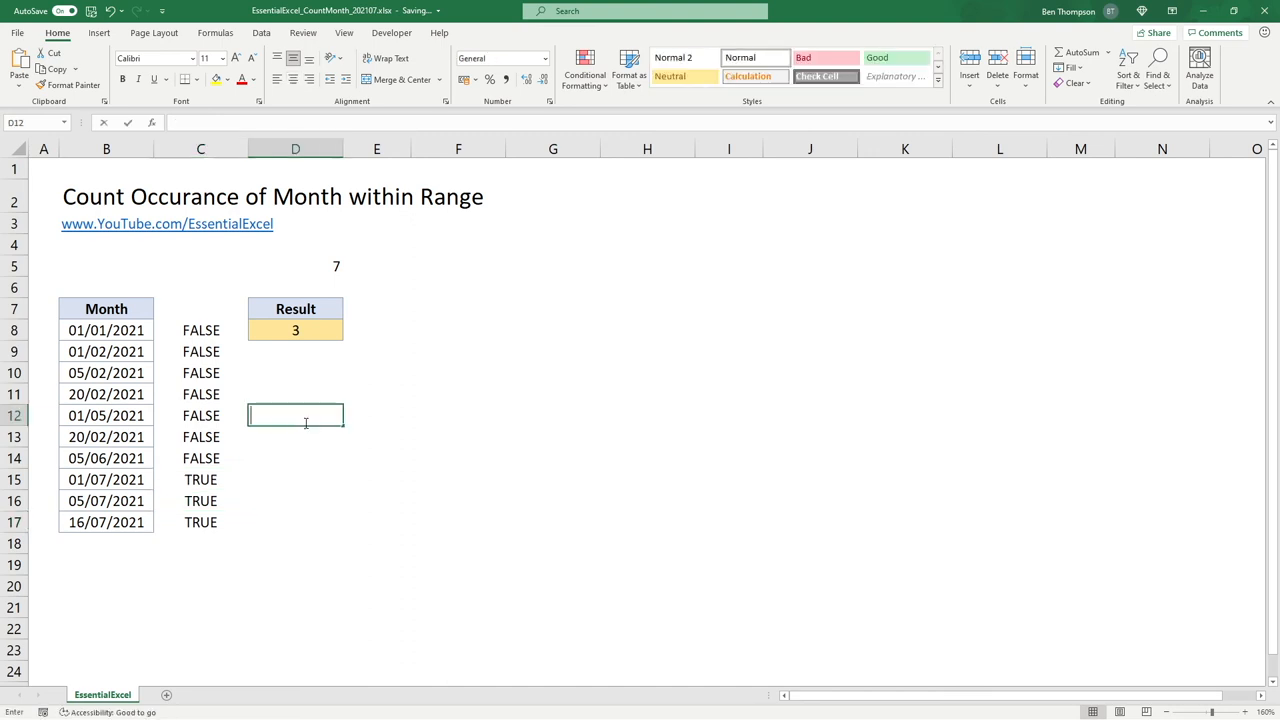
left_click(295, 330)
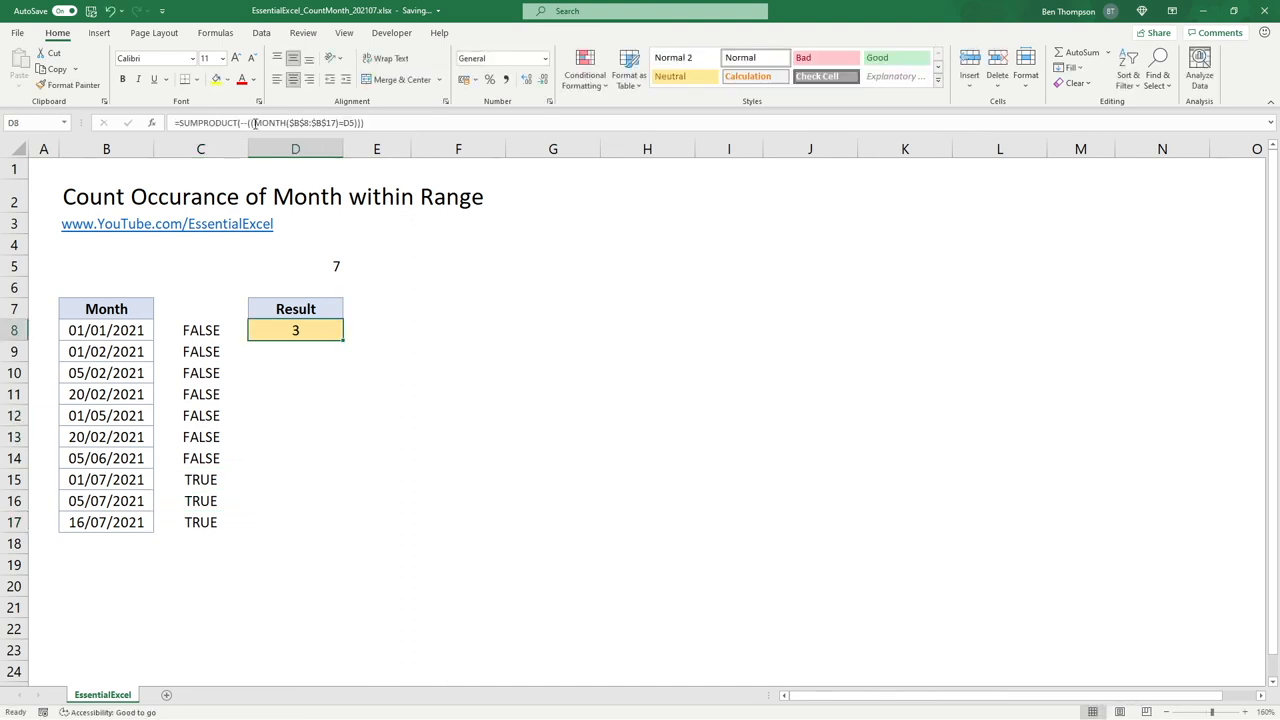
double_click(295, 330)
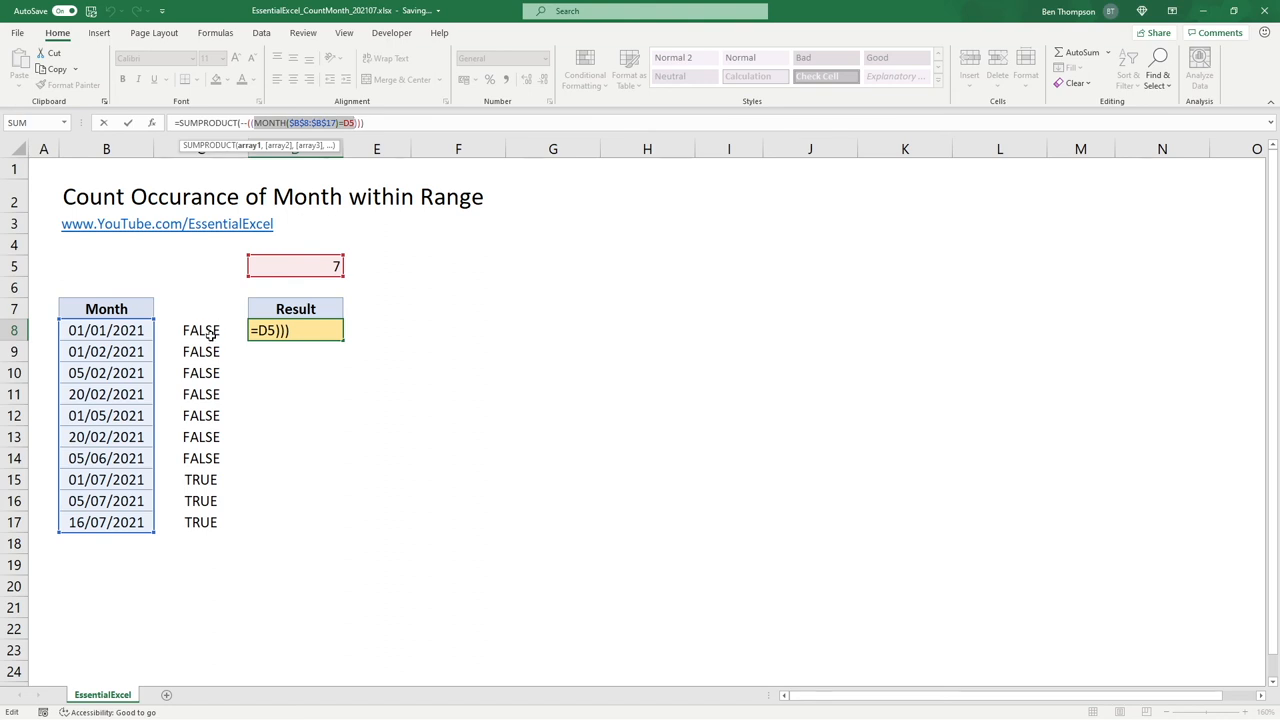
mouse_move(200, 487)
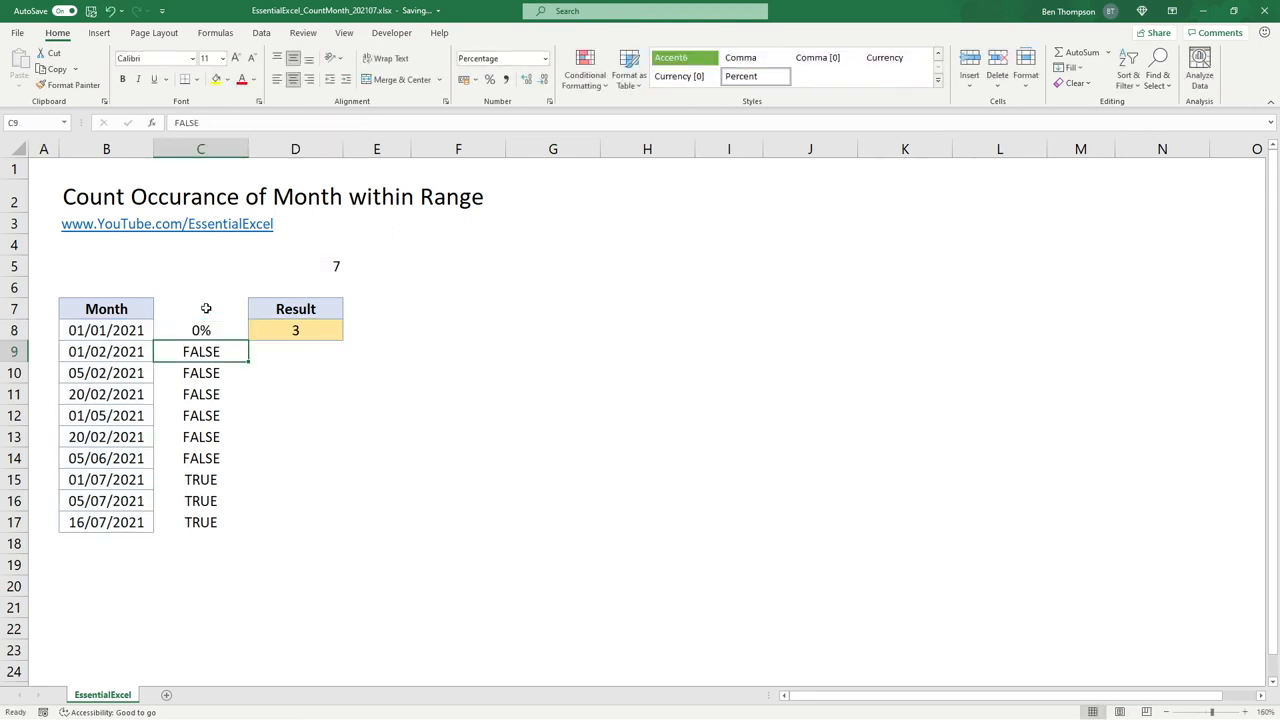
mouse_move(199, 289)
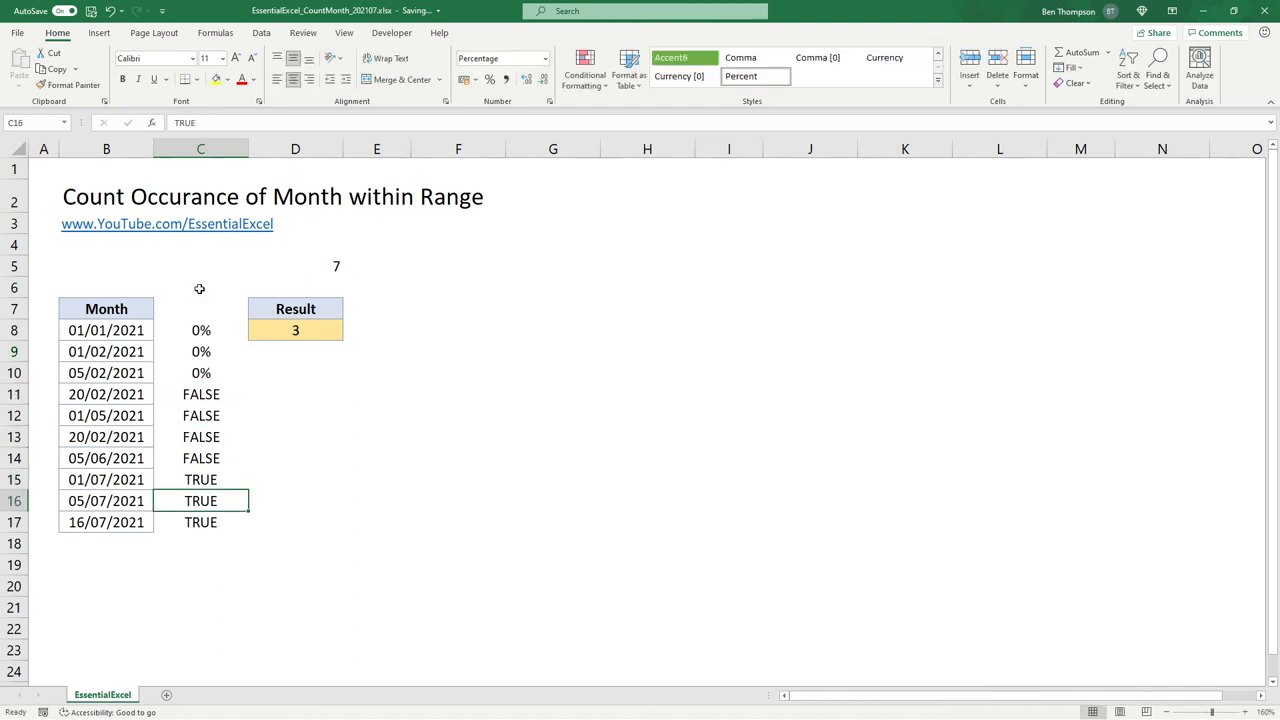
Format the helper column's TRUE/FALSE values as Number to show 1s and 0s.
left_click(201, 394)
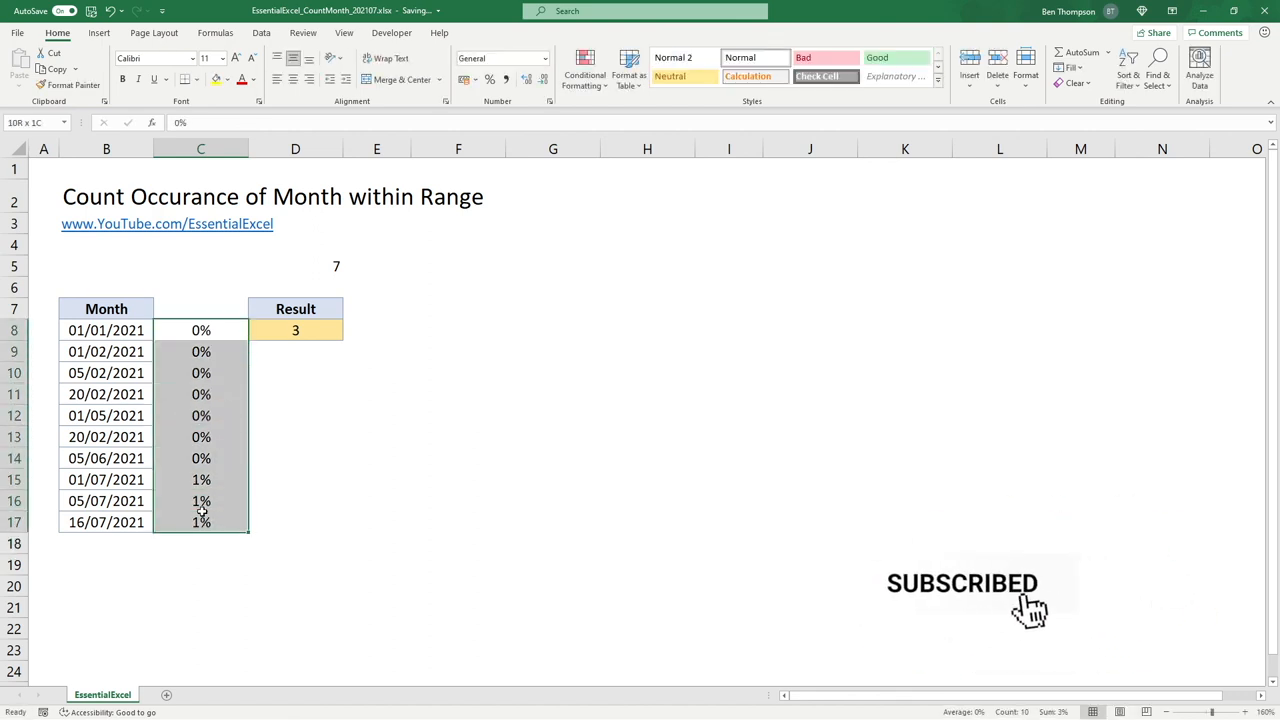
left_click(543, 58)
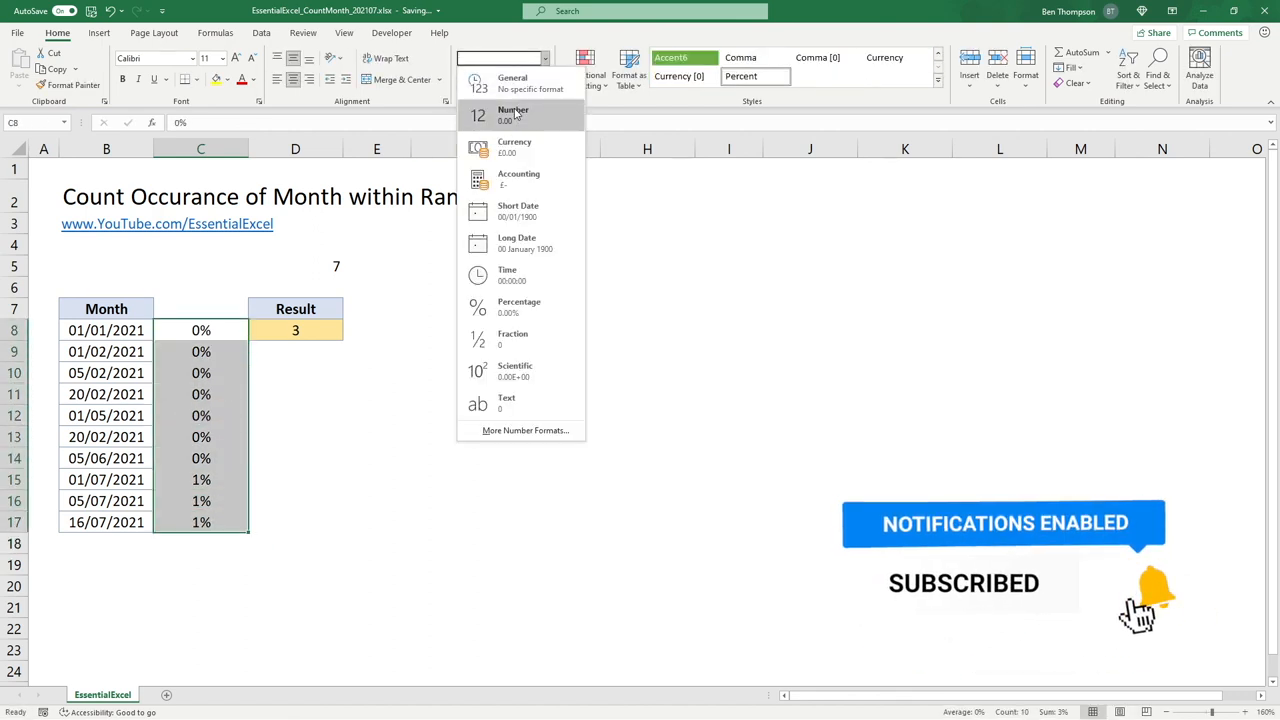
left_click(513, 115)
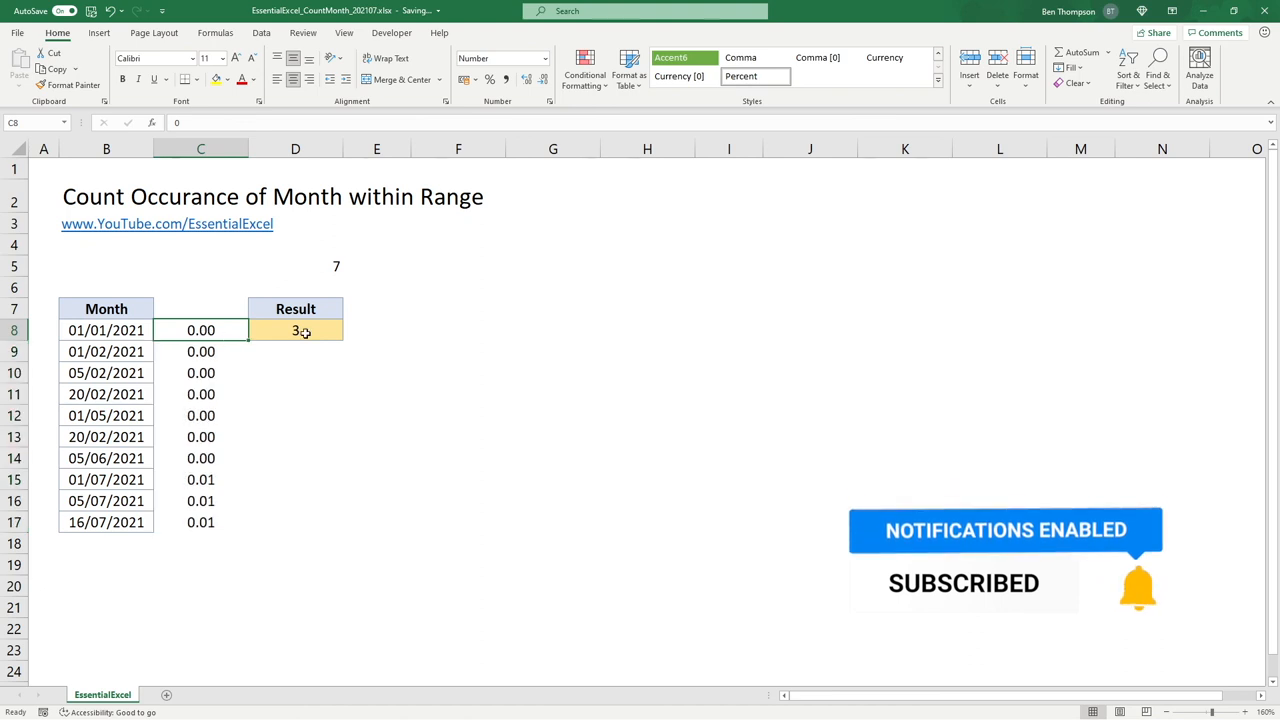
left_click(200, 373)
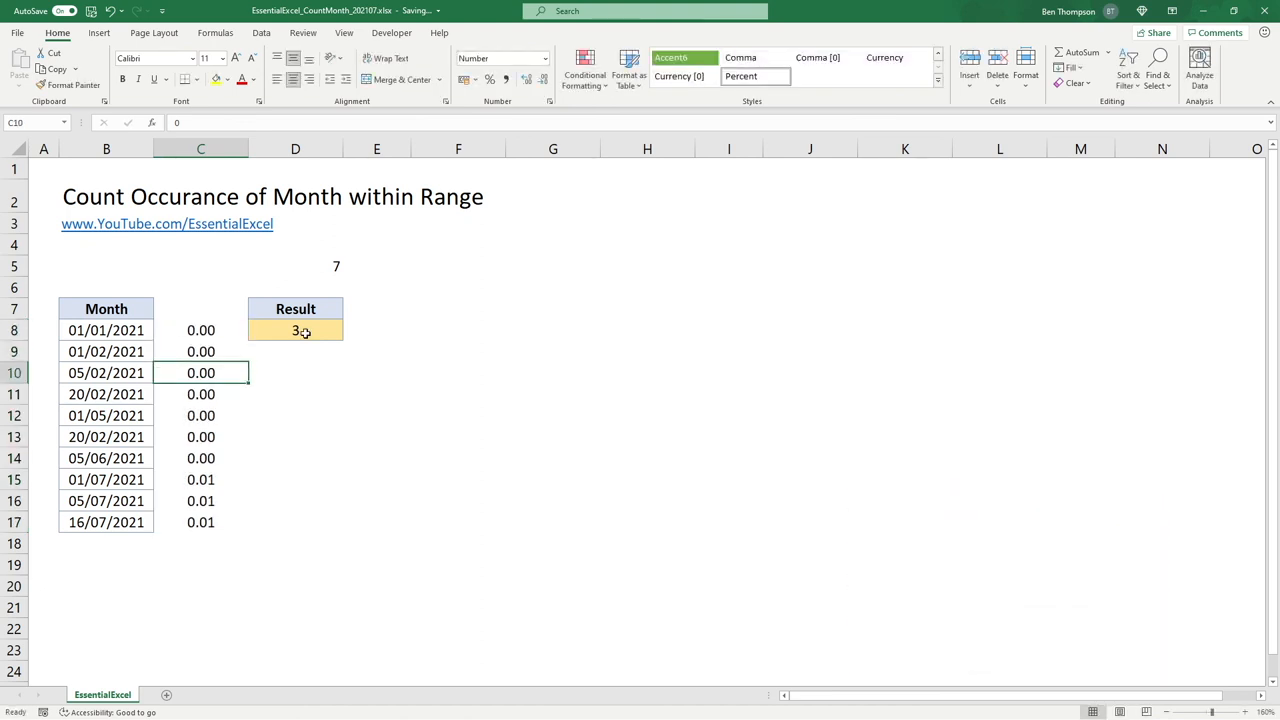
left_click(200, 479)
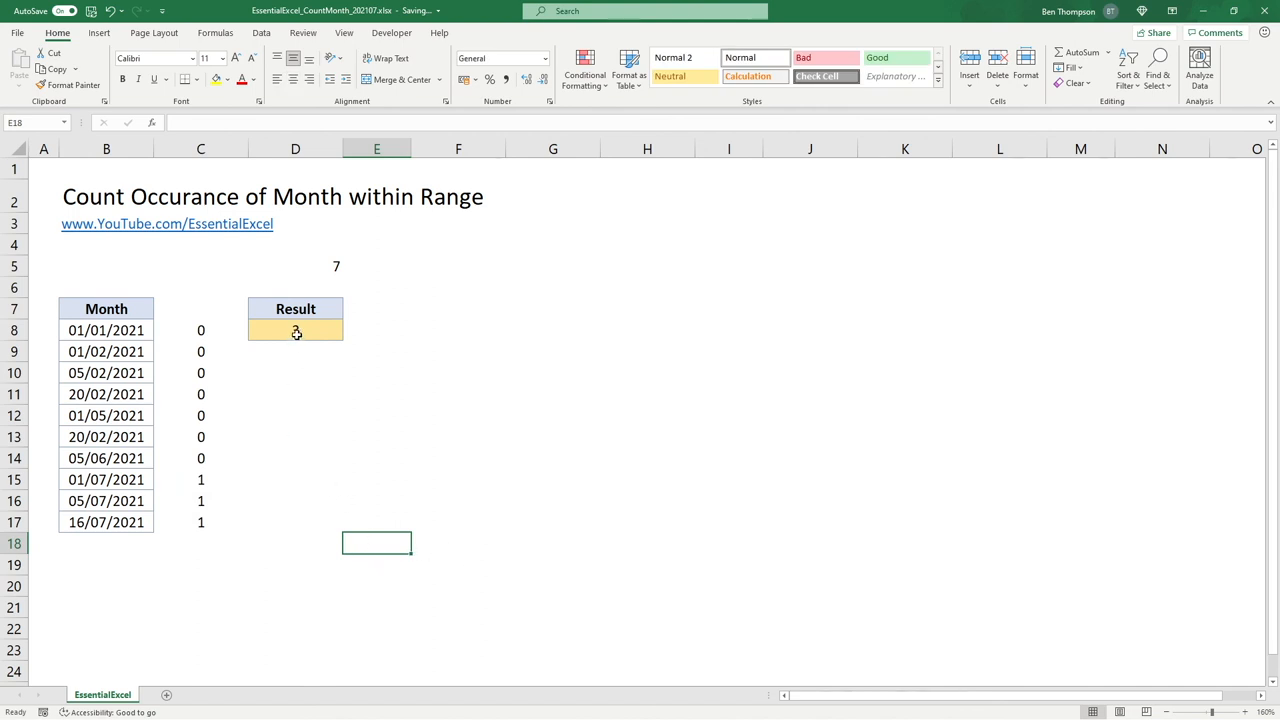
Compare C8 with the D8 result and select the column C helper values to clear.
left_click(295, 330)
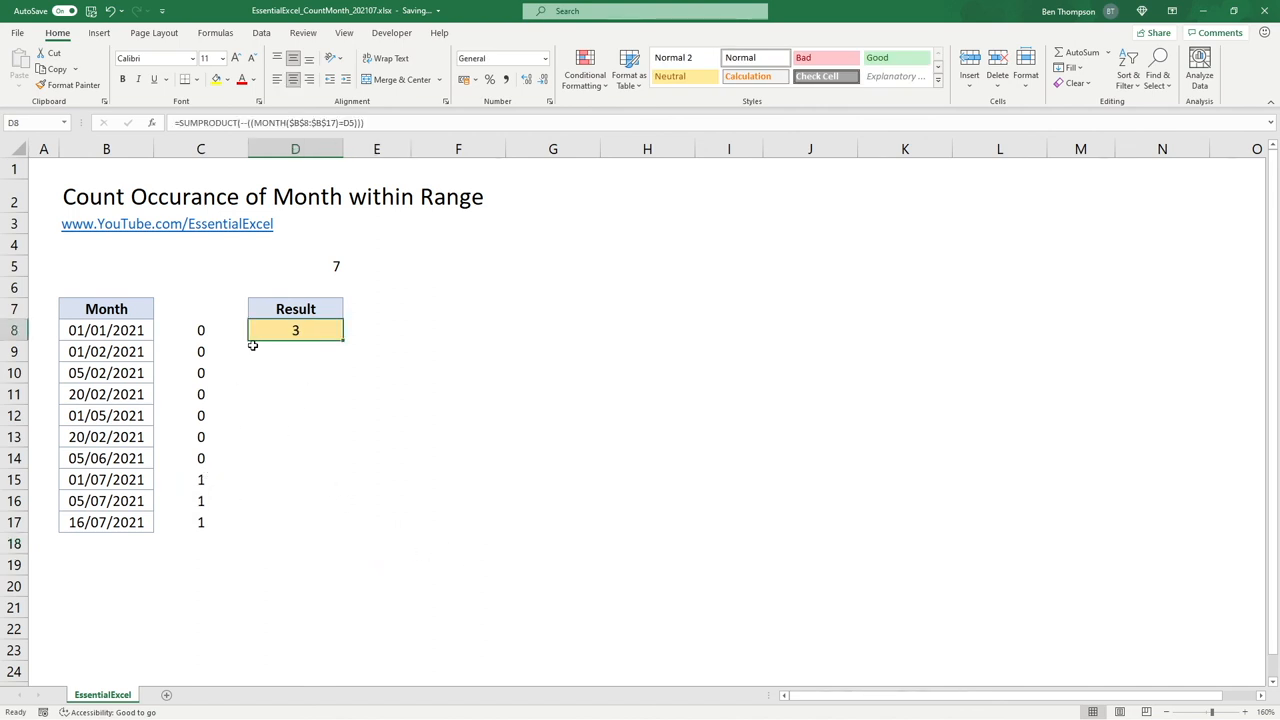
left_click(200, 330)
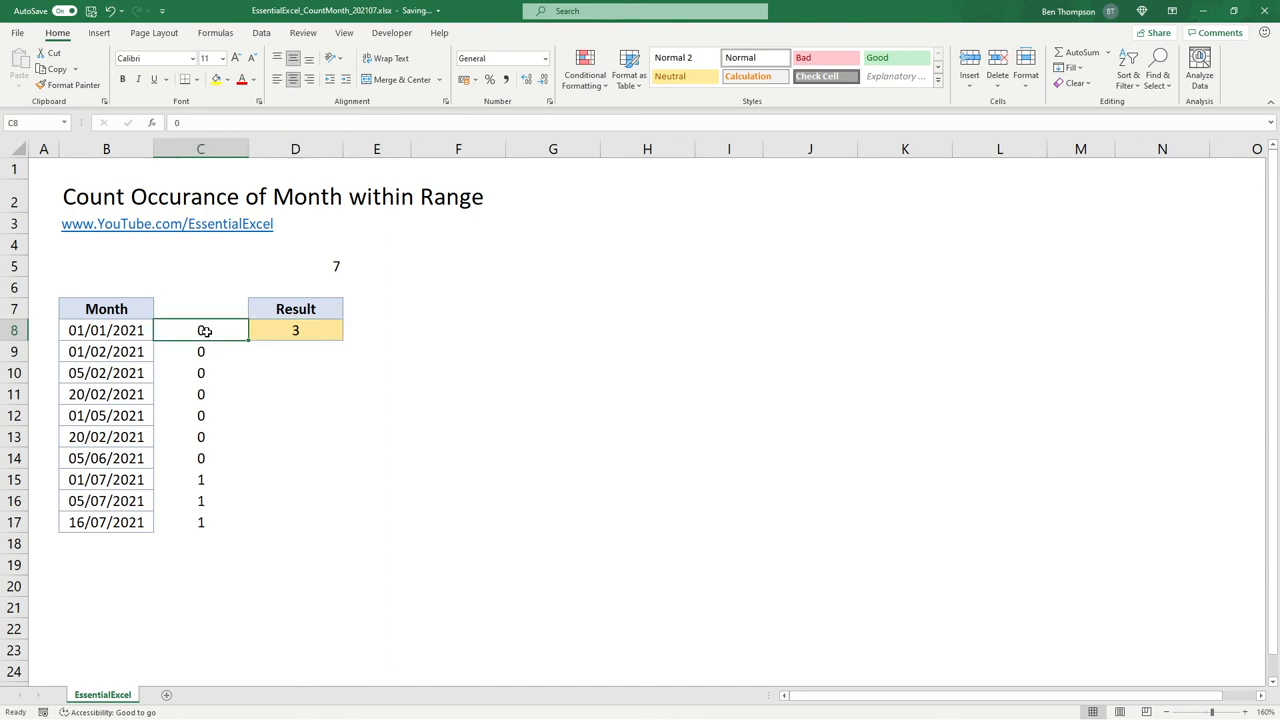
left_click(295, 330)
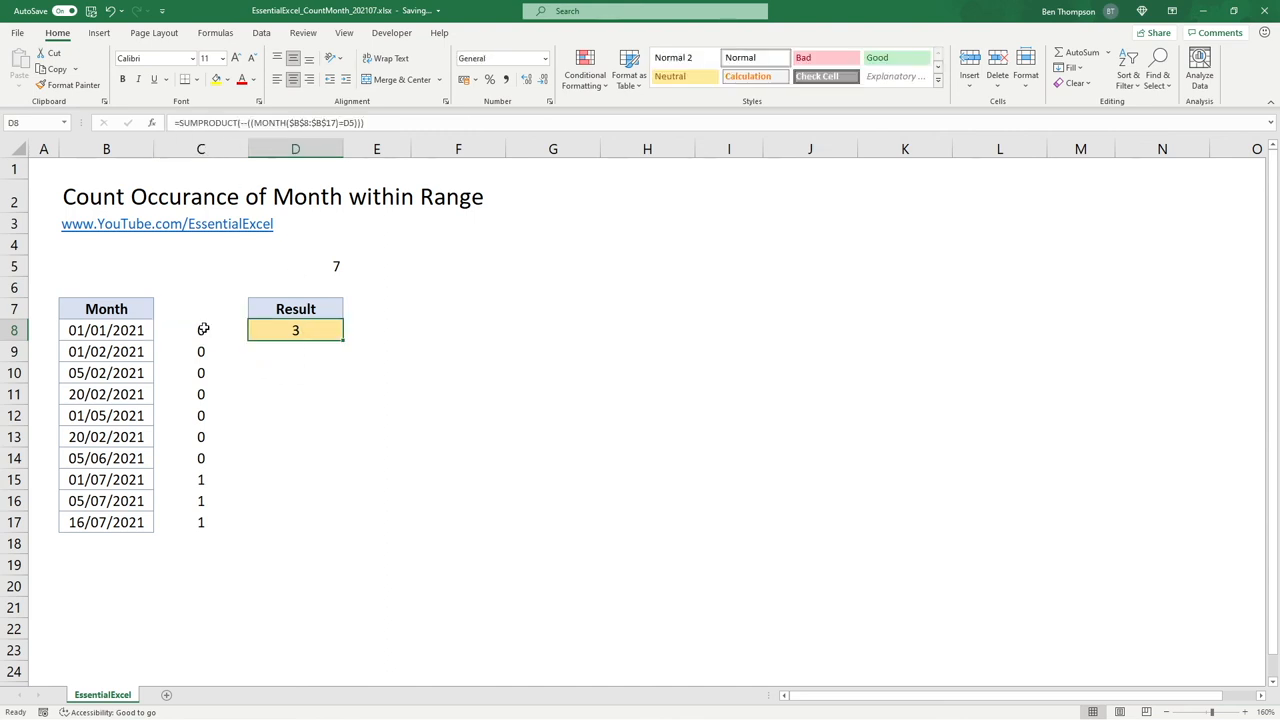
left_click_drag(200, 330, 200, 458)
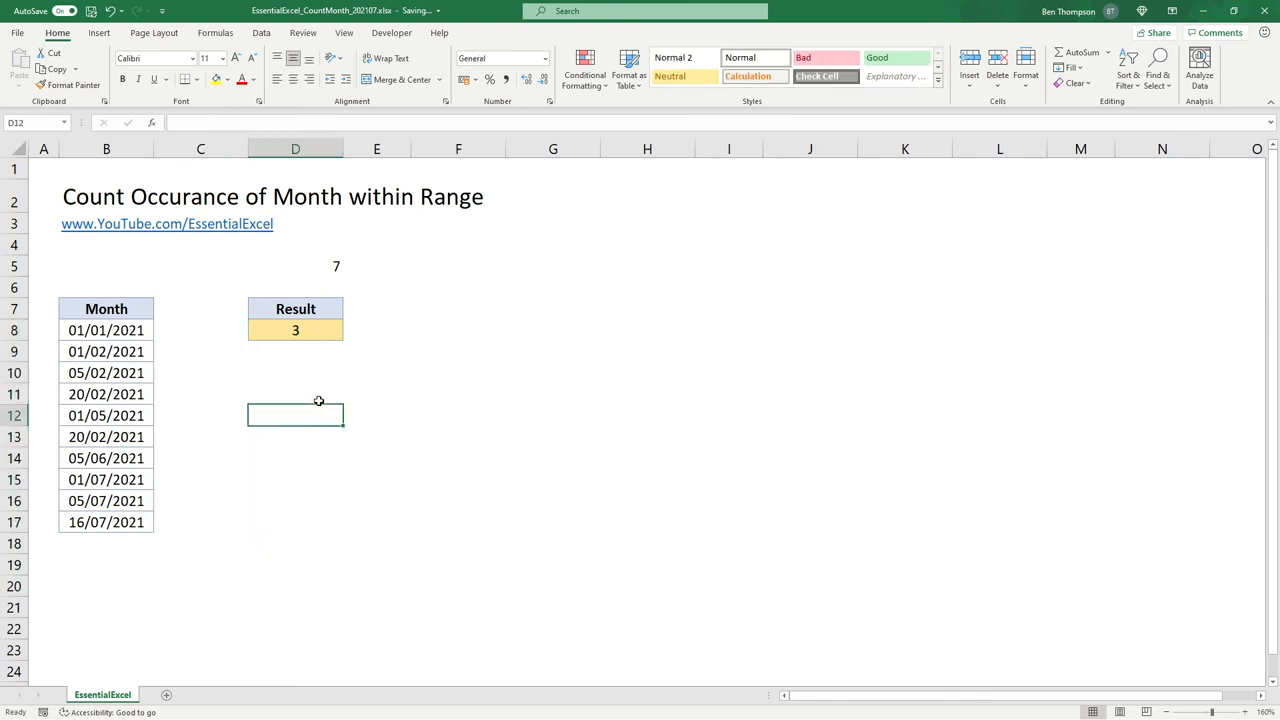
left_click(295, 330)
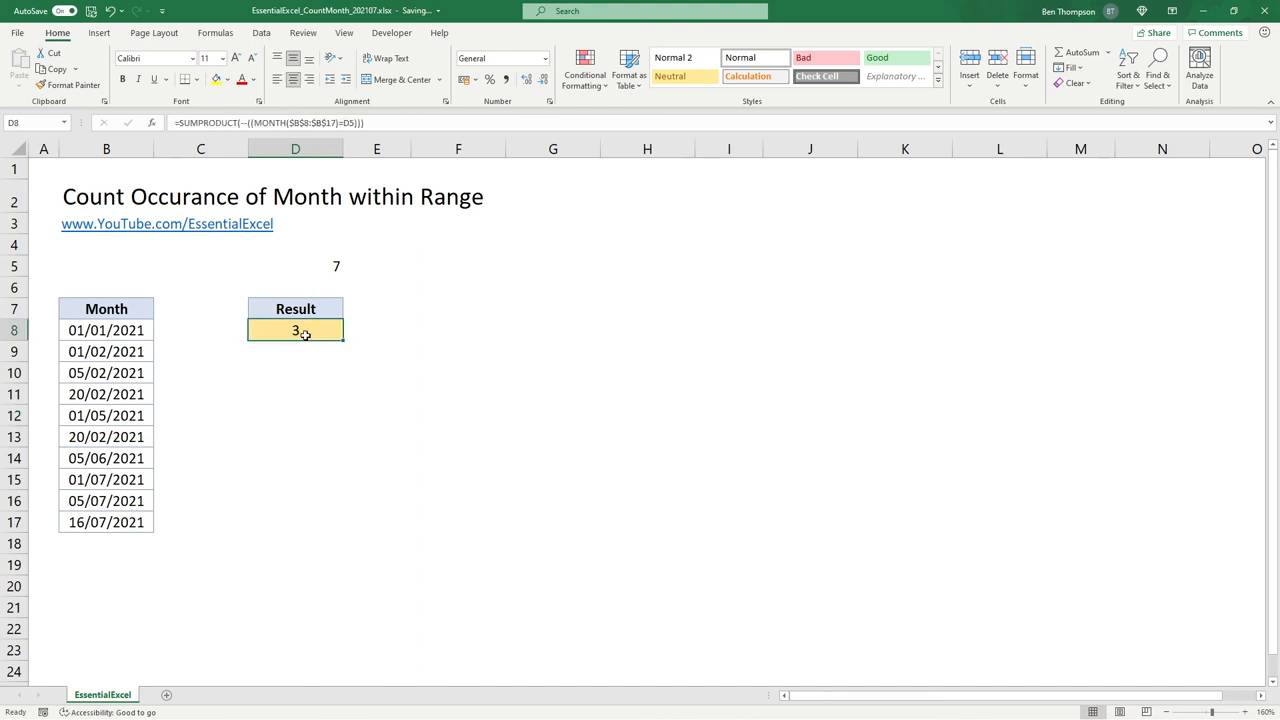
mouse_move(294, 356)
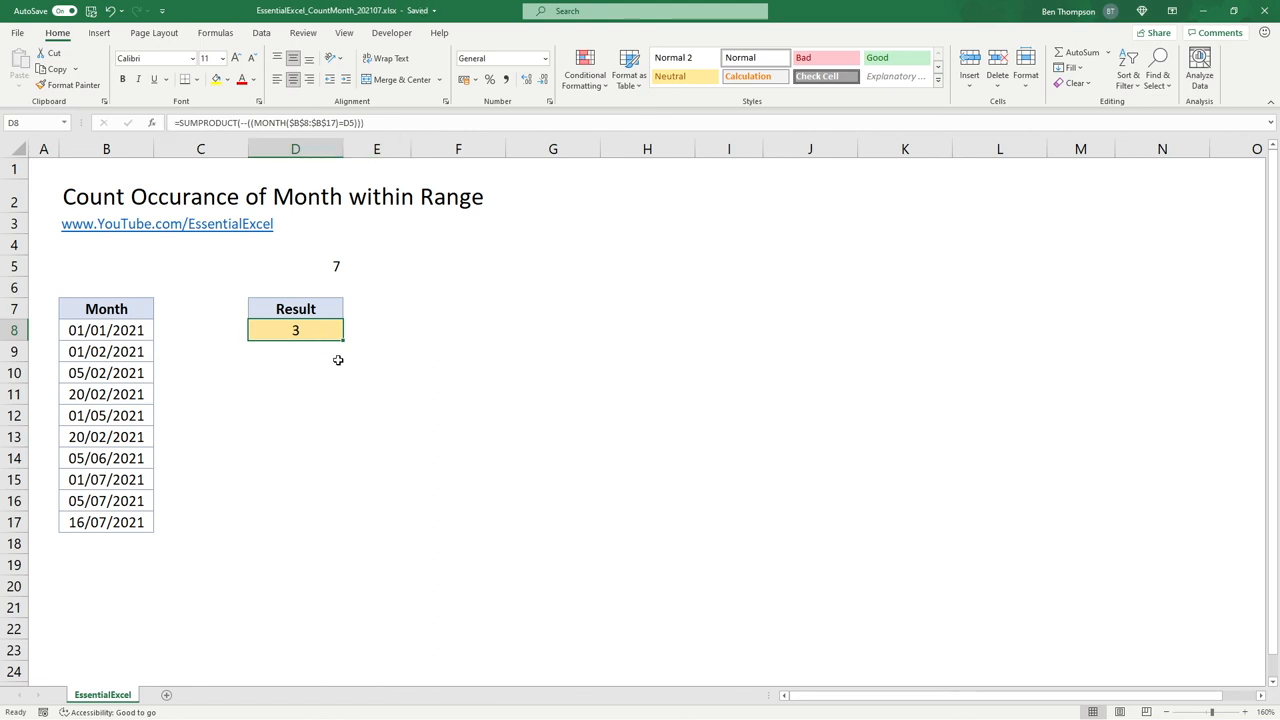
mouse_move(320, 399)
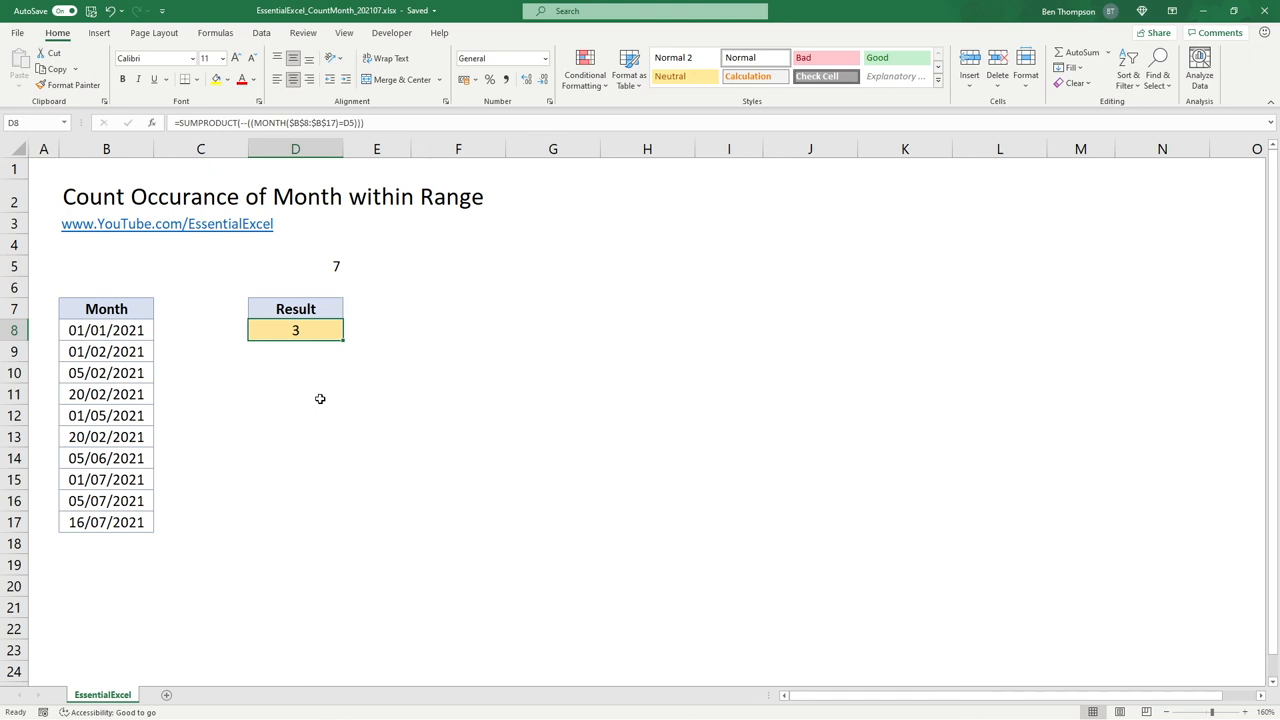
mouse_move(327, 388)
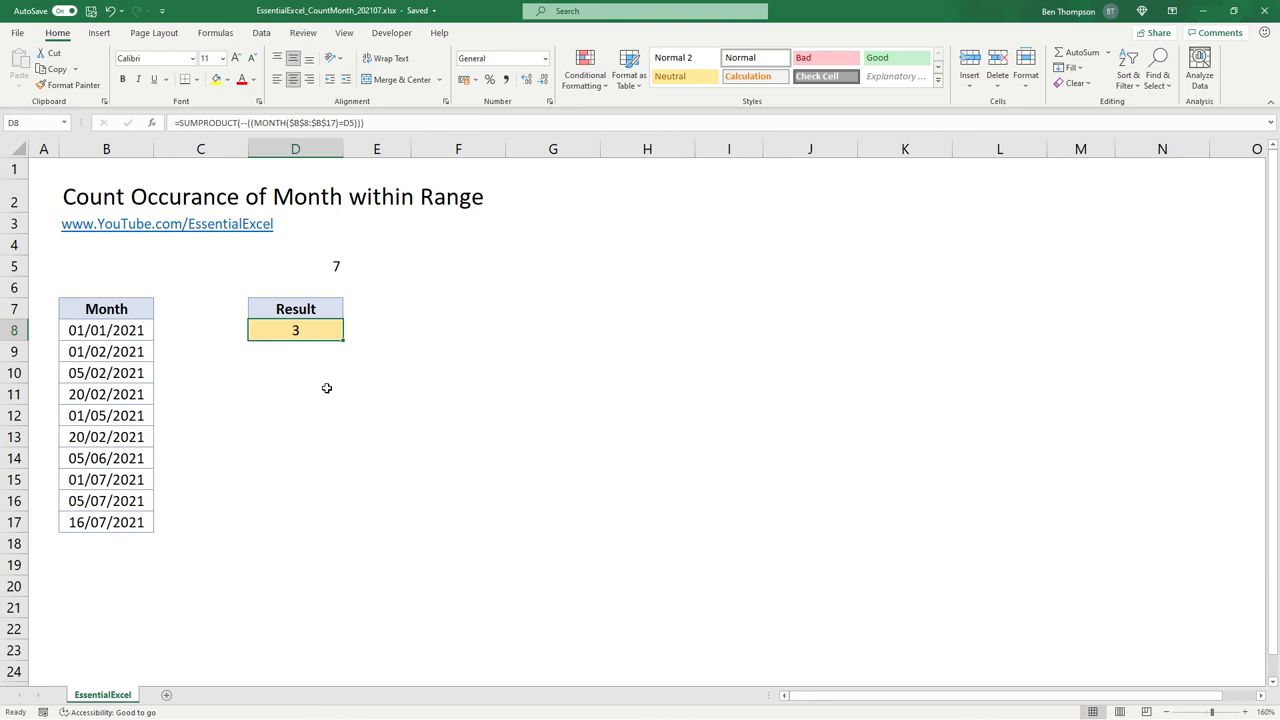